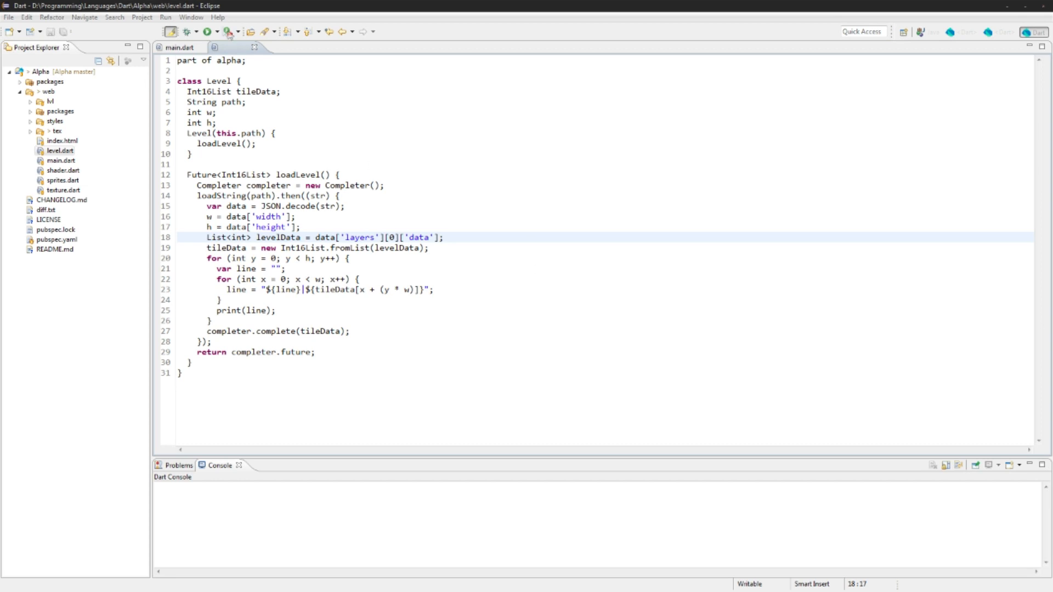
# Run the Alpha game in Chrome and close the unsupported-flag warning bar.
pyautogui.click(207, 32)
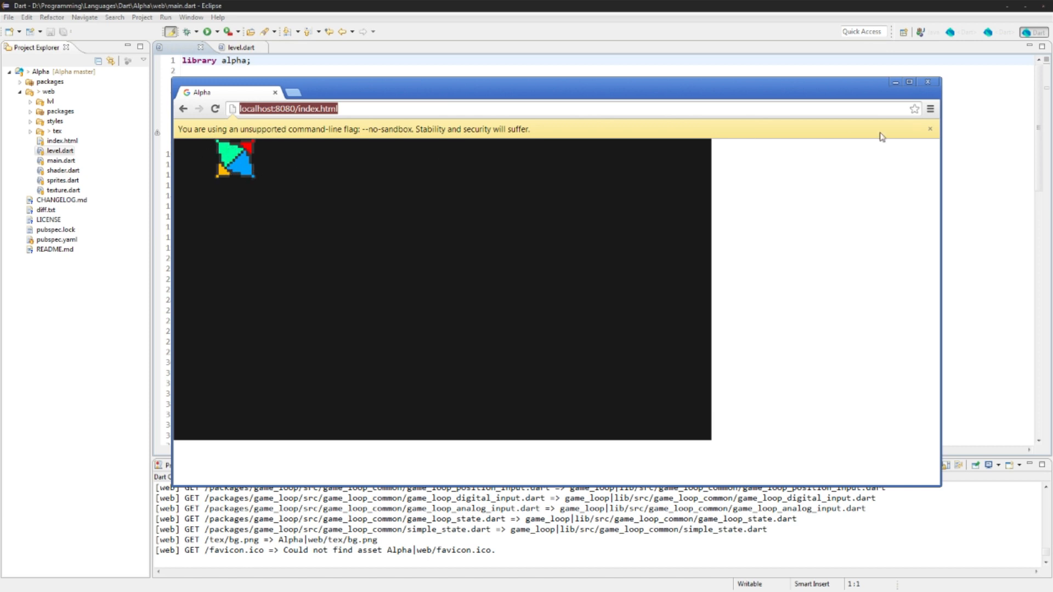
pyautogui.click(929, 128)
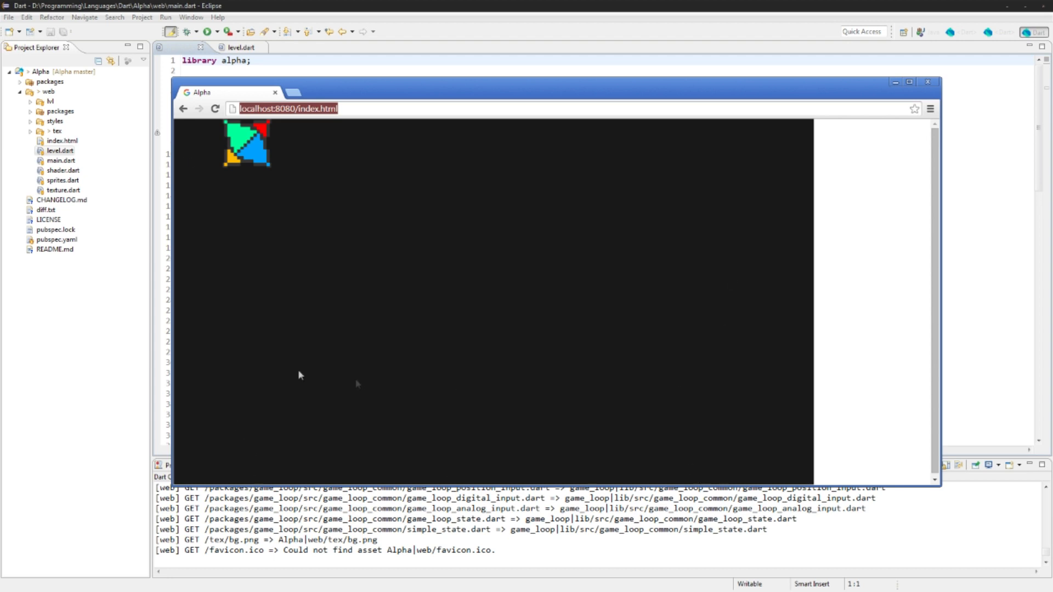
pyautogui.moveTo(409, 383)
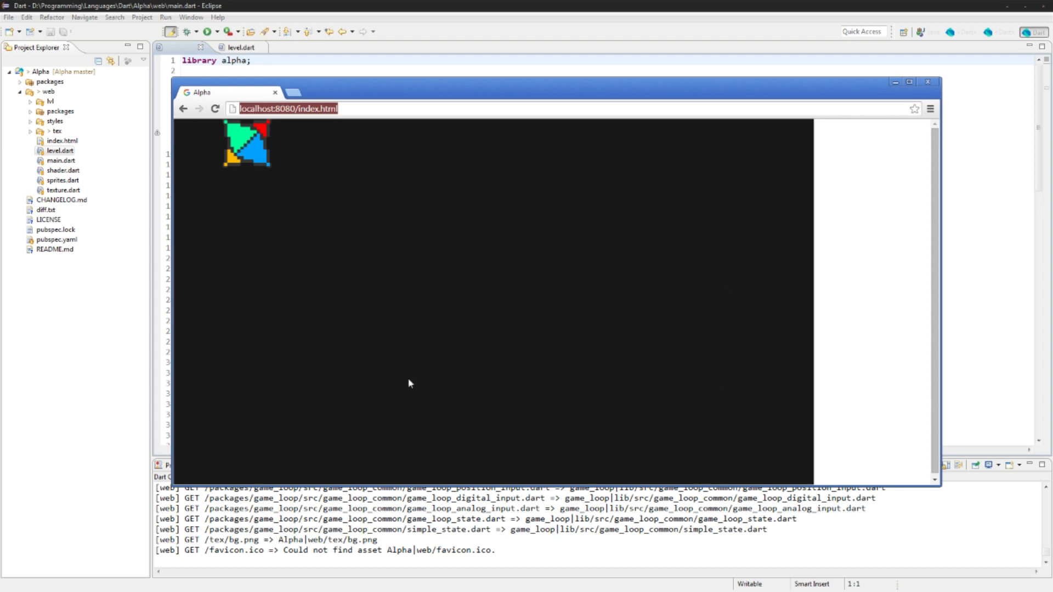
pyautogui.moveTo(101, 352)
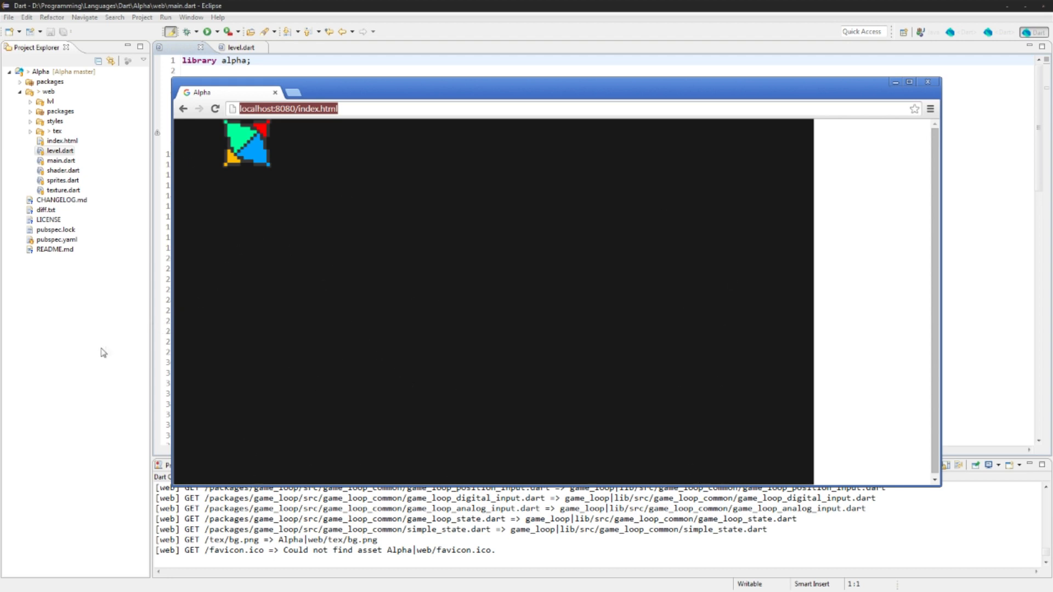
# Change GAME_SCALE in main.dart to 1.0 and relaunch the game in the browser.
pyautogui.click(178, 47)
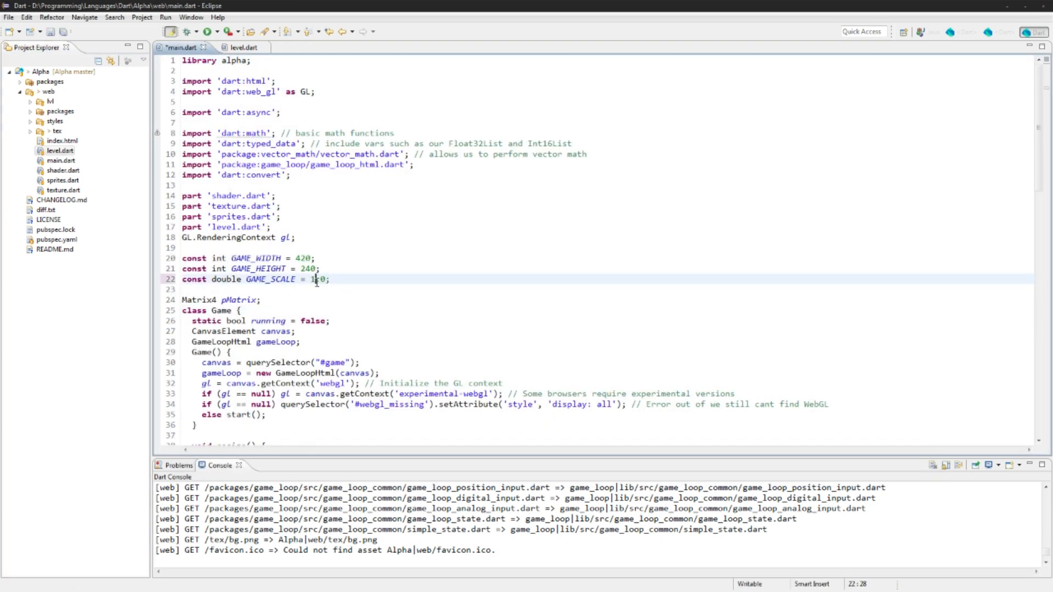
pyautogui.click(206, 32)
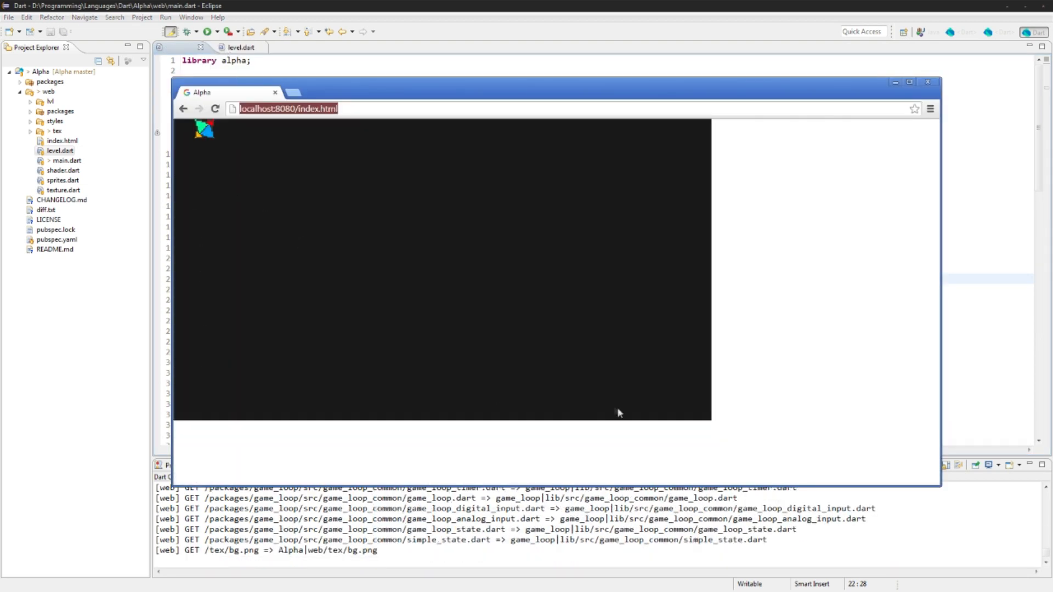
pyautogui.moveTo(525, 449)
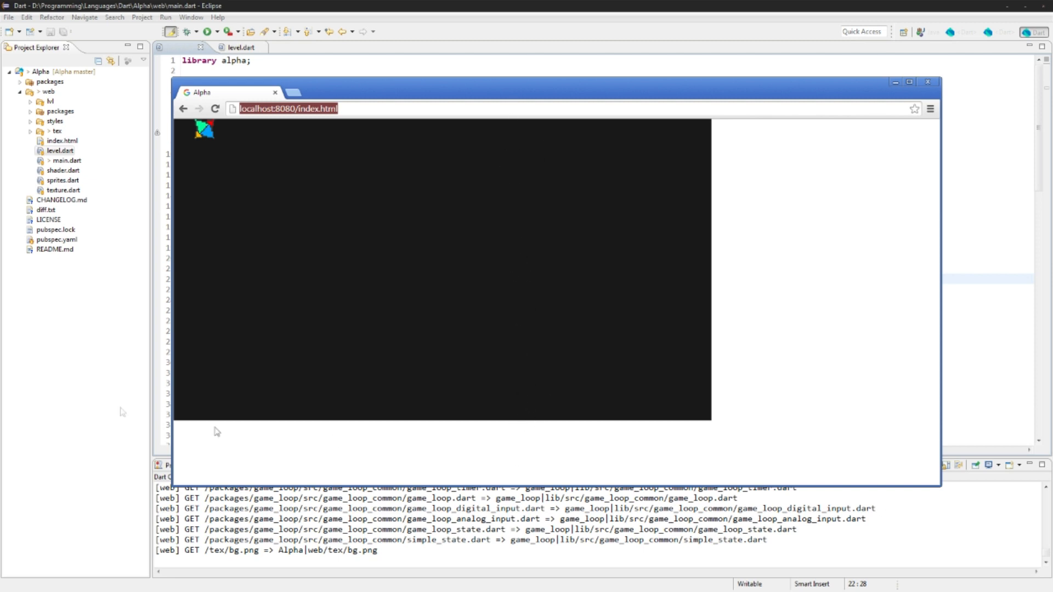
pyautogui.moveTo(231, 125)
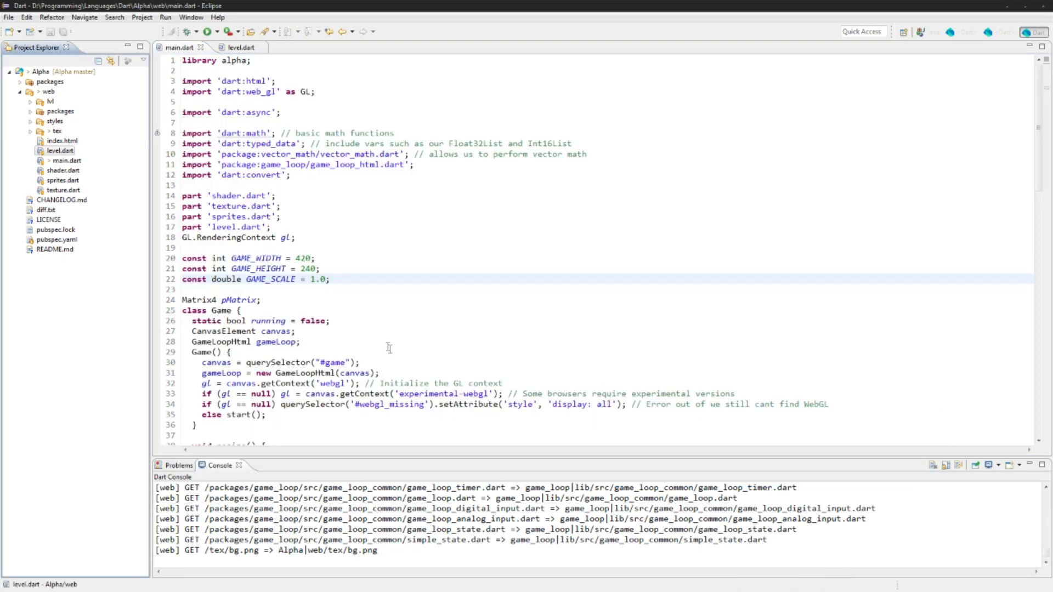
# In level.dart, declare int tileW, int tileH, String spritePath and Sprites spriteSheet fields.
pyautogui.click(237, 47)
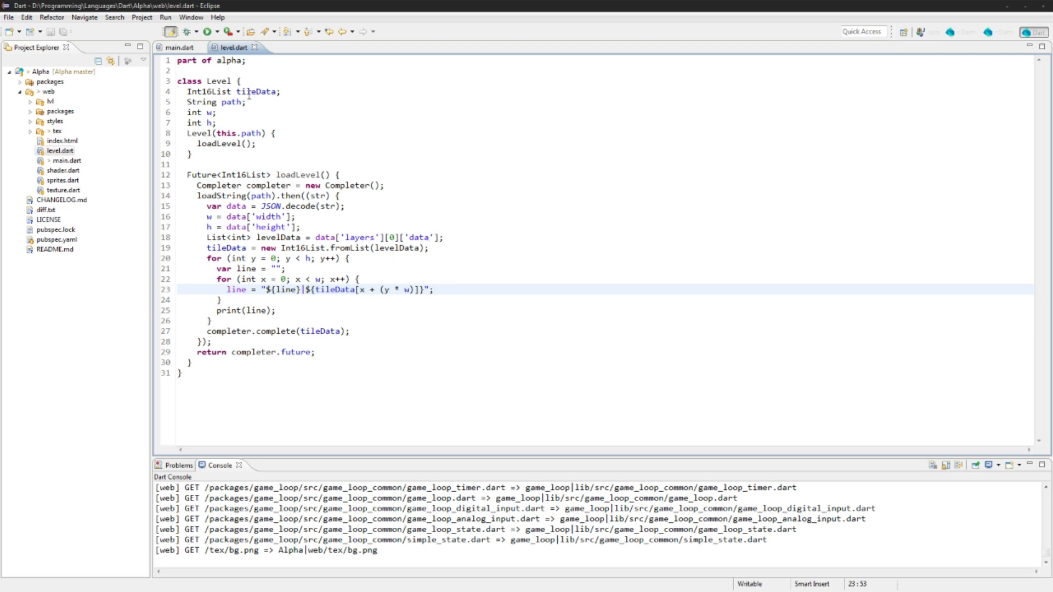
pyautogui.write('int')
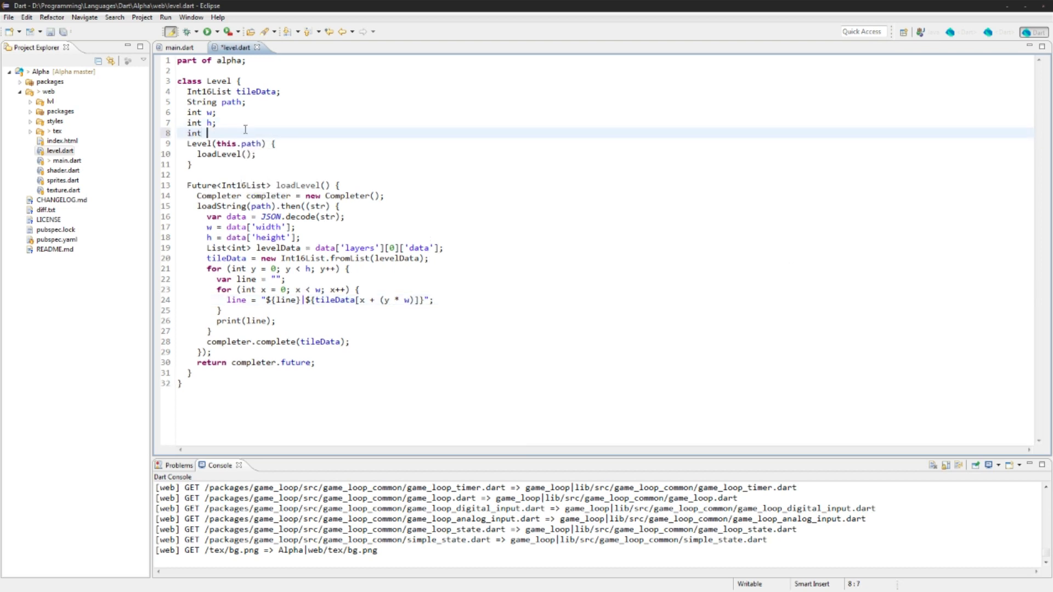
pyautogui.write('tileW;')
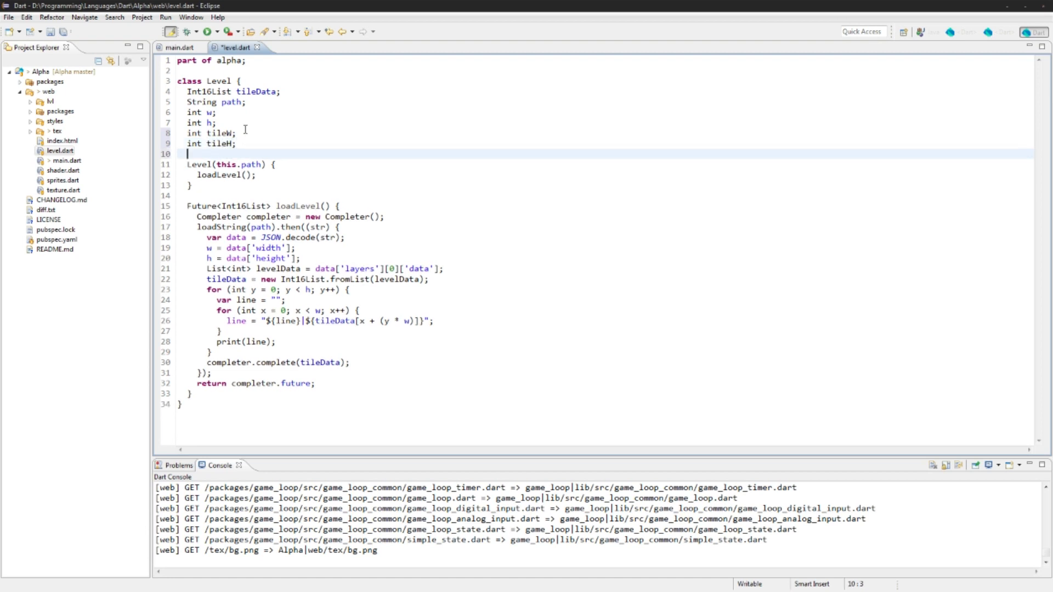
pyautogui.write('String')
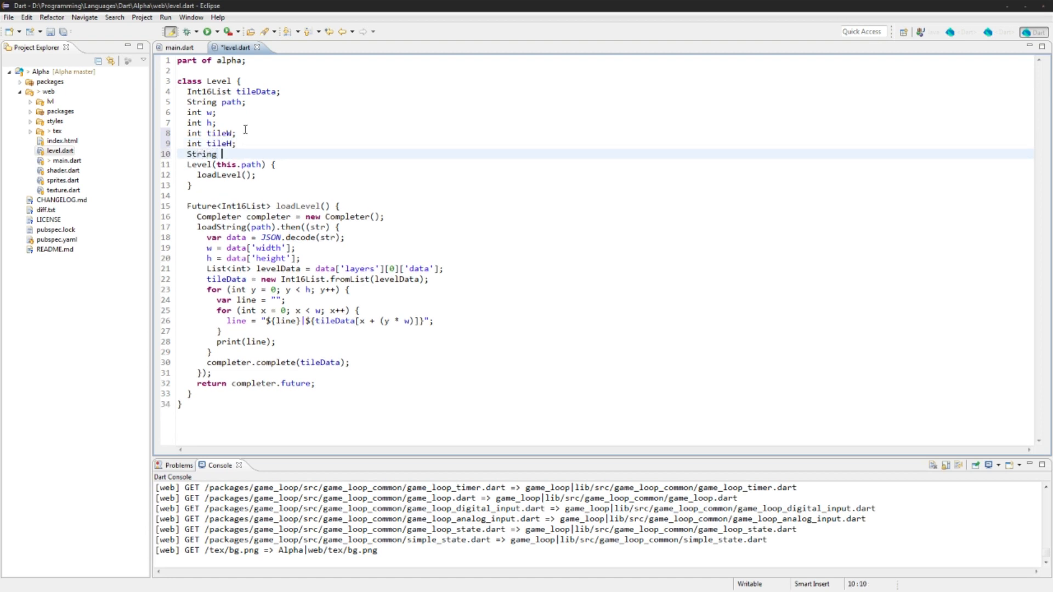
pyautogui.write('spritePathl;')
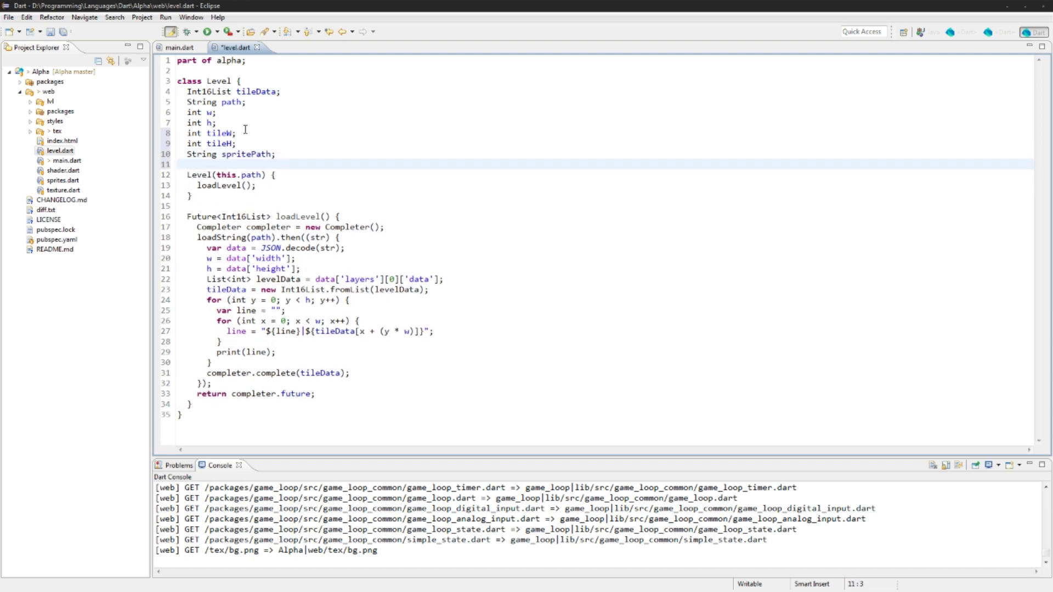
pyautogui.write('Sprites sprites')
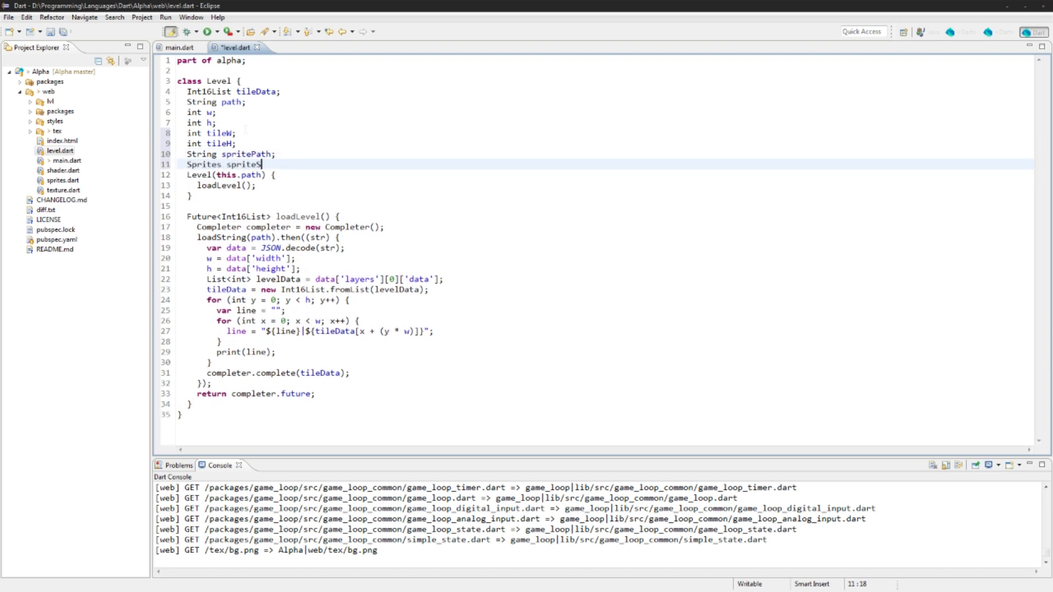
pyautogui.write('heet;')
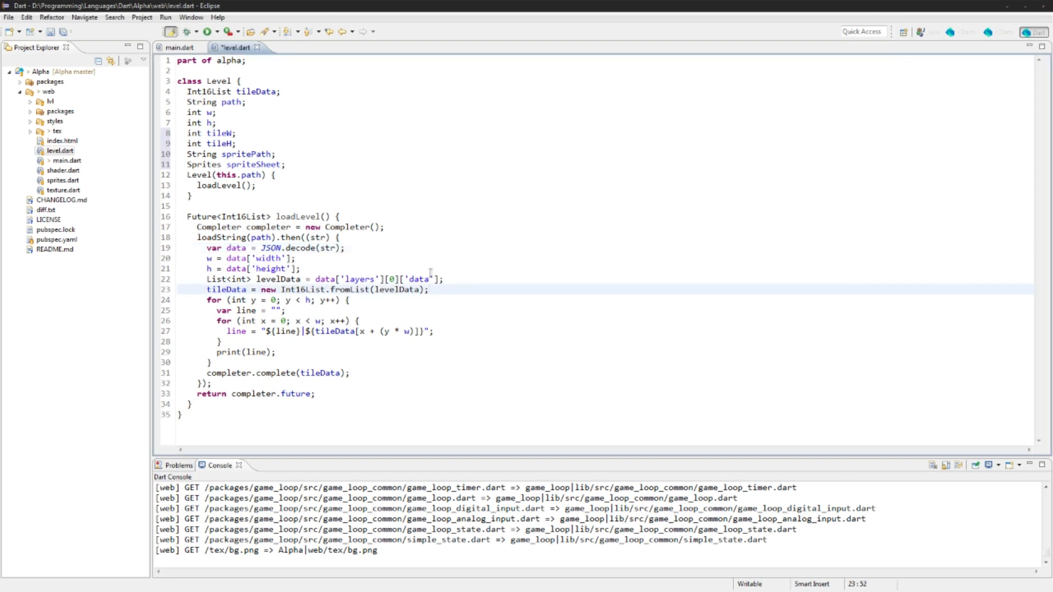
pyautogui.moveTo(443, 279)
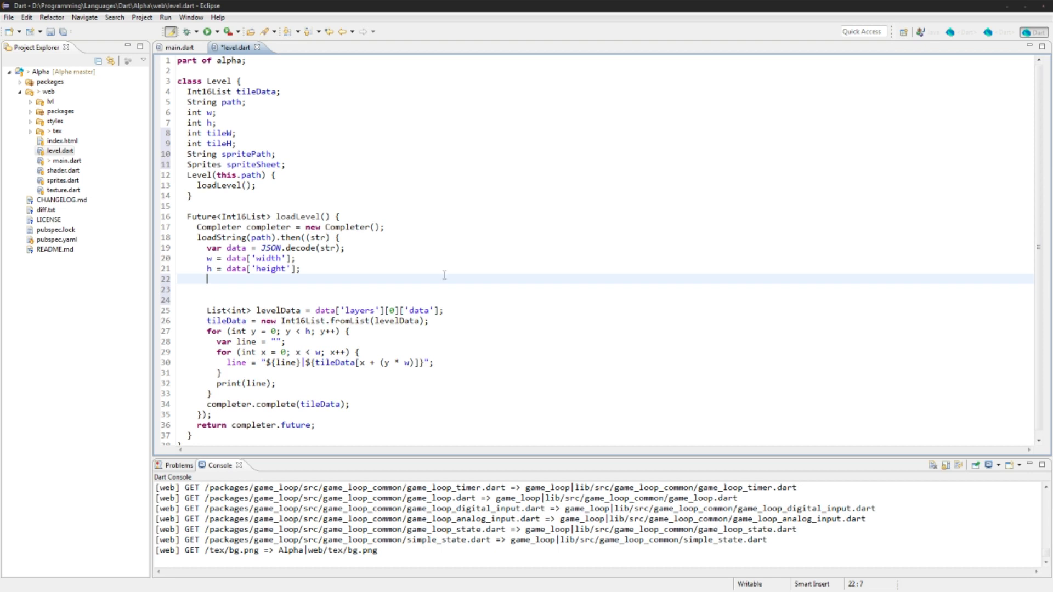
# Assign tileW and tileH from ['tilesets'][0] tilewidth and tileheight, checking spritemap.json keys.
pyautogui.write("tileW = data['til")
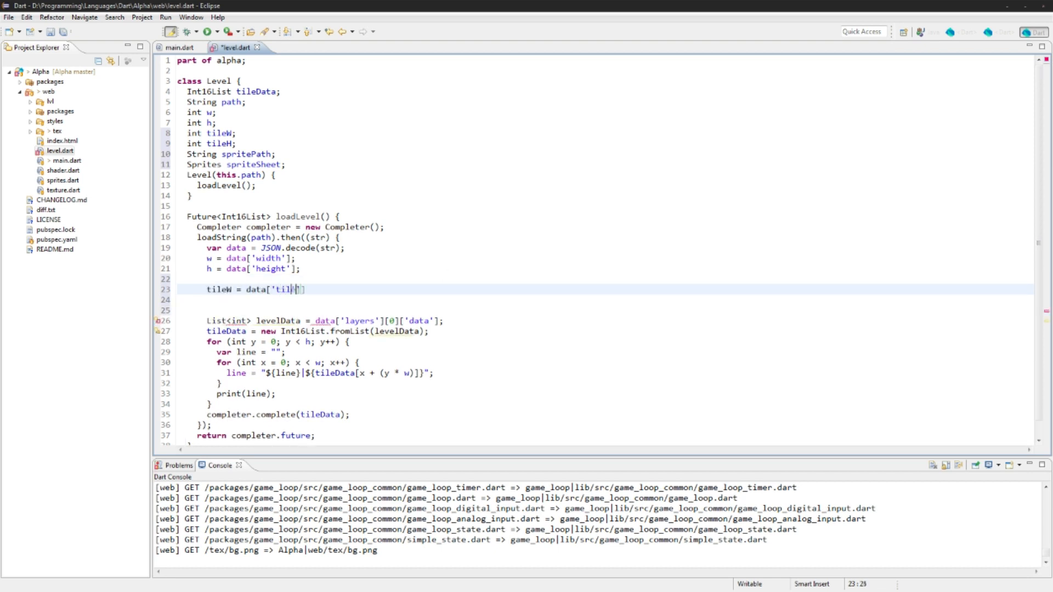
pyautogui.write("esets'][0]['tilewidth'];")
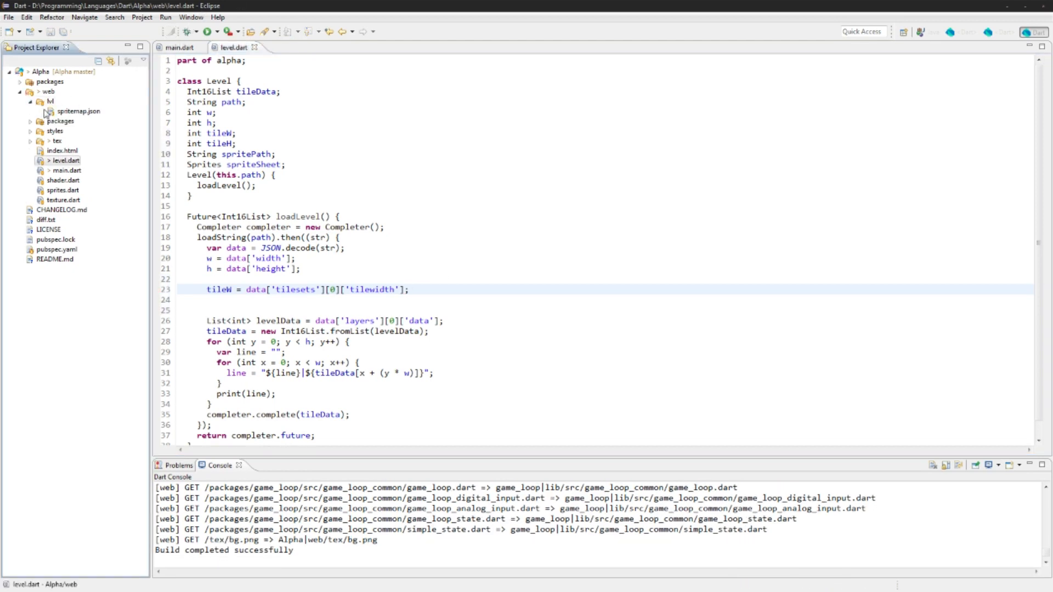
pyautogui.doubleClick(78, 110)
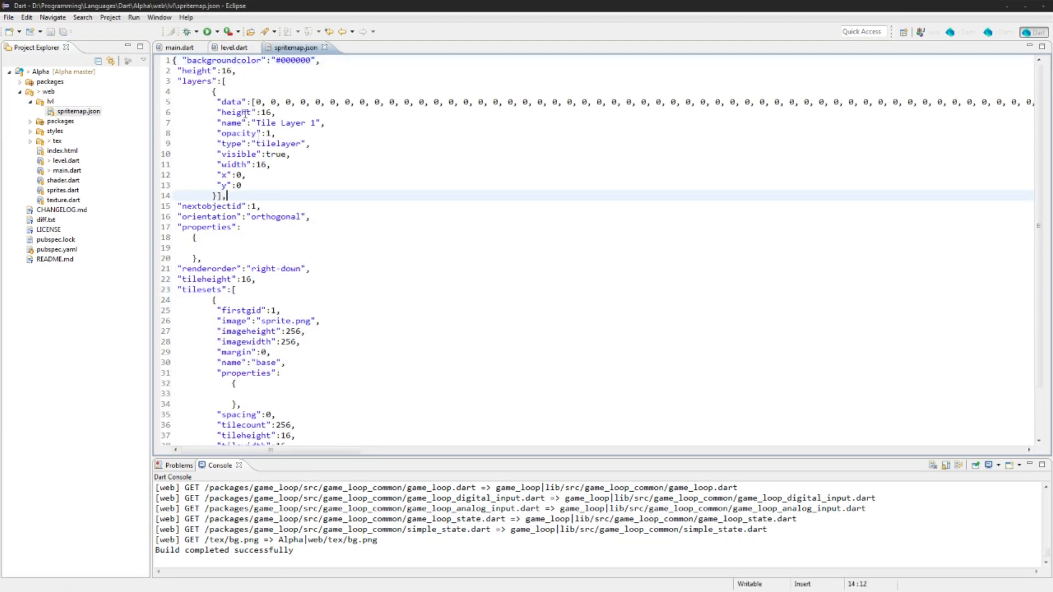
pyautogui.doubleClick(201, 258)
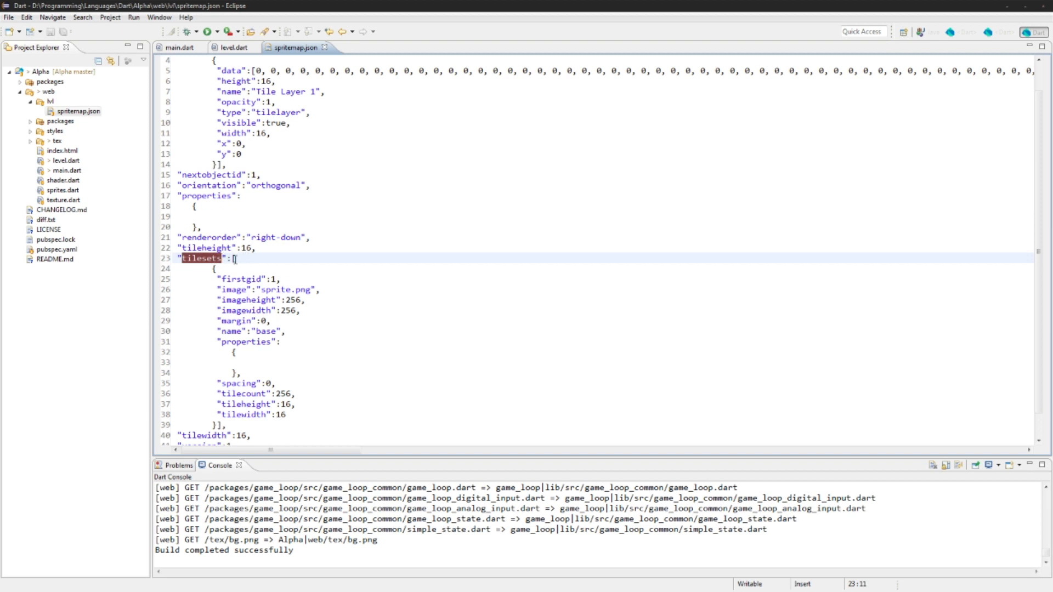
pyautogui.moveTo(232, 258); pyautogui.dragTo(242, 425)
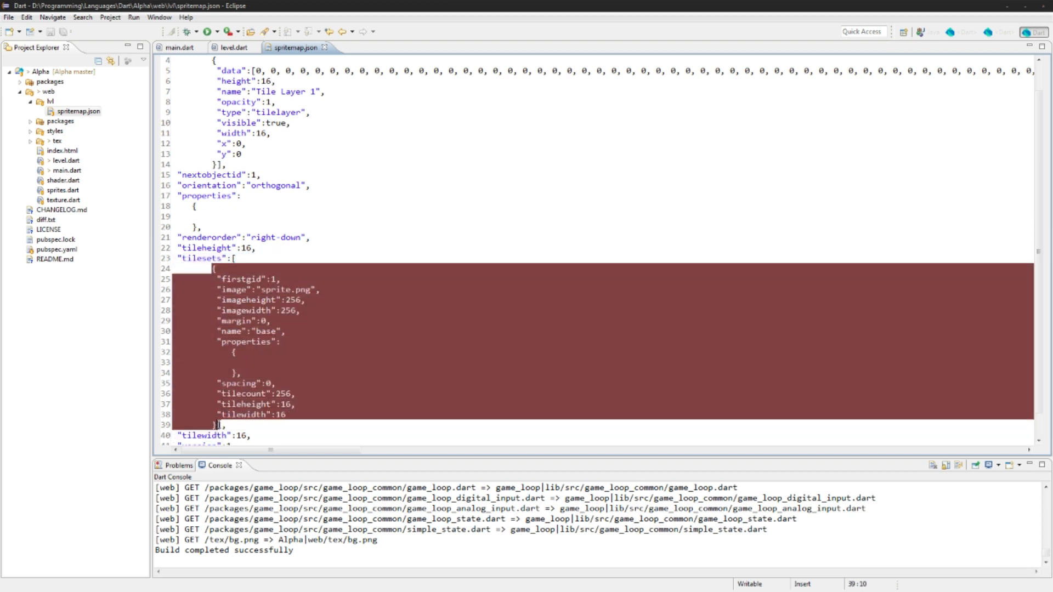
pyautogui.doubleClick(245, 404)
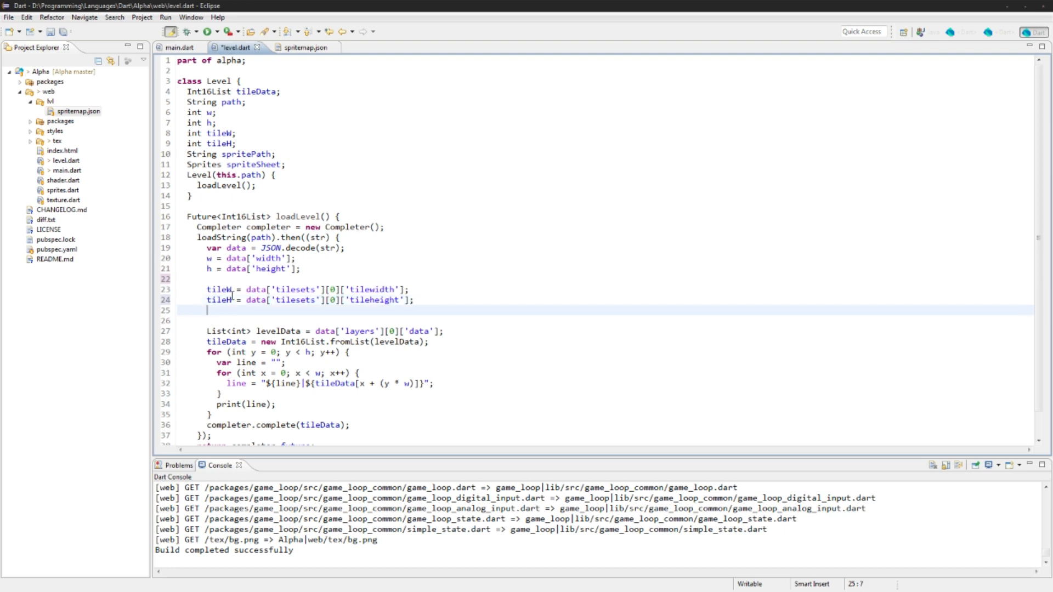
# Set spritePath from data['tilesets'][0] in loadLevel.
pyautogui.write('spritePath =')
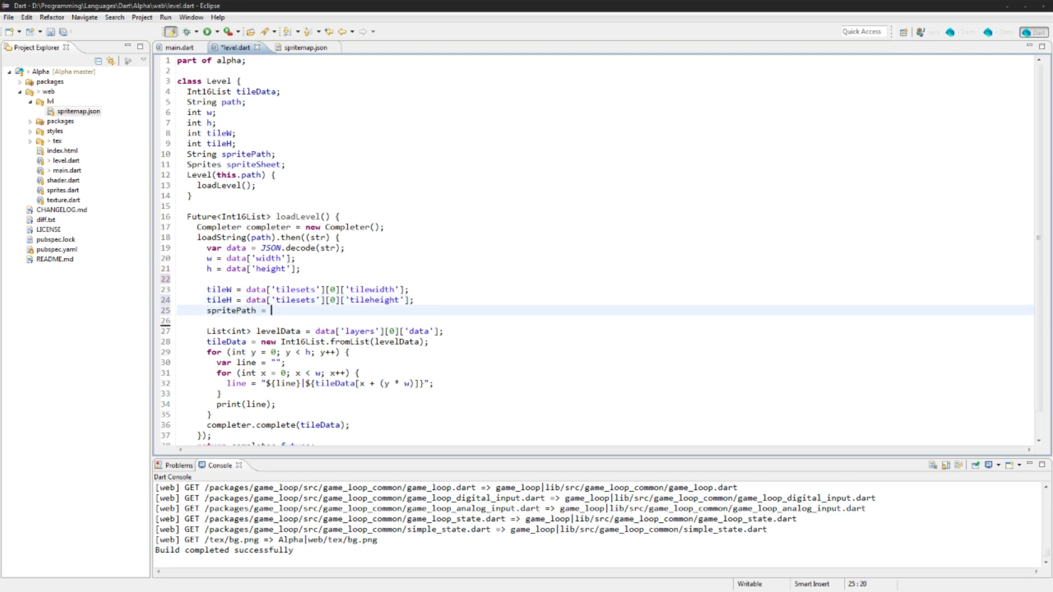
pyautogui.write("data['tuil']")
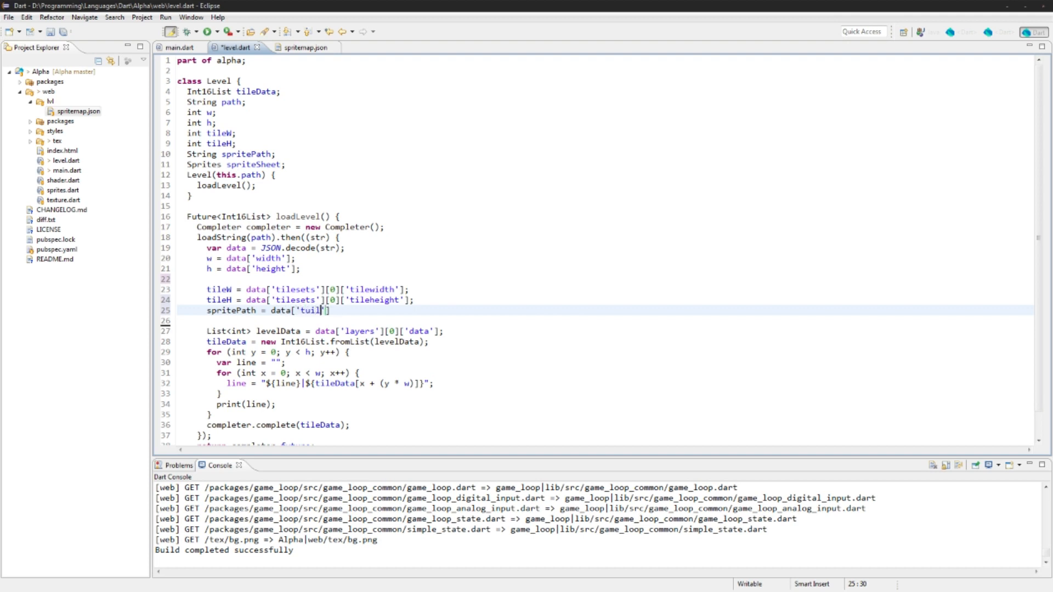
pyautogui.write("tilesets'][0")
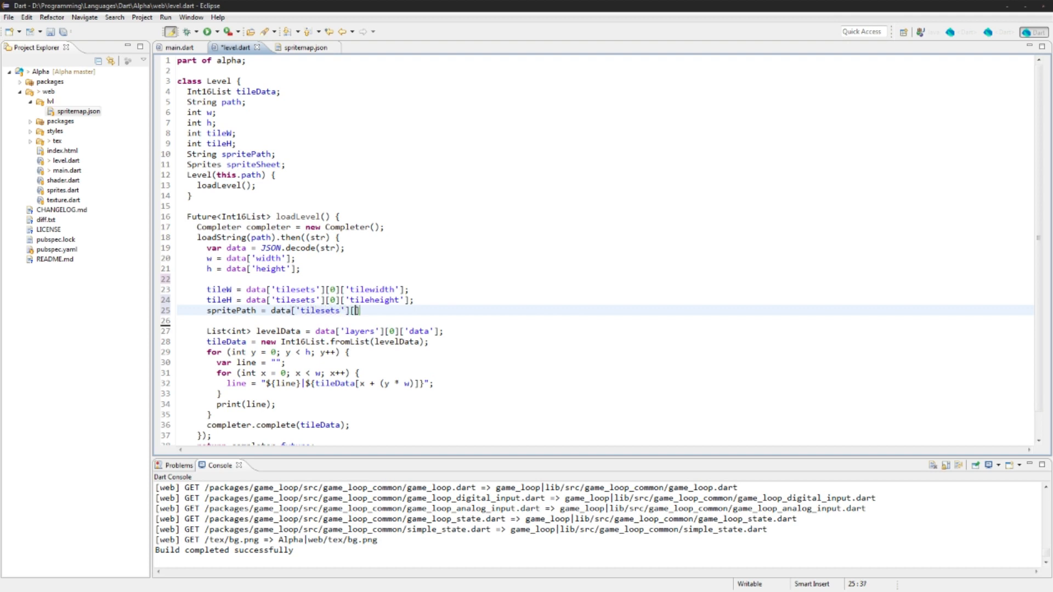
pyautogui.write('0')
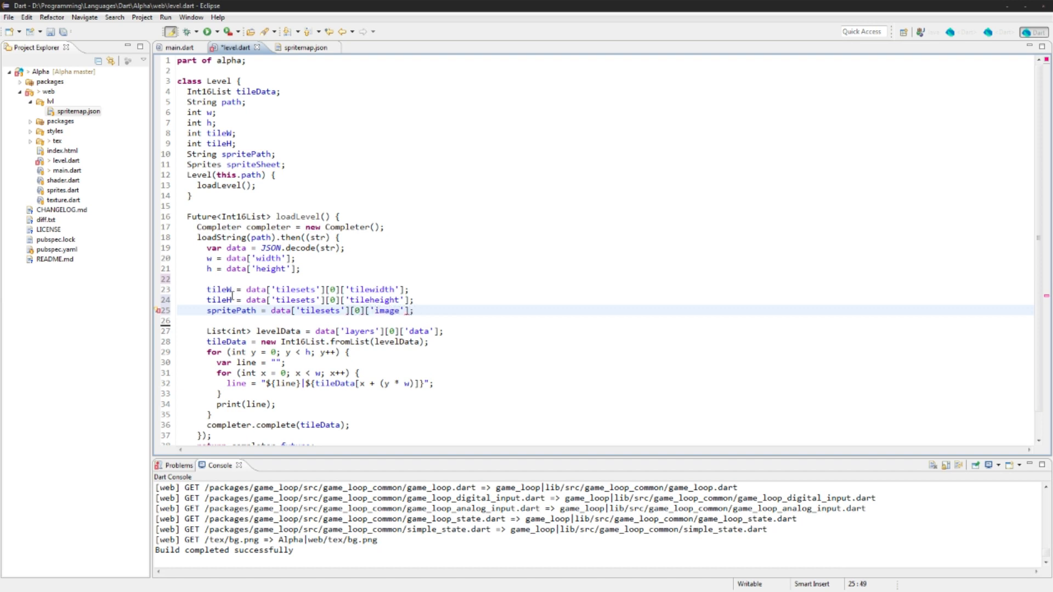
# Replace imageWidth with tilesPerRow from ['layers'][0]['width'] and save level.dart.
pyautogui.click(297, 48)
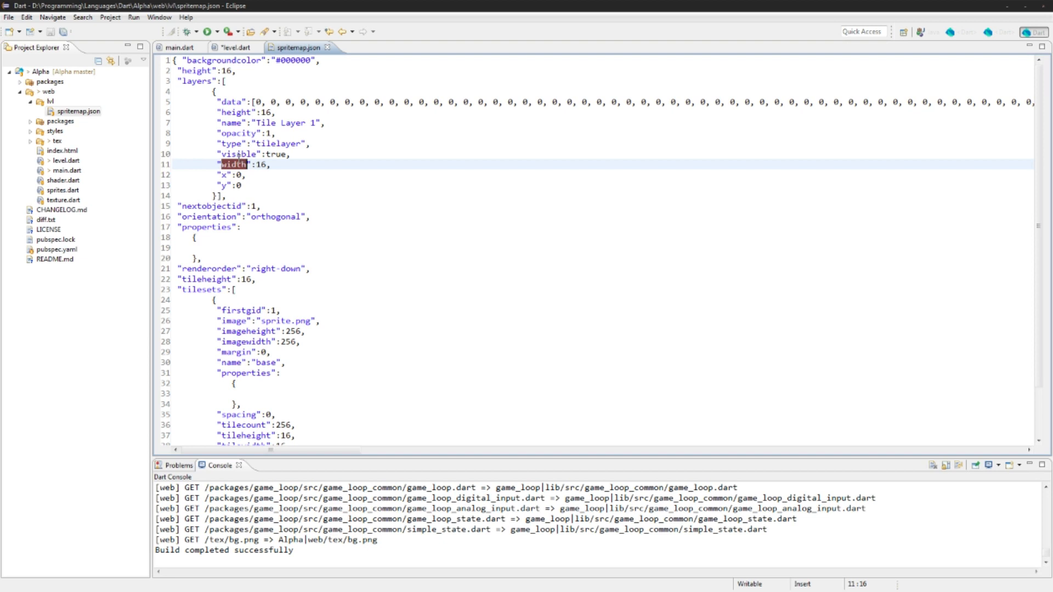
pyautogui.click(234, 47)
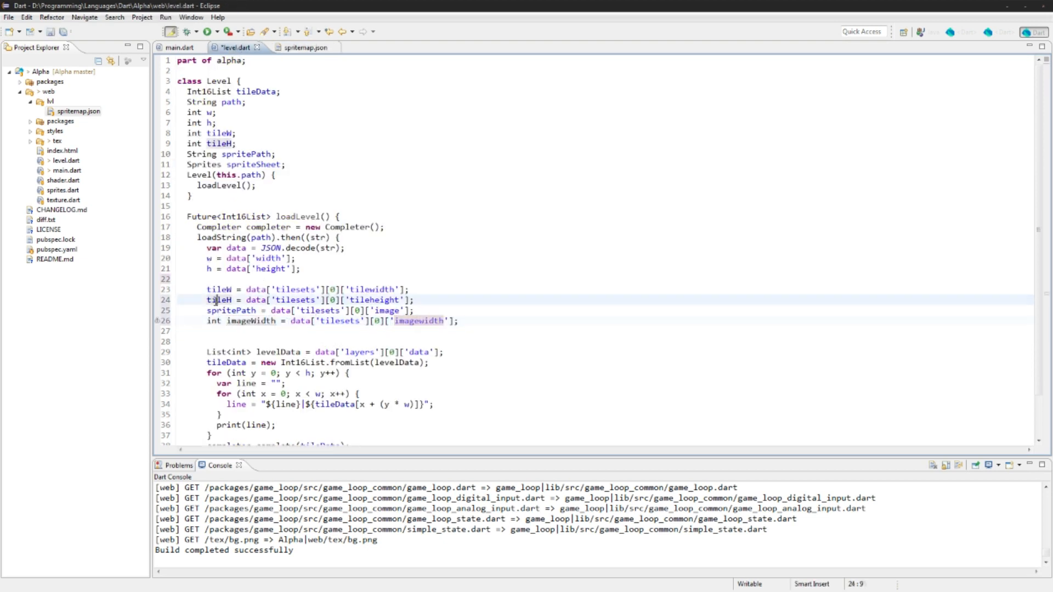
pyautogui.click(300, 47)
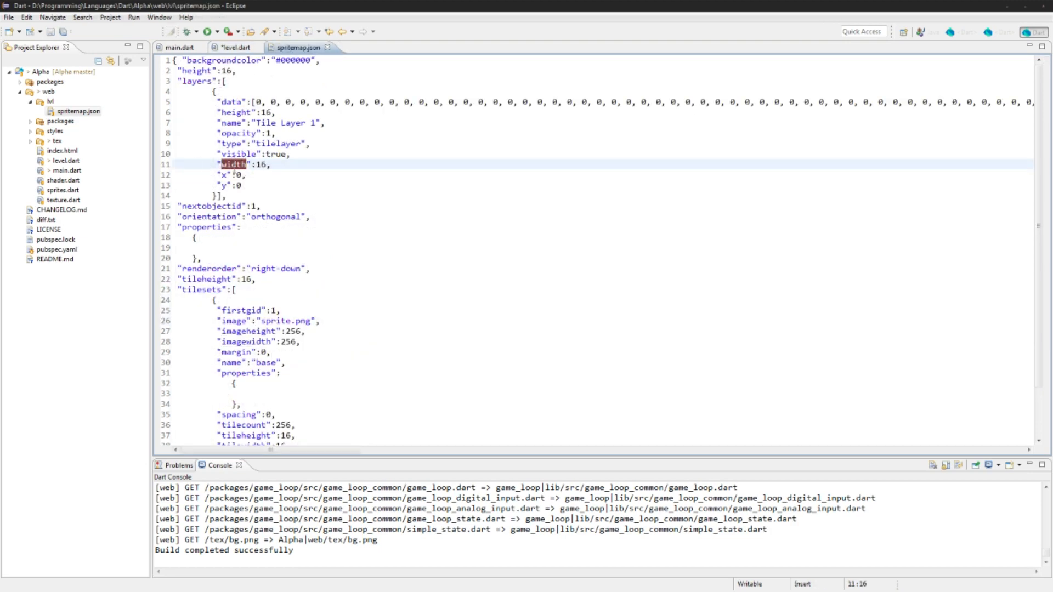
pyautogui.click(234, 47)
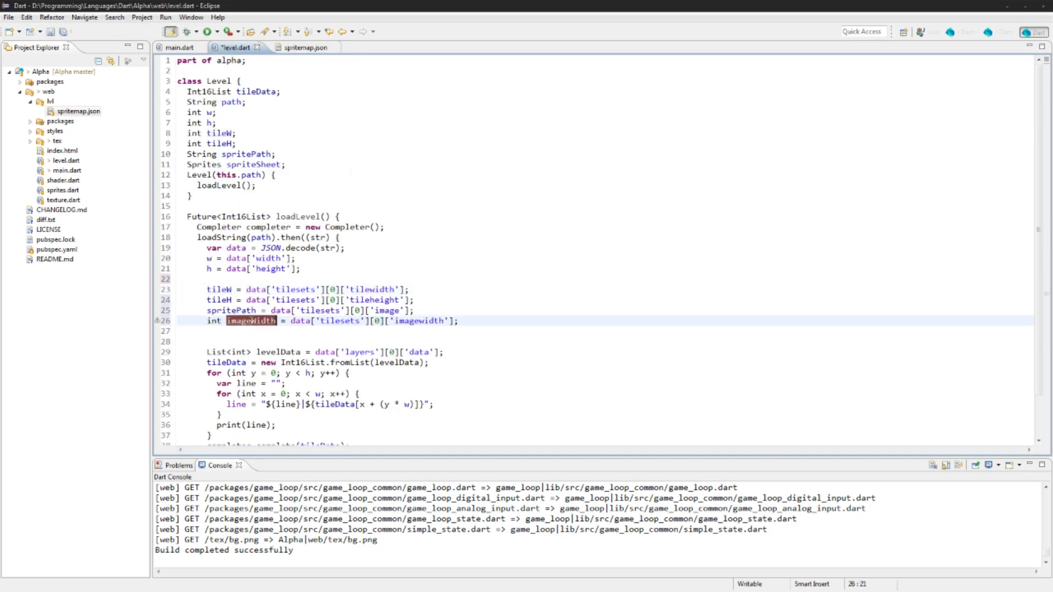
pyautogui.write('tilesPerRow')
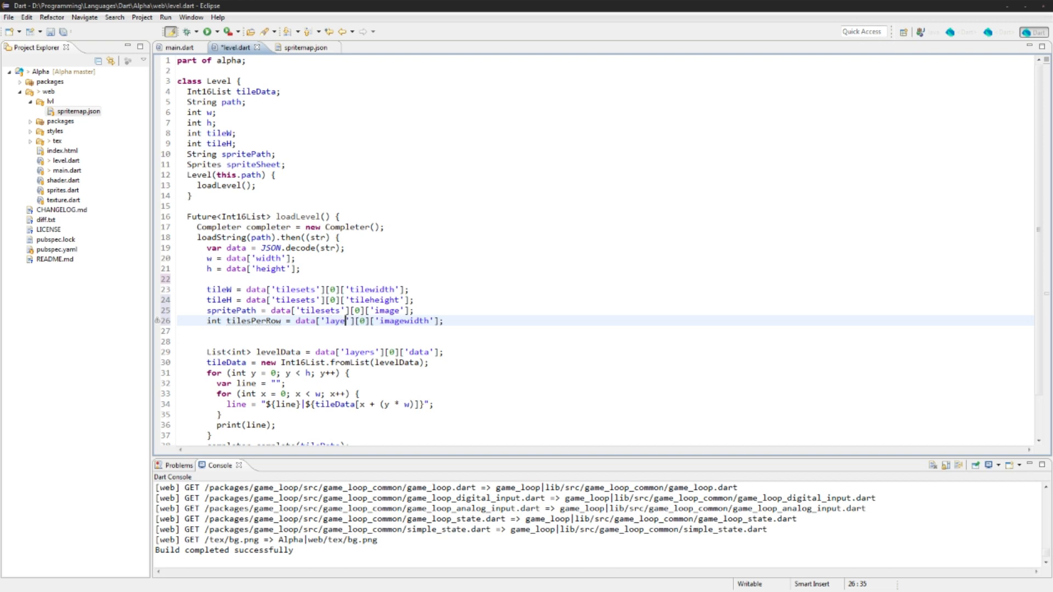
pyautogui.doubleClick(415, 320)
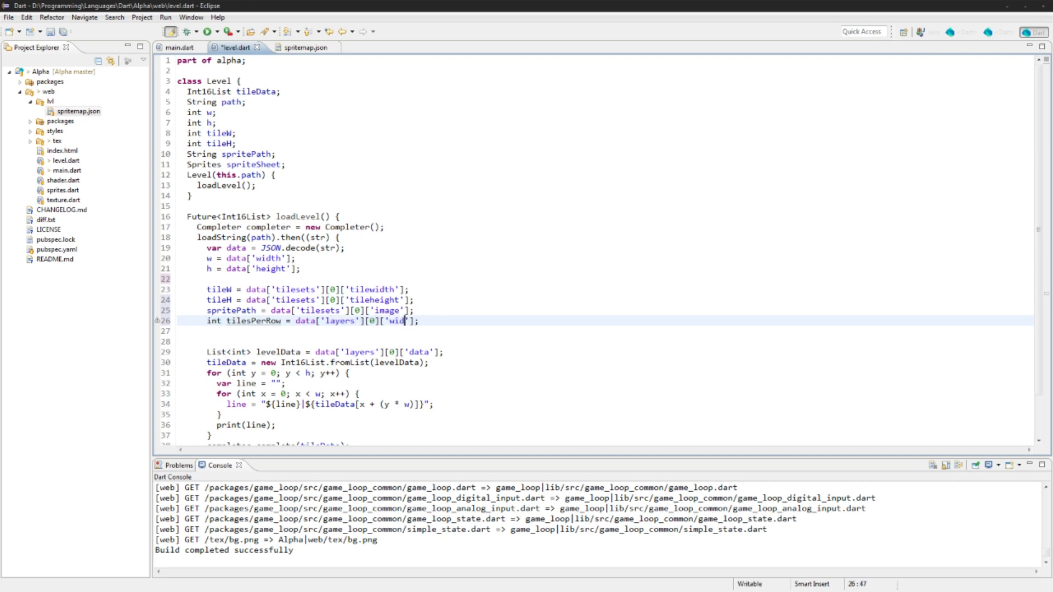
pyautogui.click(296, 47)
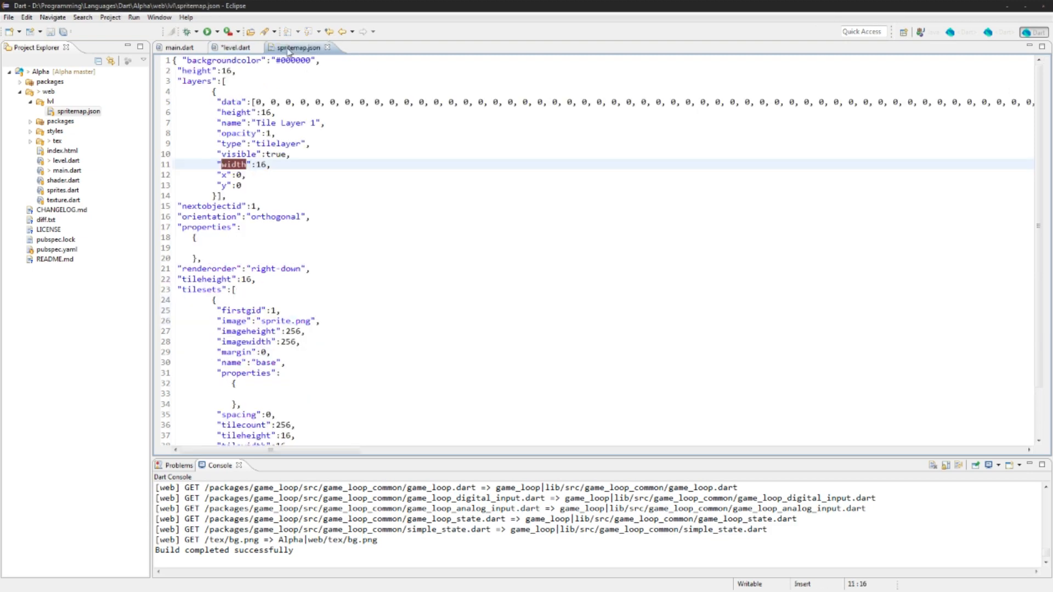
pyautogui.click(234, 48)
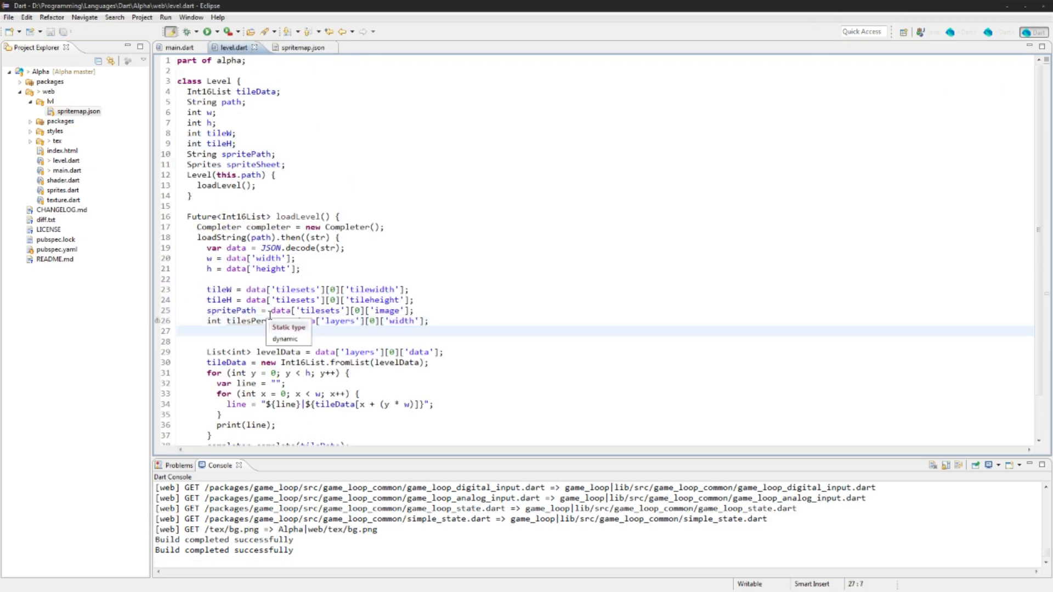
# Begin a 'Texture tex' line, then open texture.dart and expand the tex folder.
pyautogui.write('Texture tex')
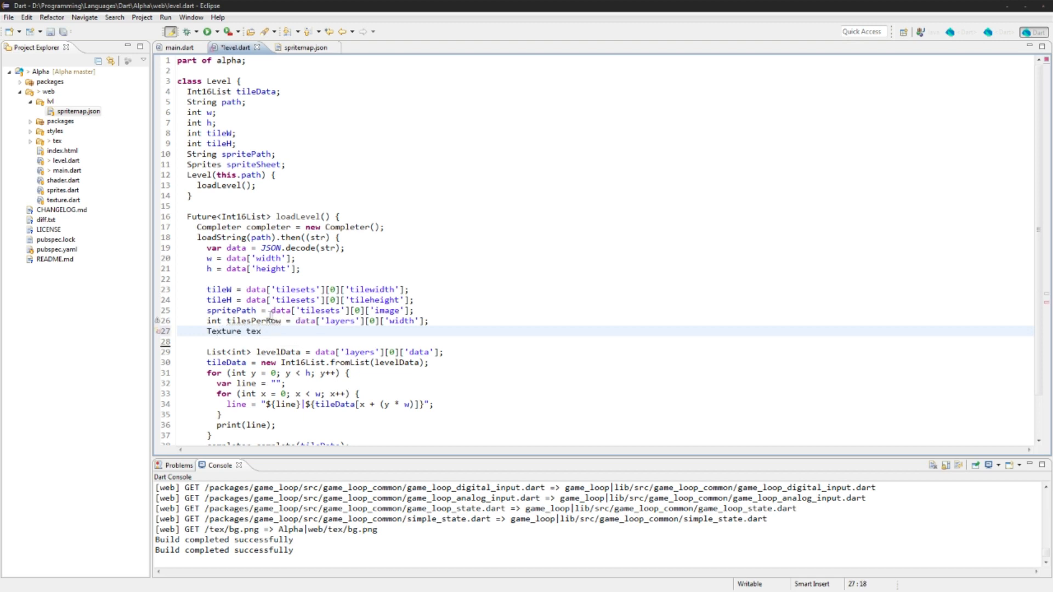
pyautogui.click(62, 210)
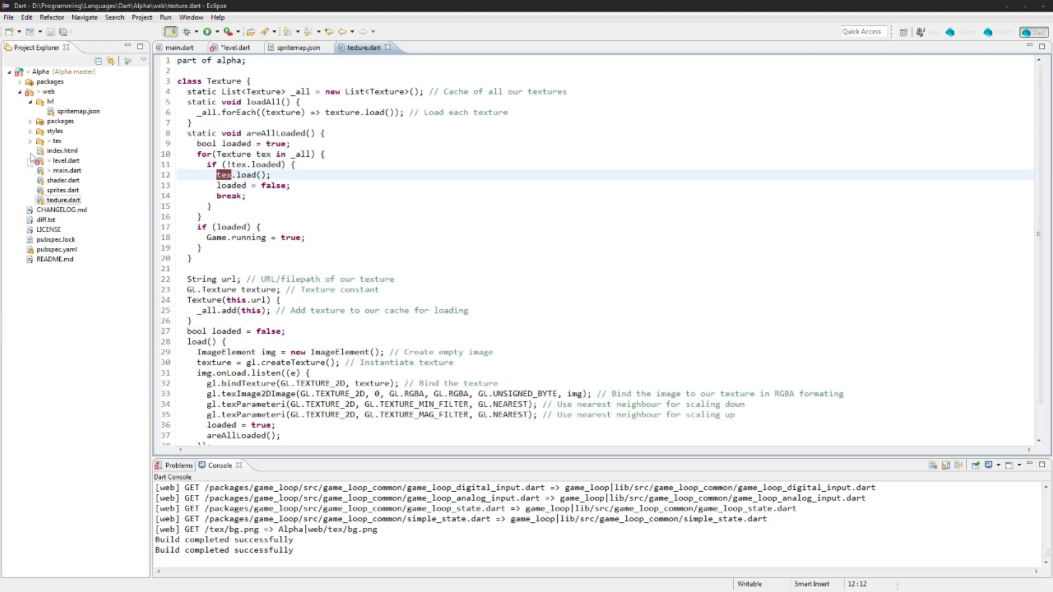
pyautogui.click(56, 141)
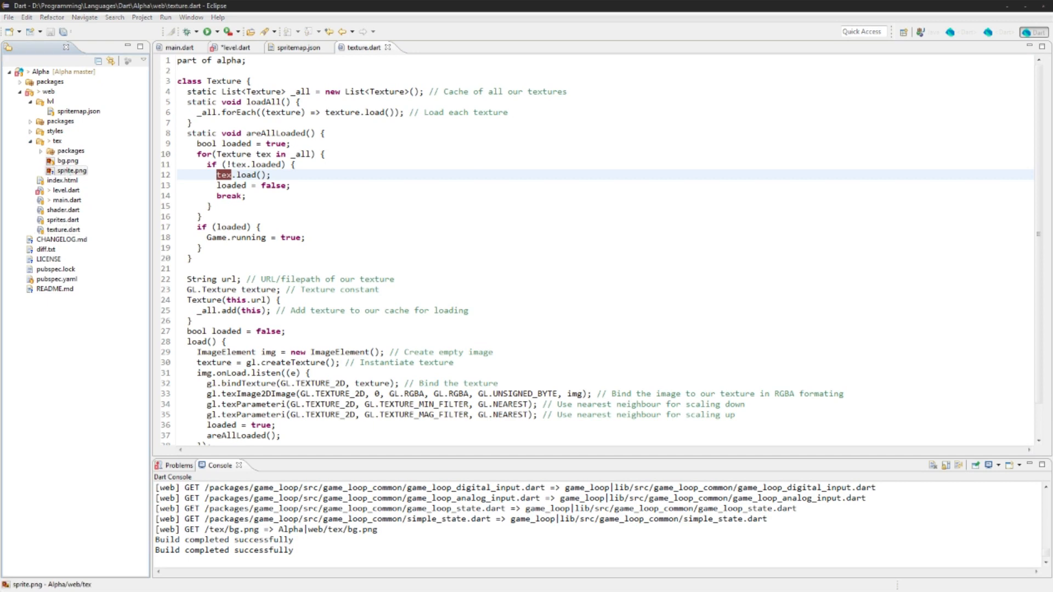
pyautogui.doubleClick(72, 171)
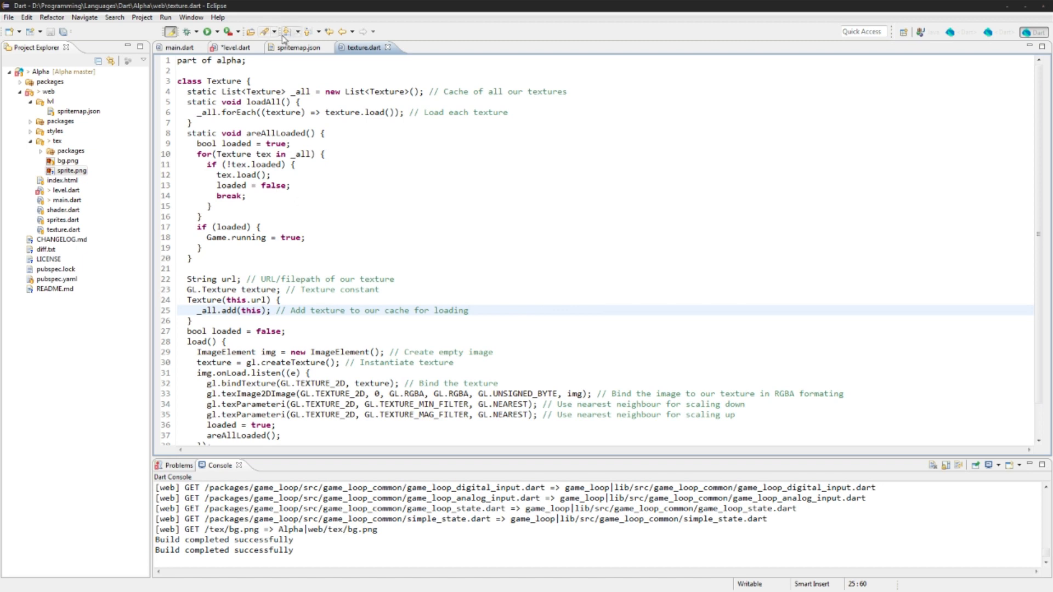
# In level.dart, complete Texture tex = new Texture("tex/${spritePath}").
pyautogui.click(233, 47)
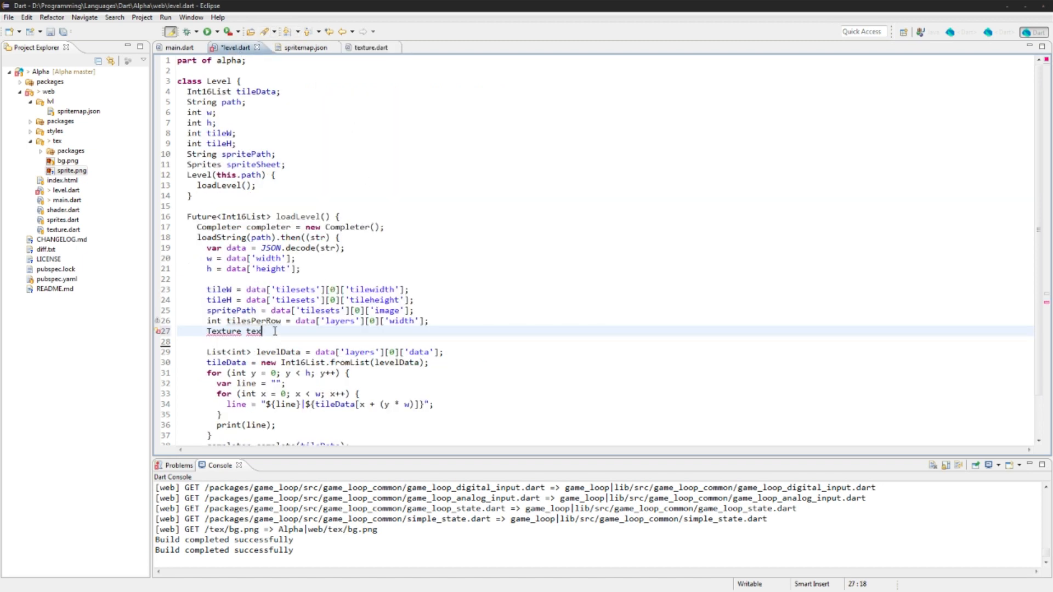
pyautogui.write('= new Texture("tex/')
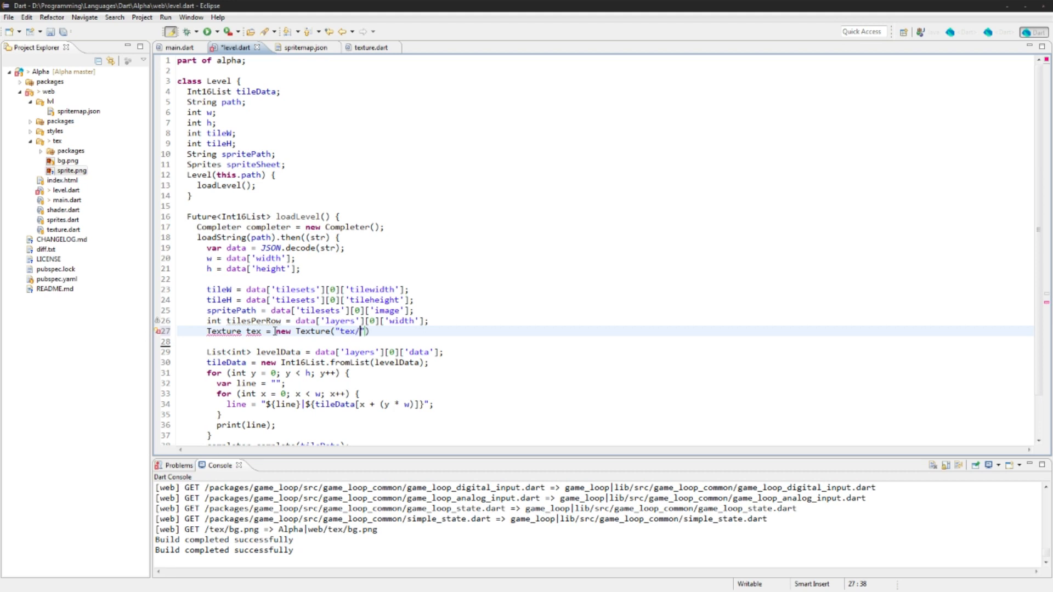
pyautogui.write('${spt}')
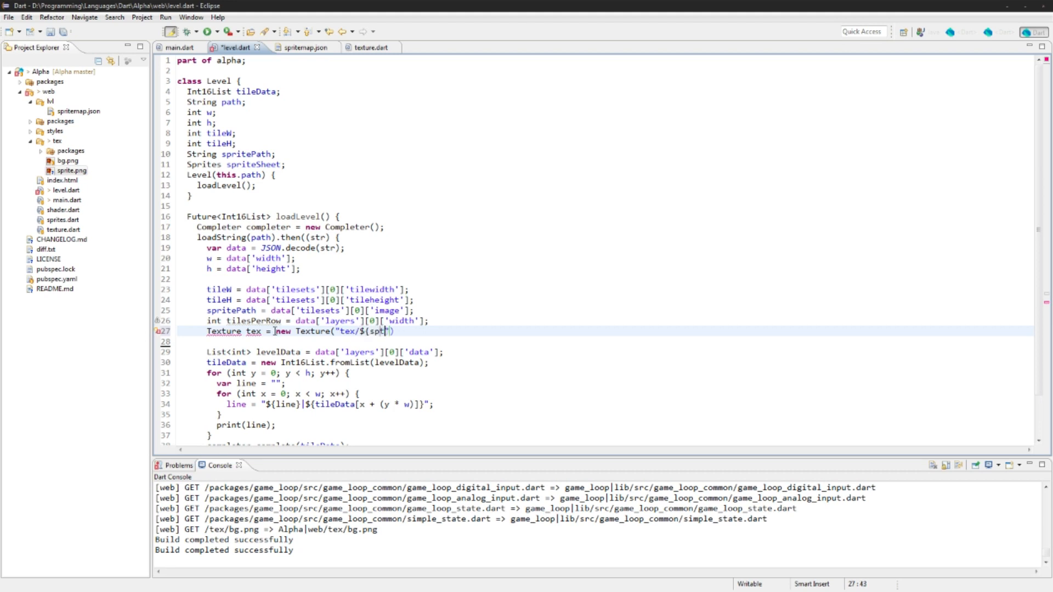
pyautogui.write('ritePath}')
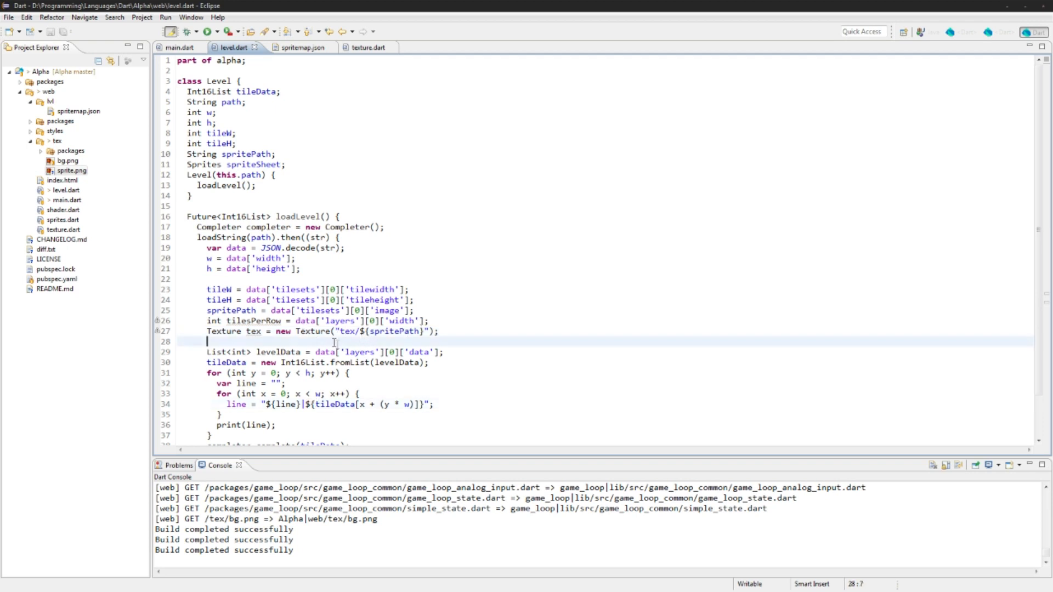
# Add spriteSheet = new Sprites(testShader, tex.texture) and save level.dart.
pyautogui.write('spr')
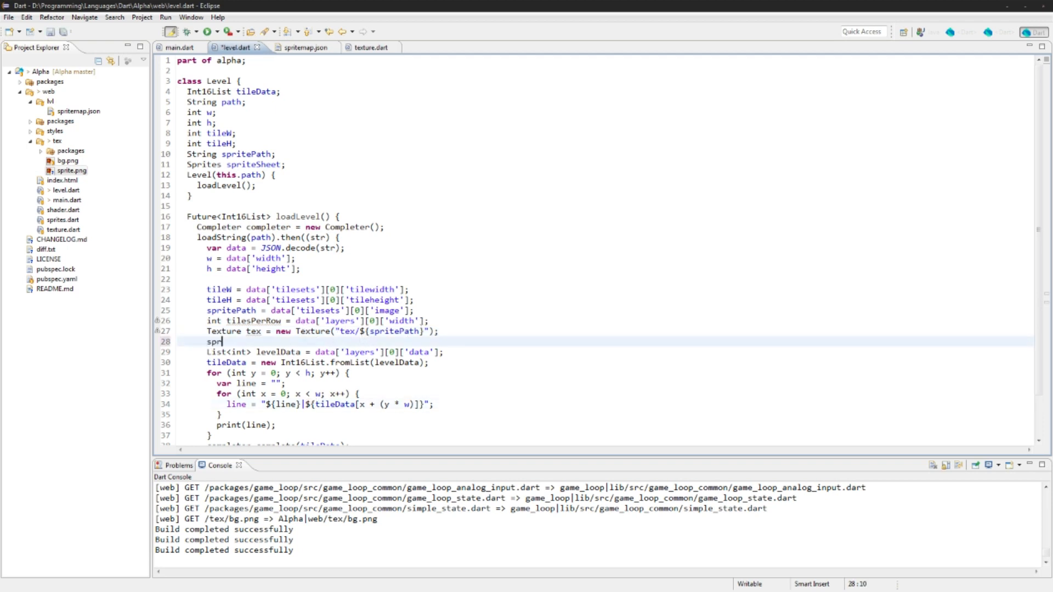
pyautogui.write('priteSheet = s')
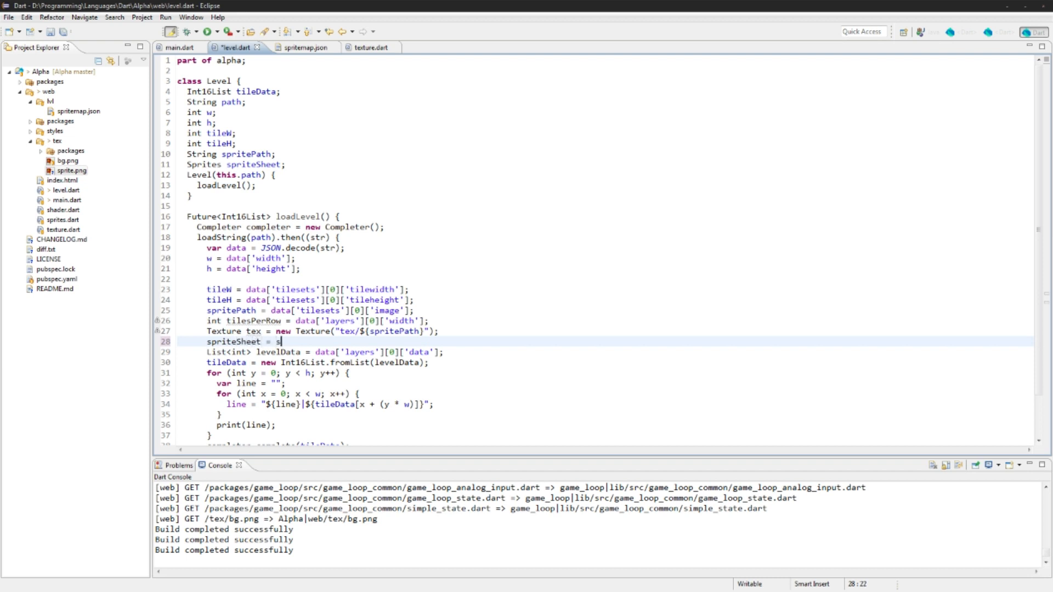
pyautogui.write('new Sprites()')
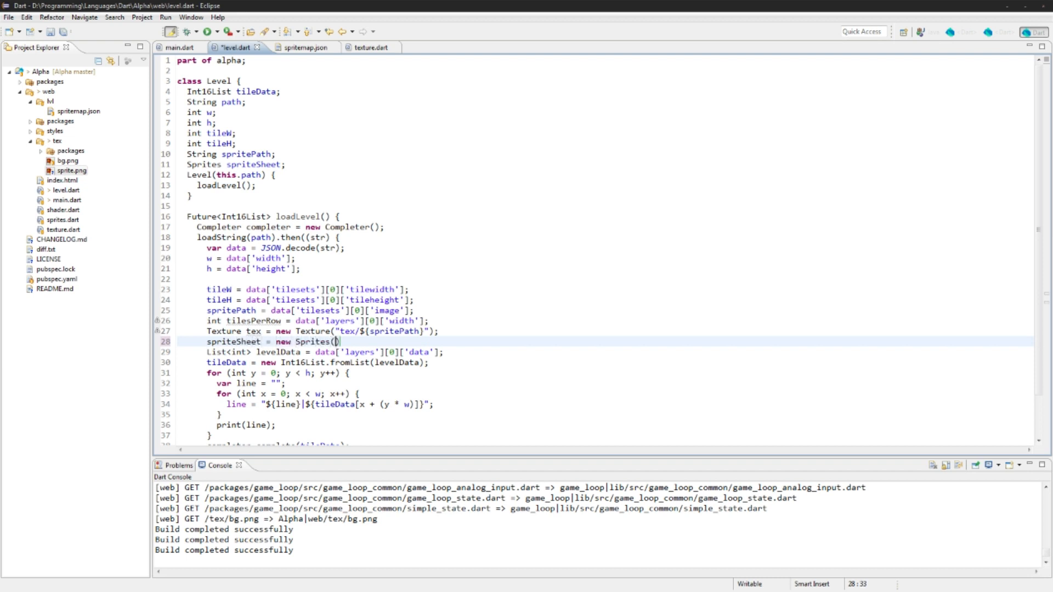
pyautogui.write('testShader, tex.texture')
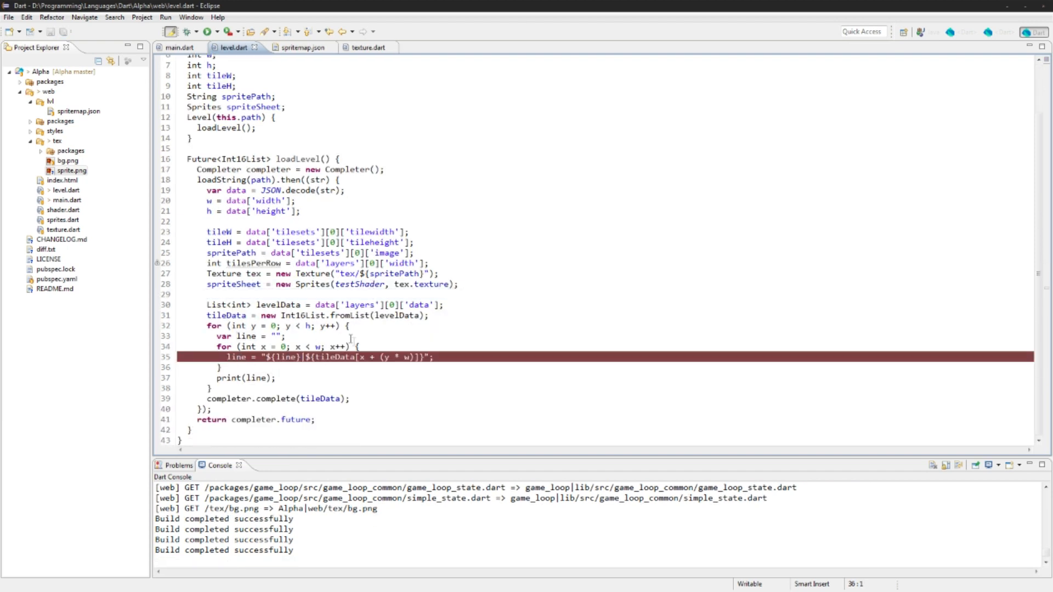
# Add int coord = tileData[x + (y * w)], print ${coord}, and start double u = ((coord)).
pyautogui.click(362, 347)
pyautogui.write('i')
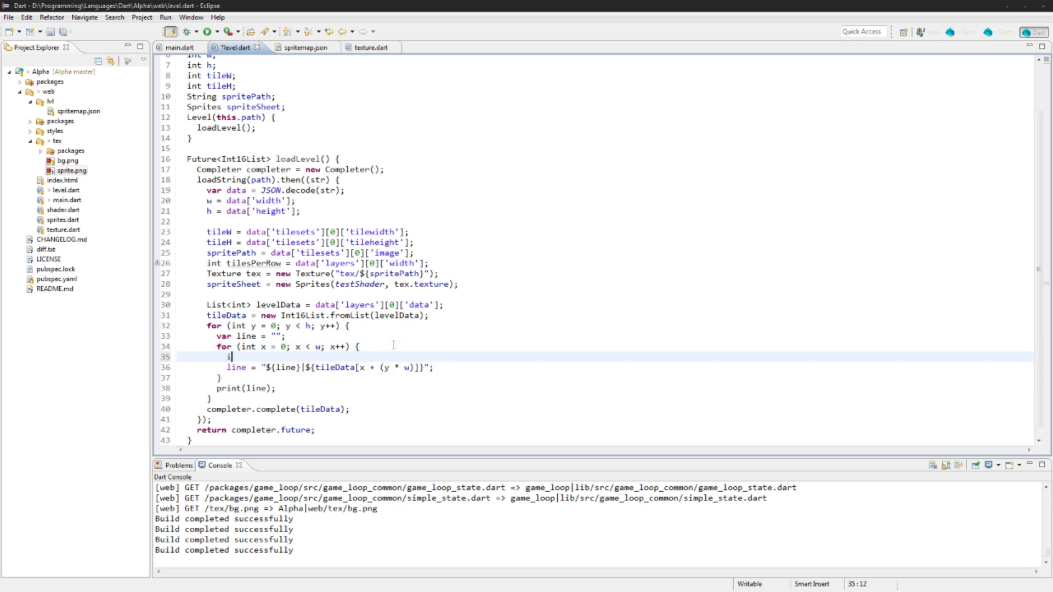
pyautogui.write('nt coord = tileData[x + (y * w)];')
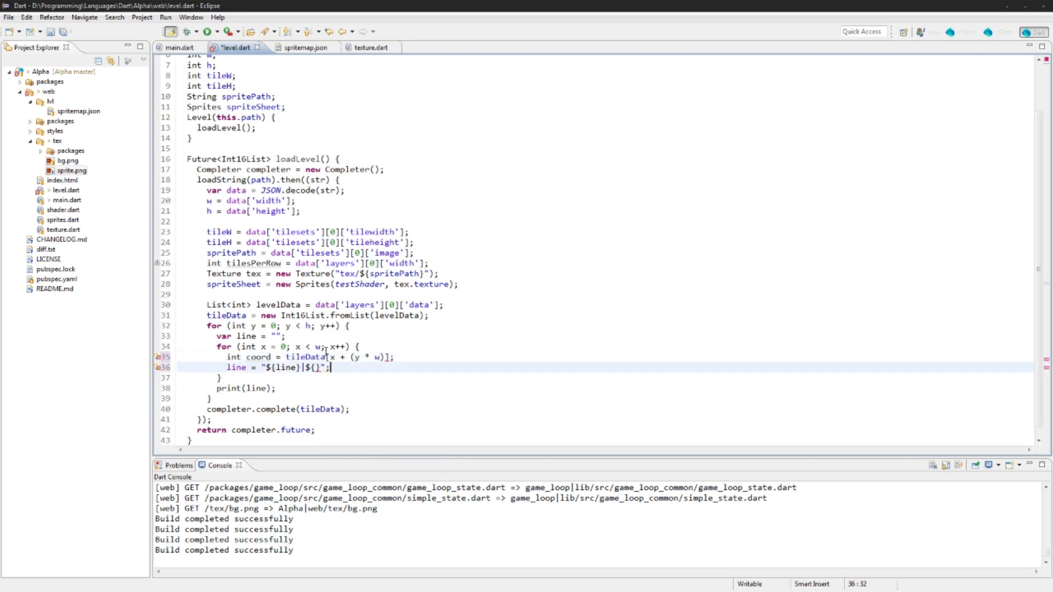
pyautogui.write('coord')
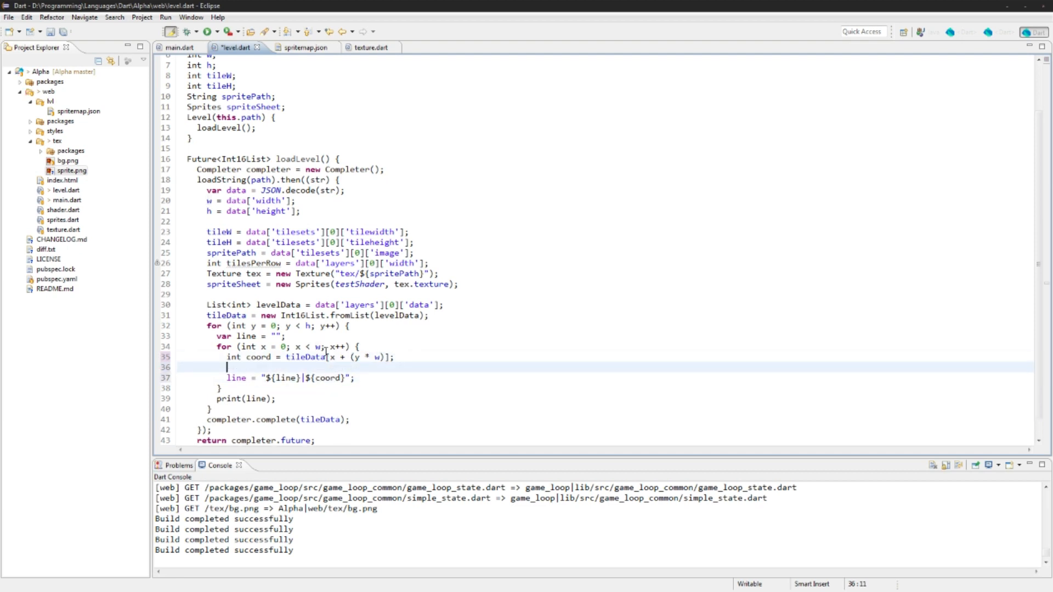
pyautogui.write('double')
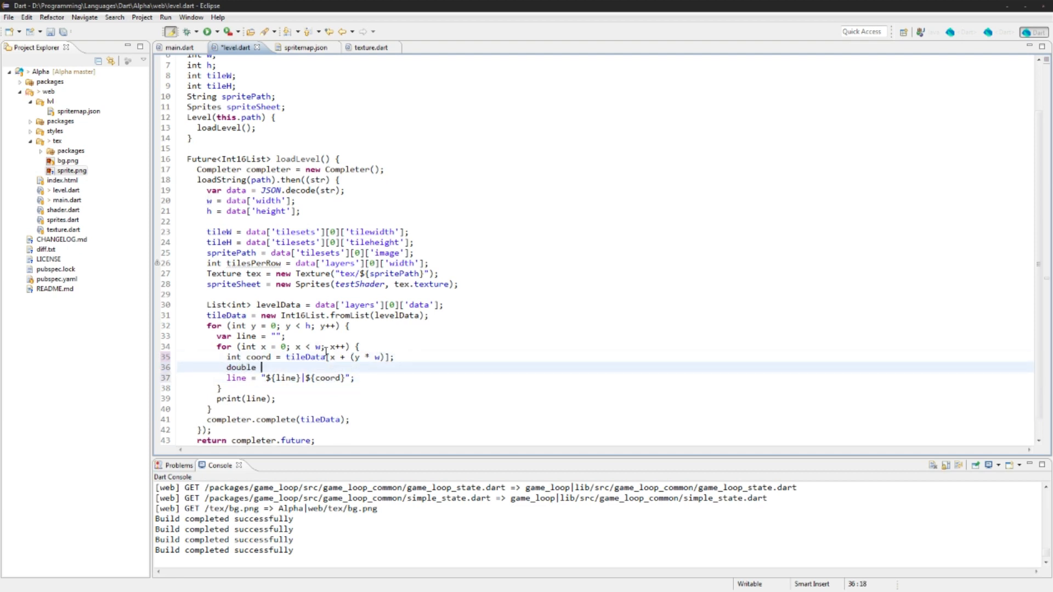
pyautogui.write('u =')
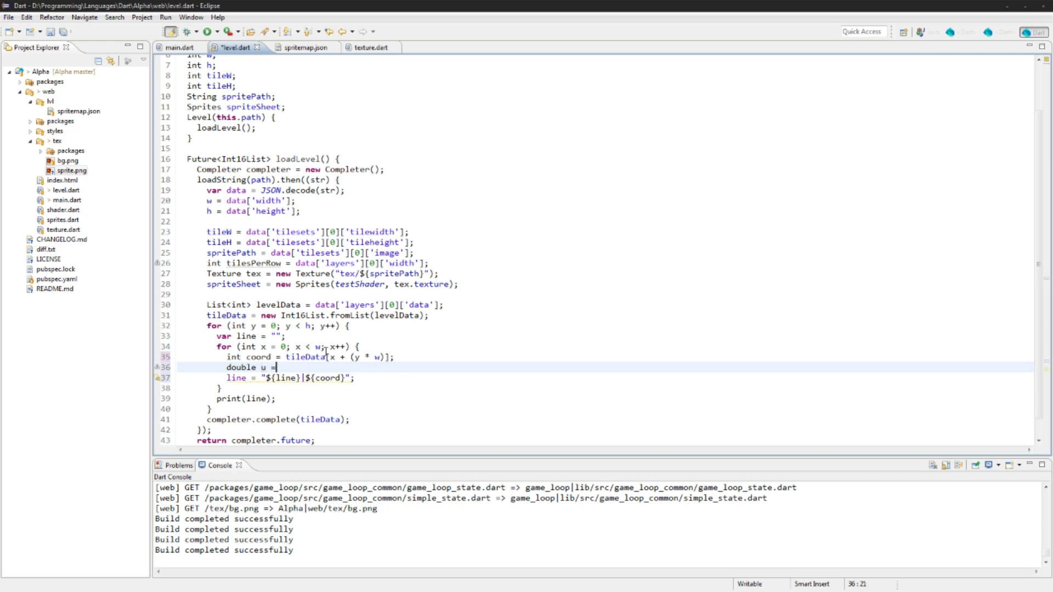
pyautogui.write('((coord))')
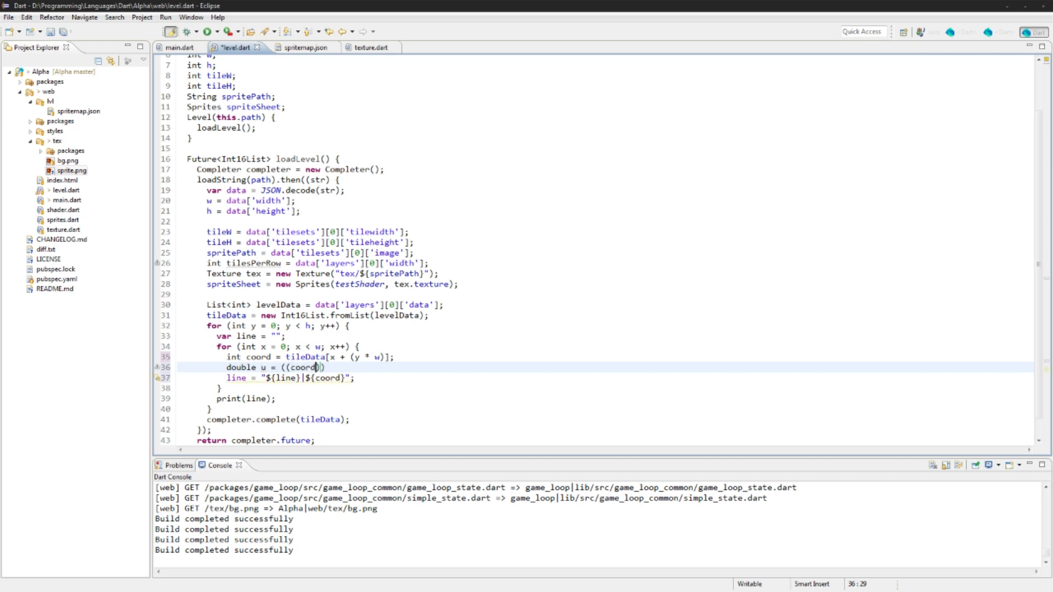
pyautogui.click(300, 47)
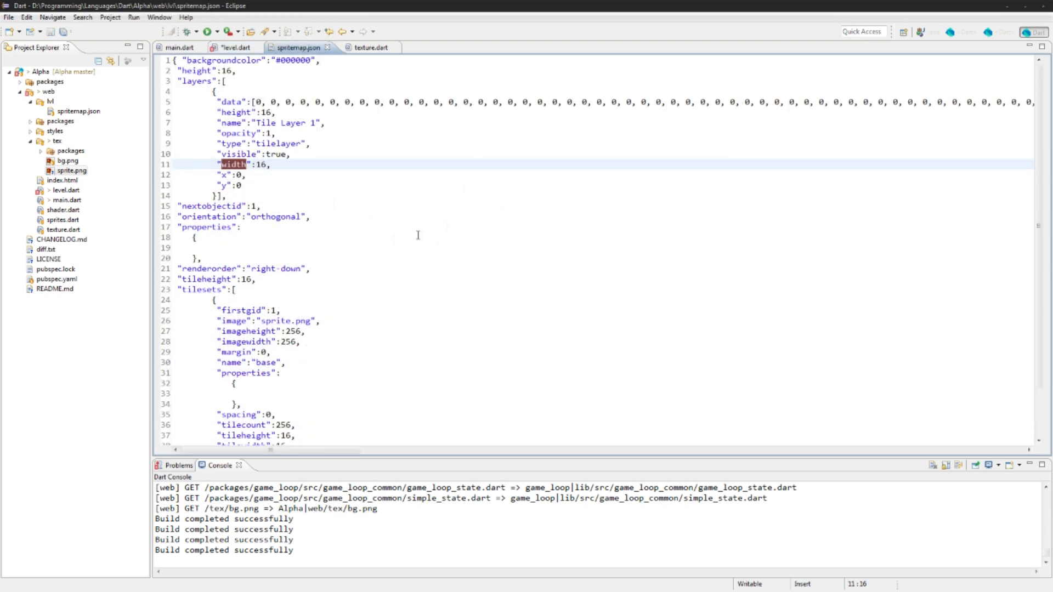
pyautogui.moveTo(419, 247)
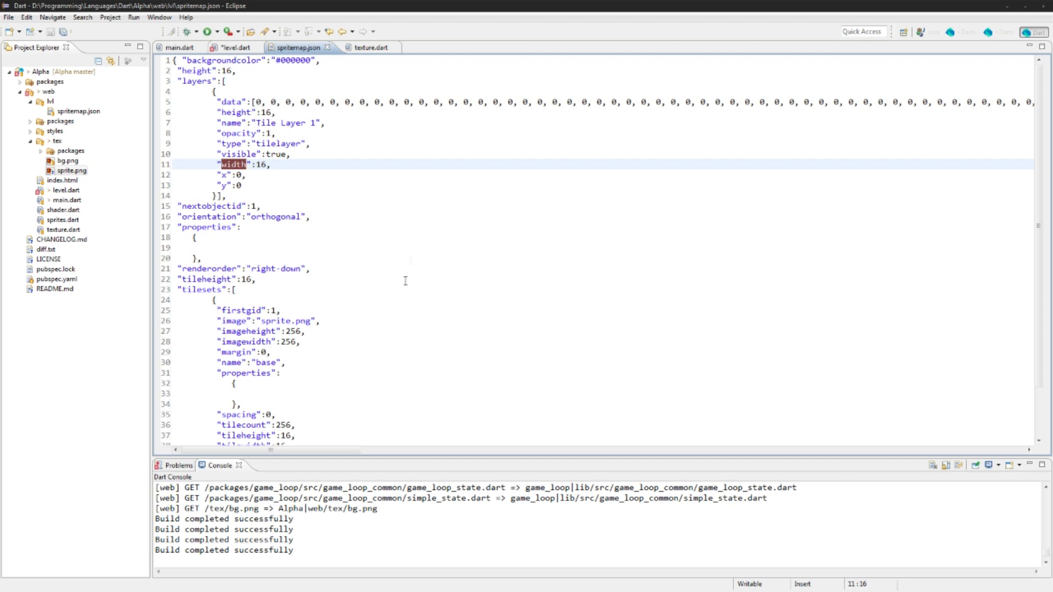
# Review the tileset entries in spritemap.json, then return to level.dart.
pyautogui.click(236, 47)
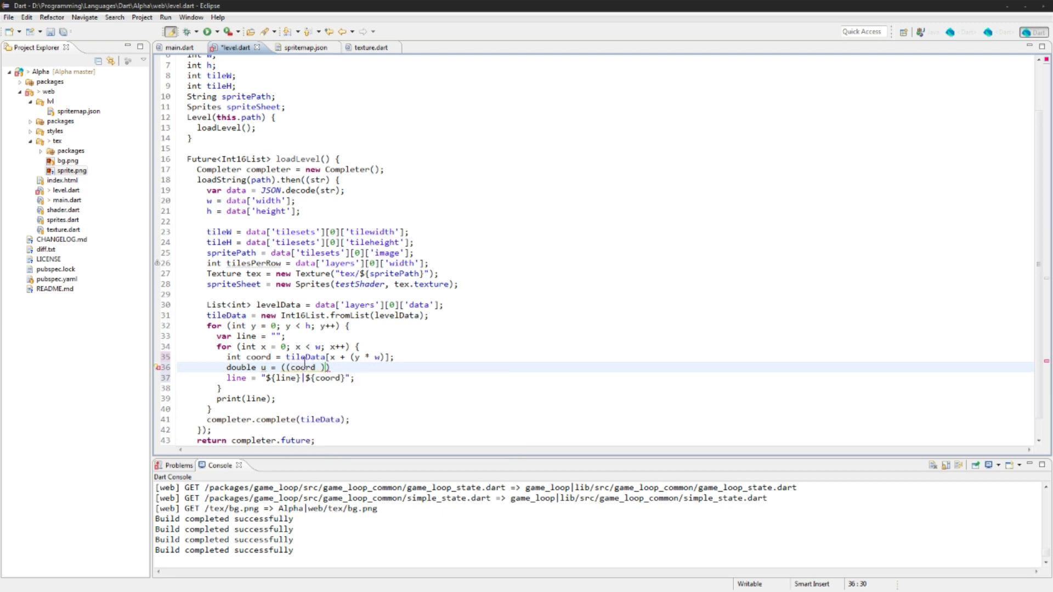
# Complete the double u line from coord and tilesPerRow, converted with toDouble().
pyautogui.write('> 0.0 ? coord')
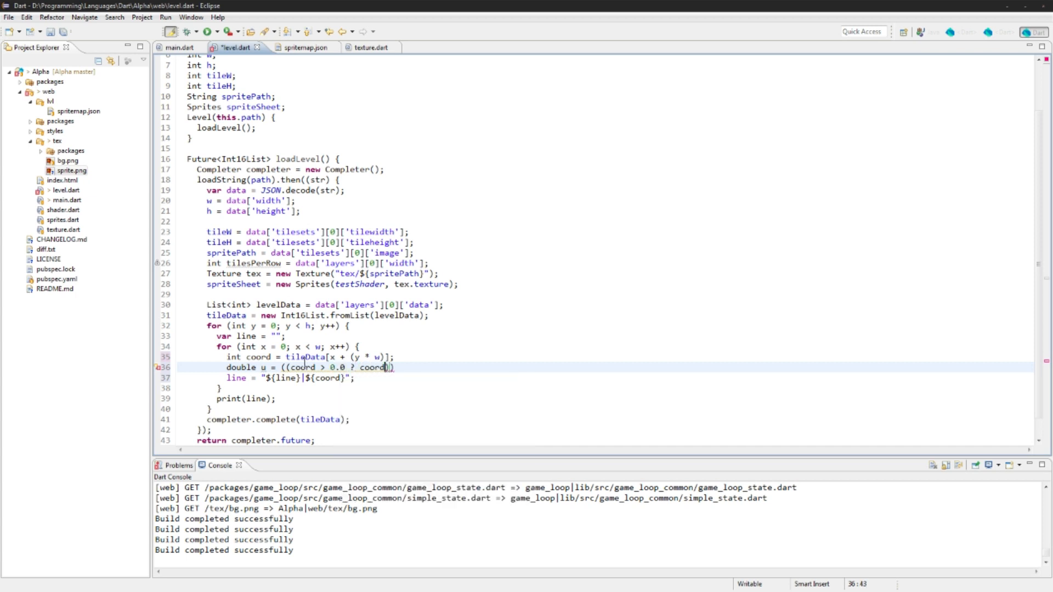
pyautogui.write('- 1.0 :')
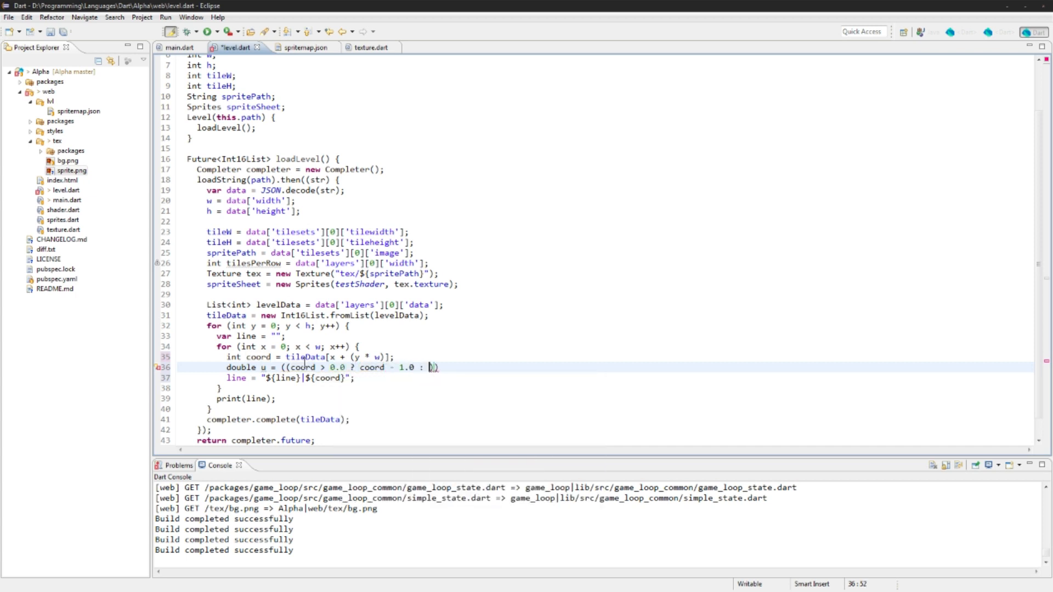
pyautogui.write('coord')
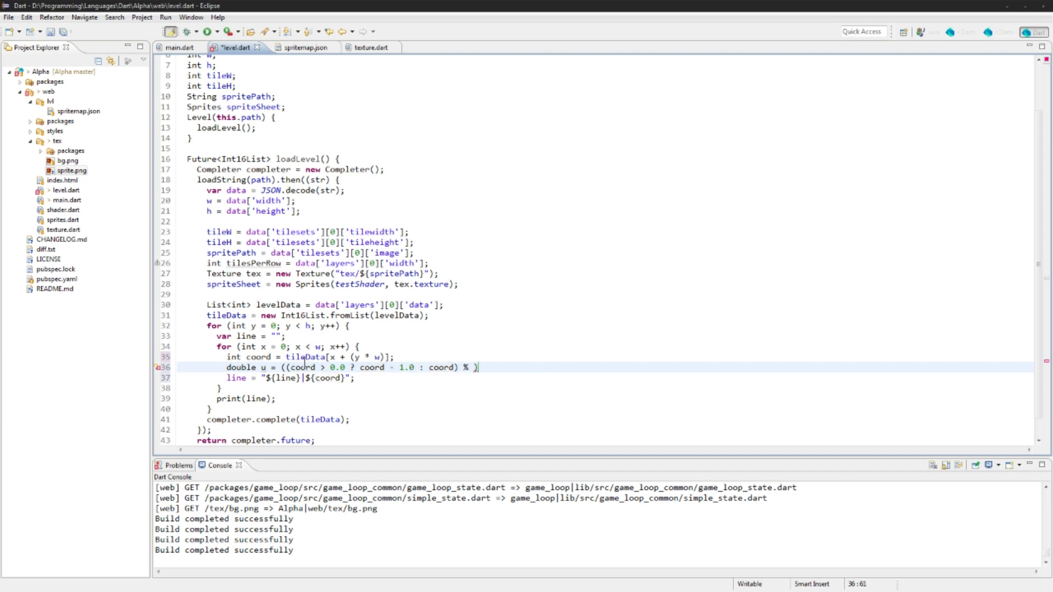
pyautogui.write('tilesPerRow')
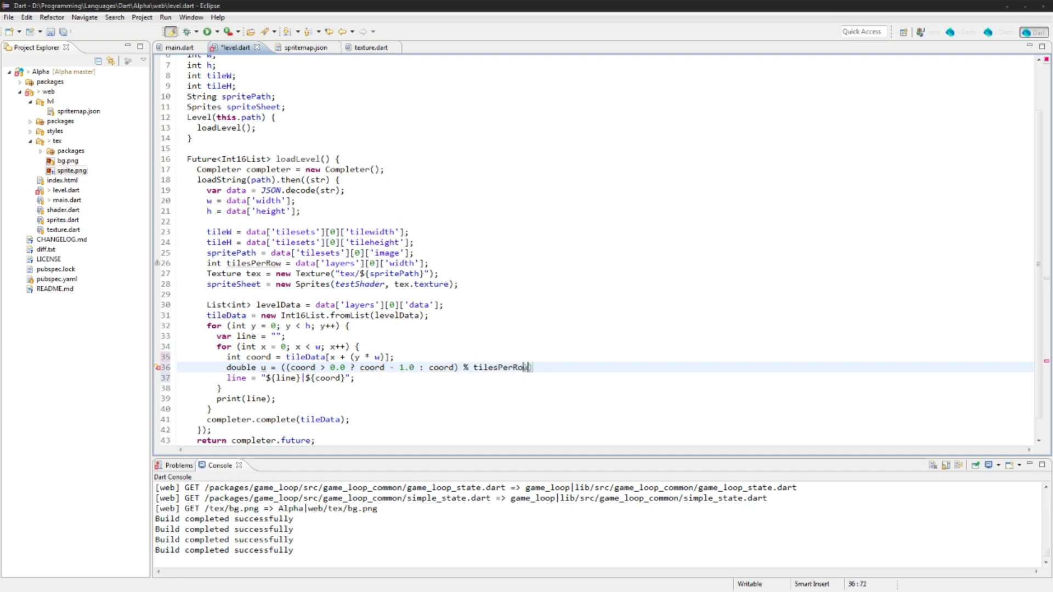
pyautogui.write('.toDouble();')
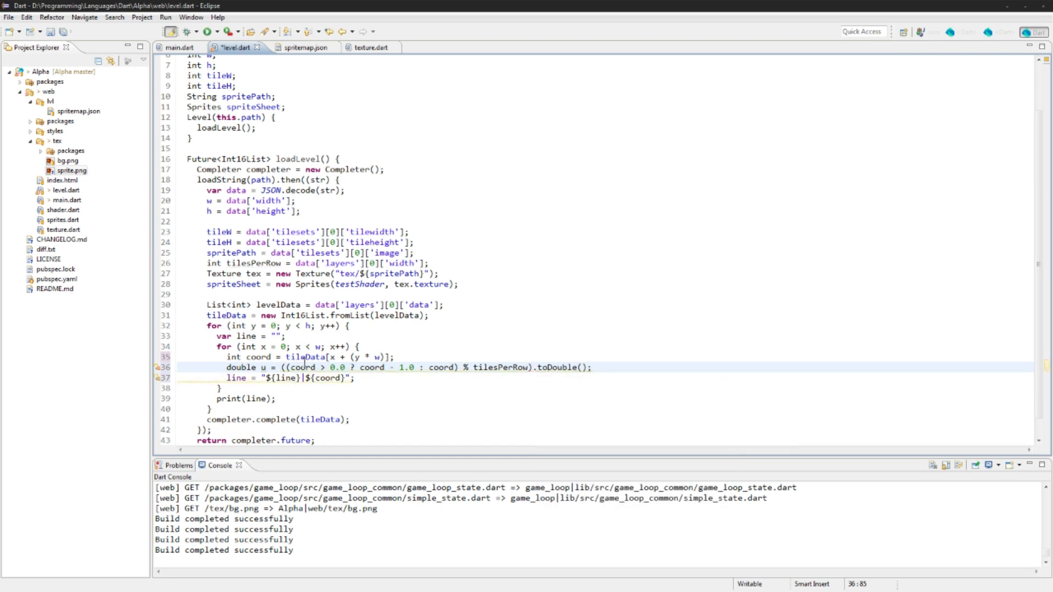
# Add double v = (coord ~/ tilesPerRow).toDouble();.
pyautogui.write('double v')
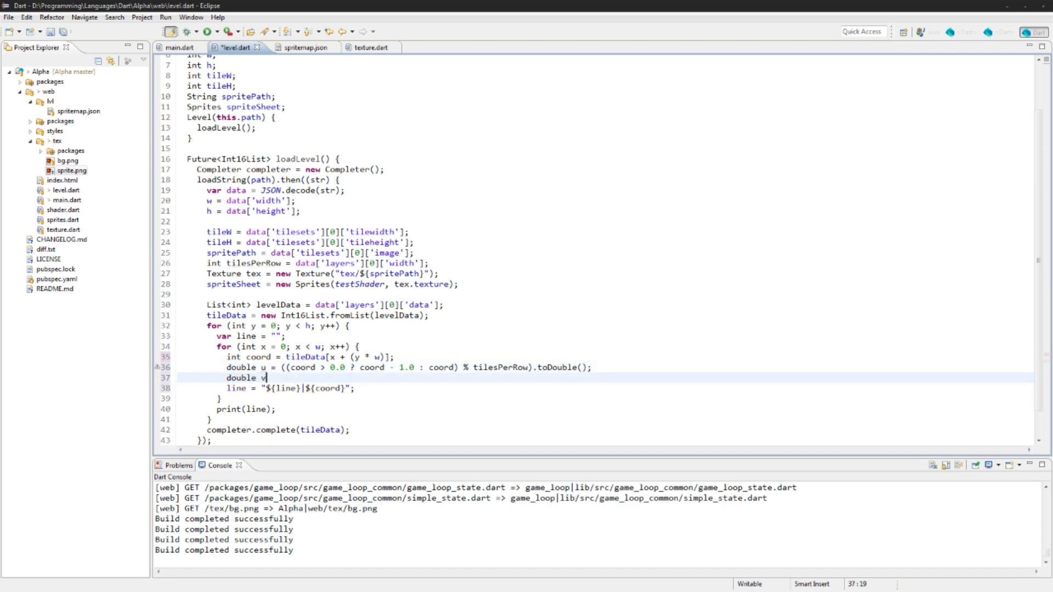
pyautogui.write('= ()')
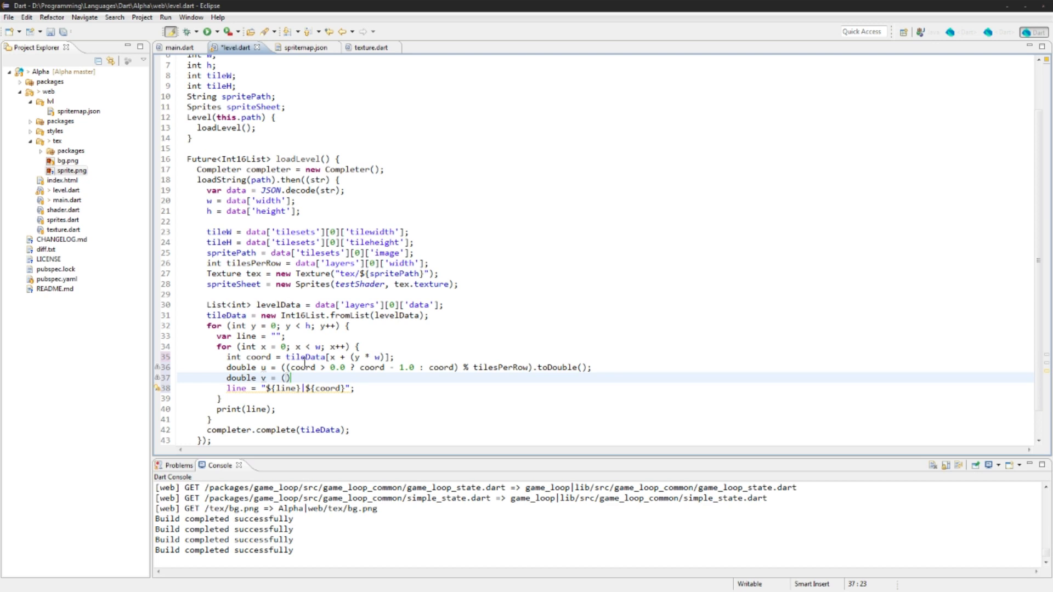
pyautogui.write('coord ~/')
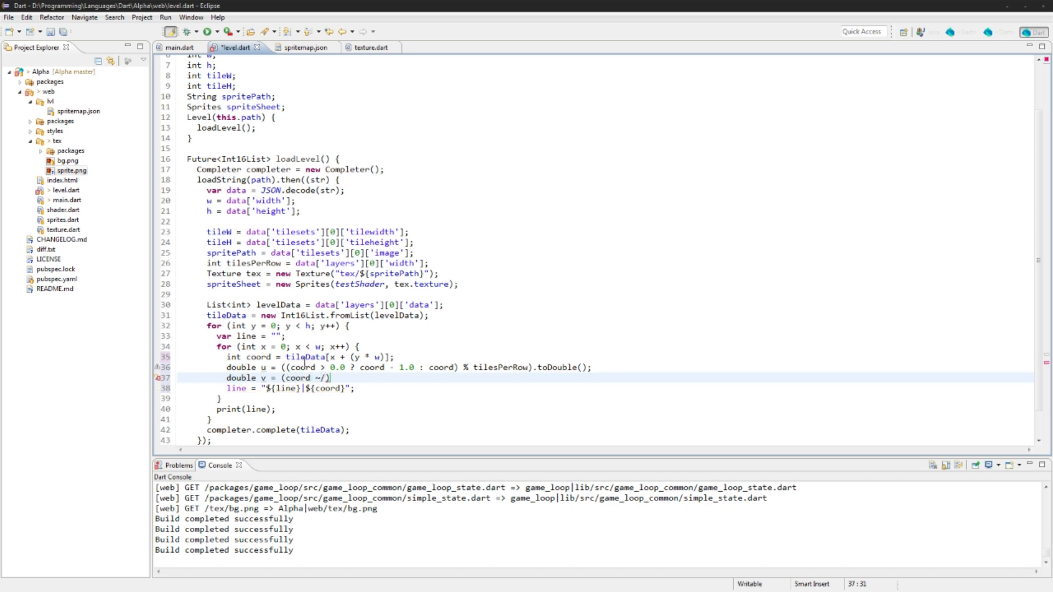
pyautogui.write('tilesPerRow')
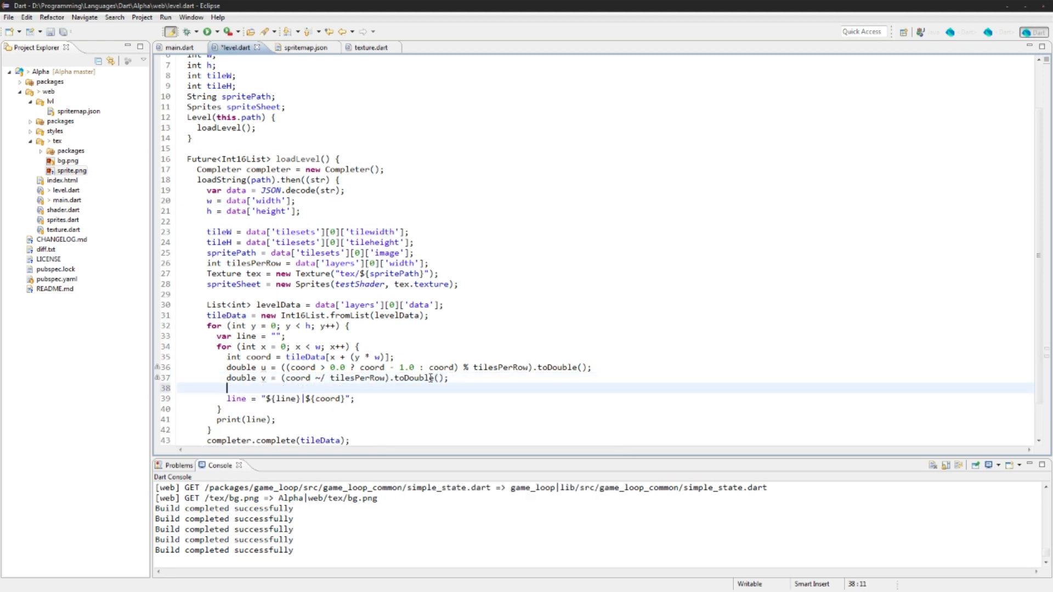
# Append "|${u},${v},${coord}" to the log line and skip tiles where coord == 0.0.
pyautogui.write('k')
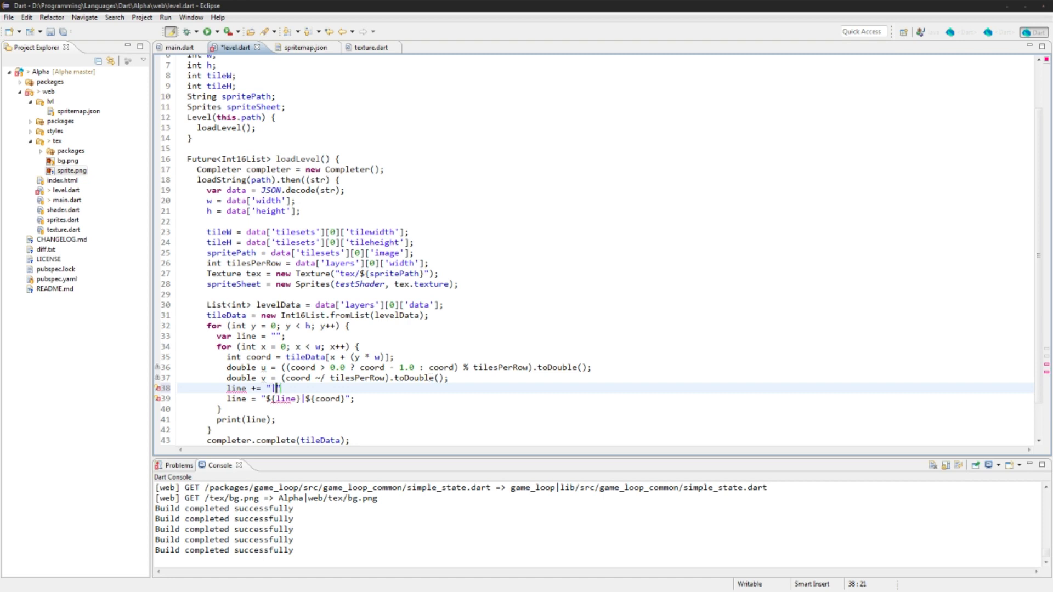
pyautogui.write('${u},${')
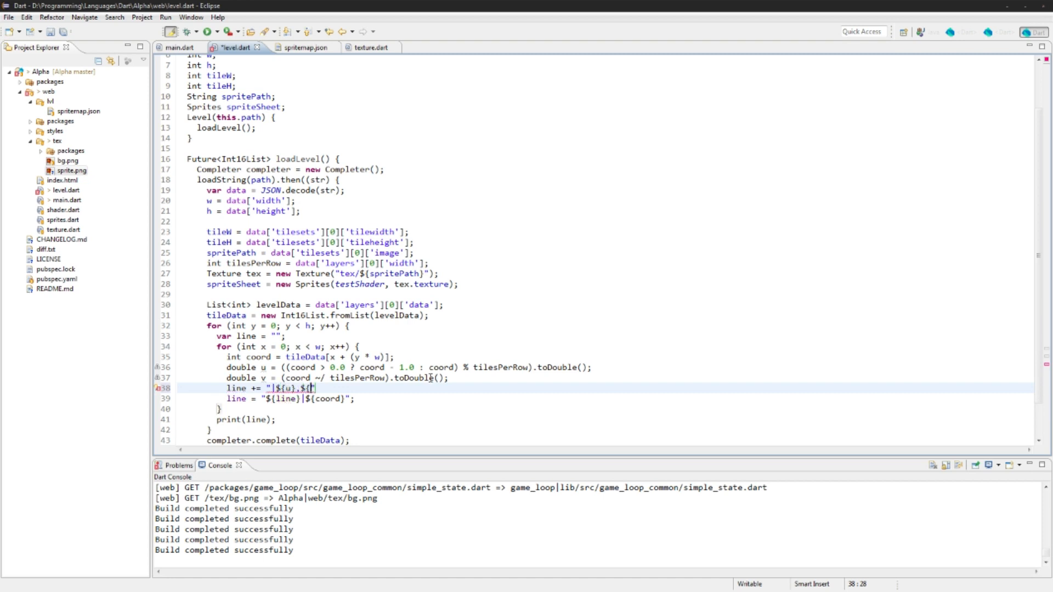
pyautogui.write('v},')
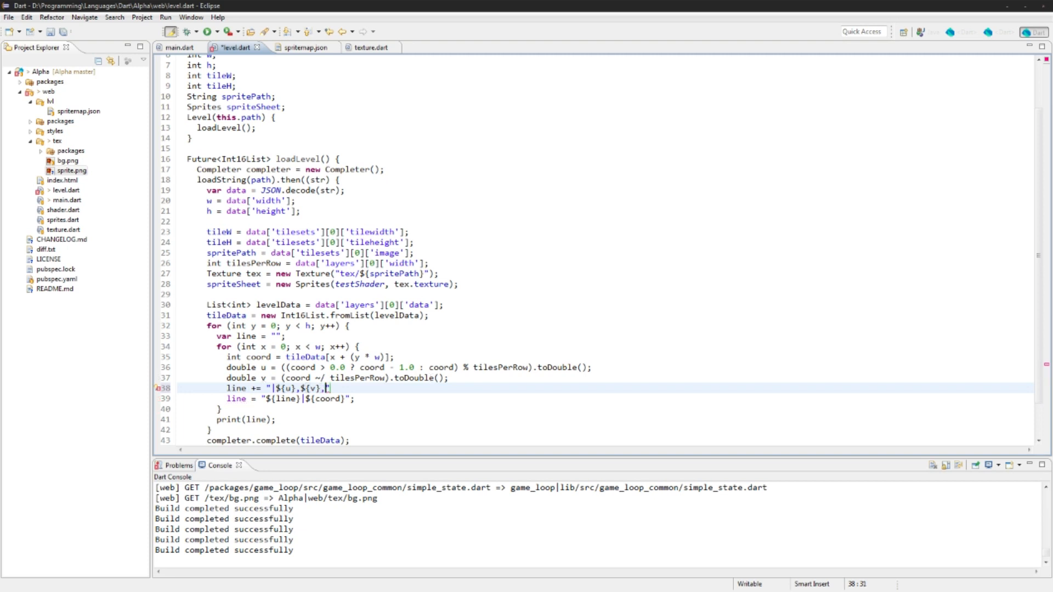
pyautogui.write('${coord}"')
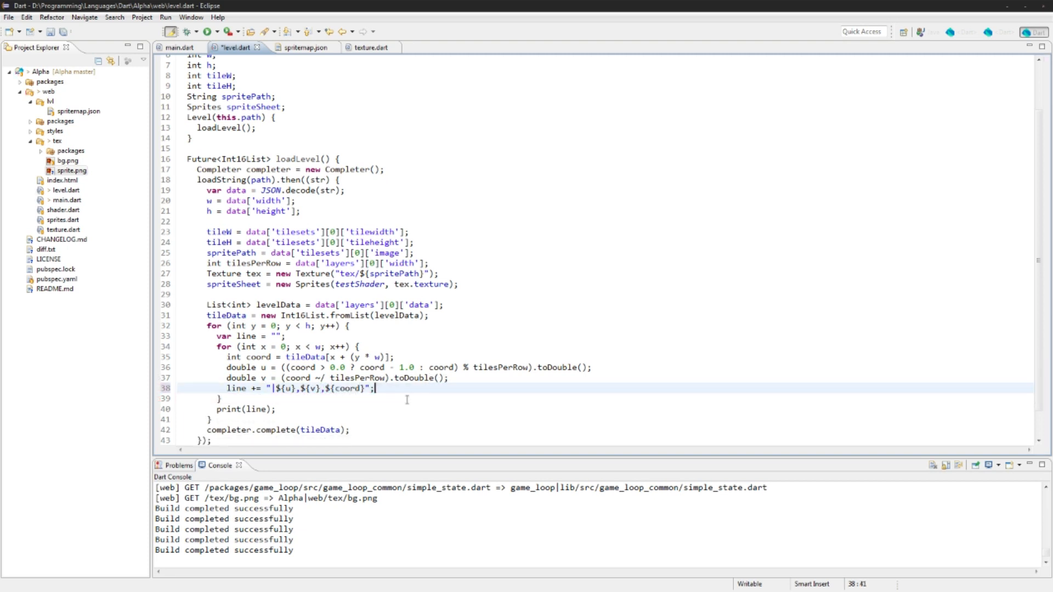
pyautogui.write('if (')
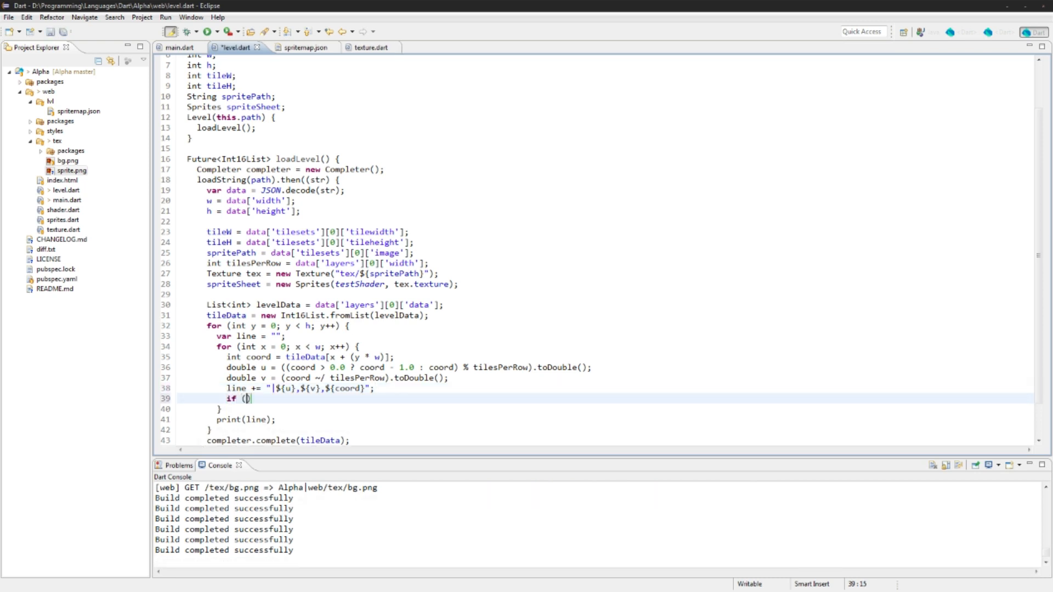
pyautogui.write('coord ==')
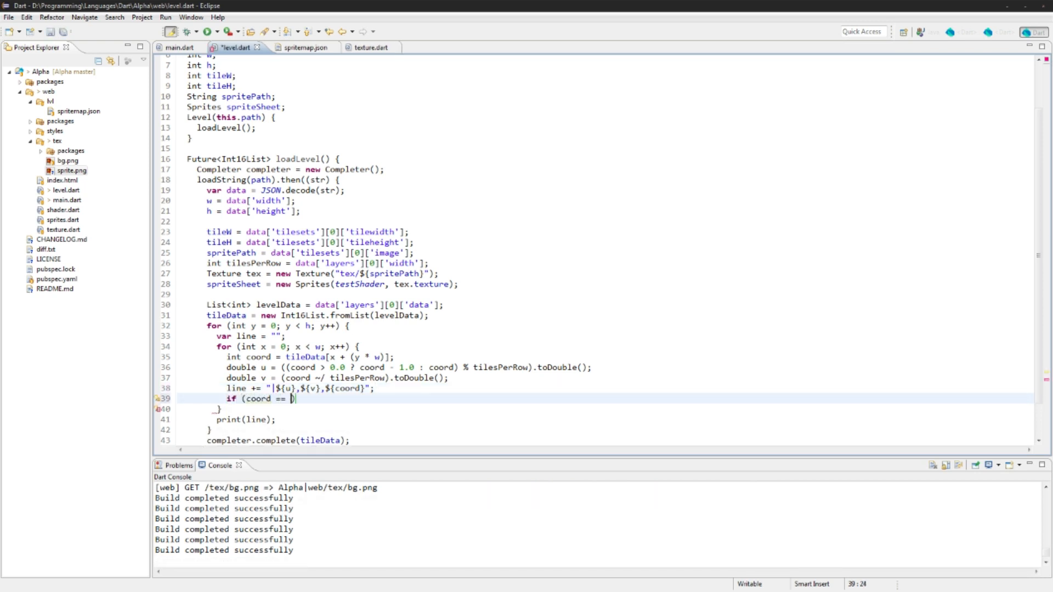
pyautogui.write('0.0) { contui')
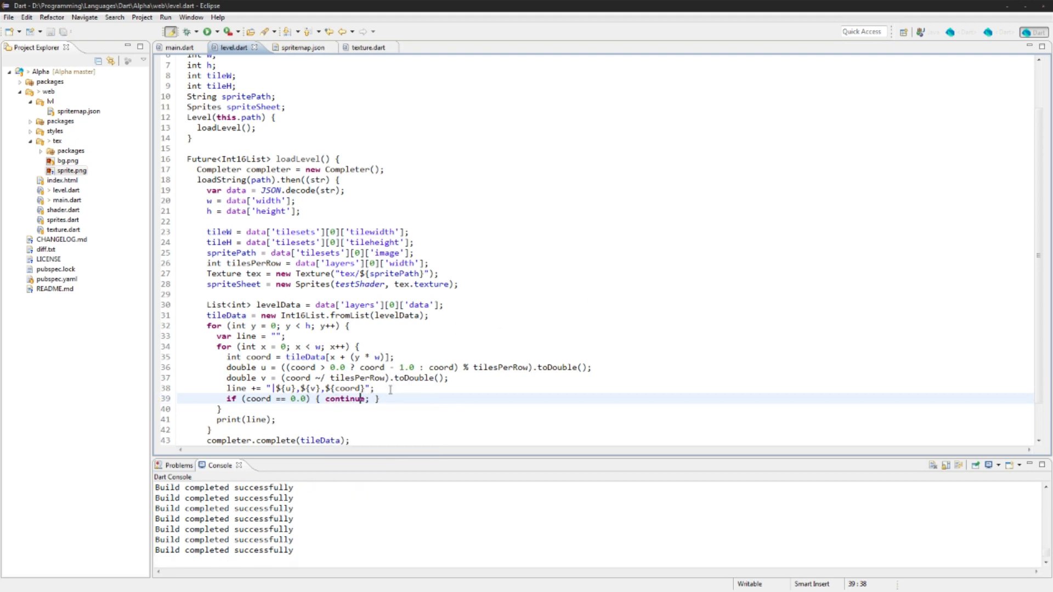
# Add spriteSheet.addSprite(new Sprite(...)) at (x * tileW, y * tileH), sized tileW by tileH, with colour 1.0.
pyautogui.write('spi')
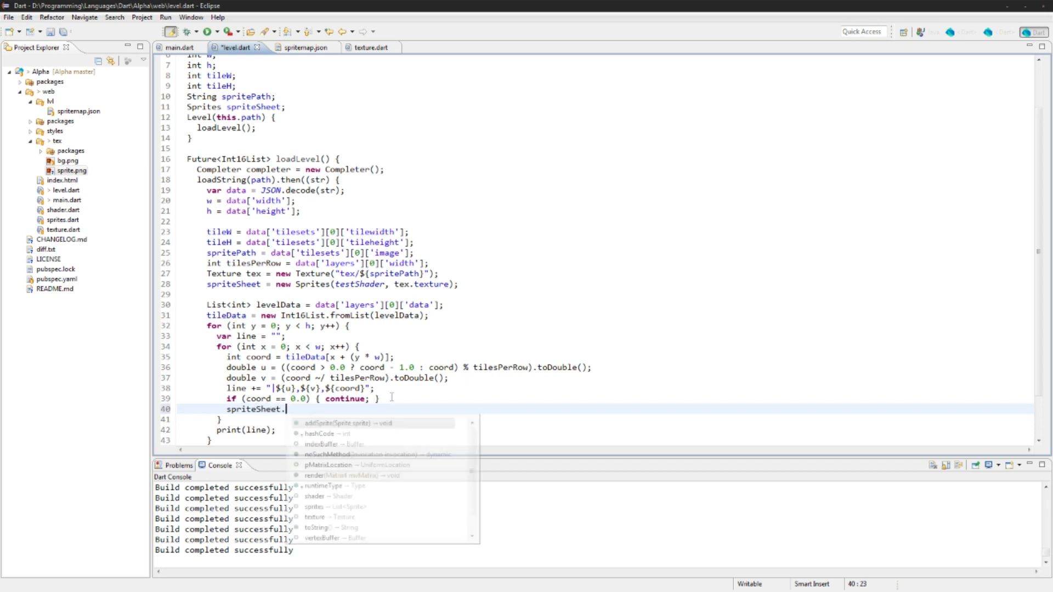
pyautogui.click(342, 422)
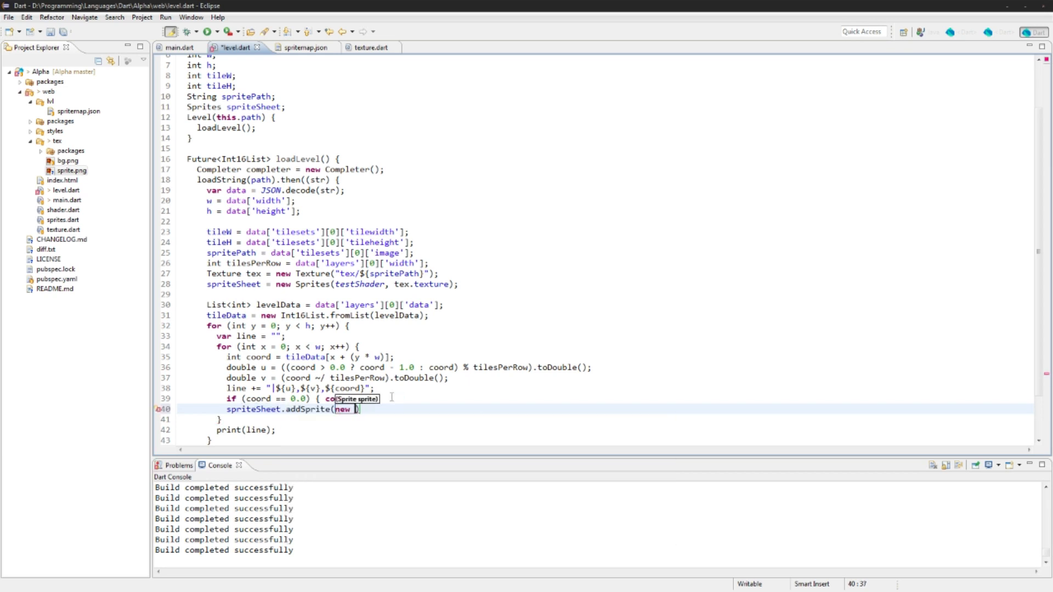
pyautogui.write('Sprite(x')
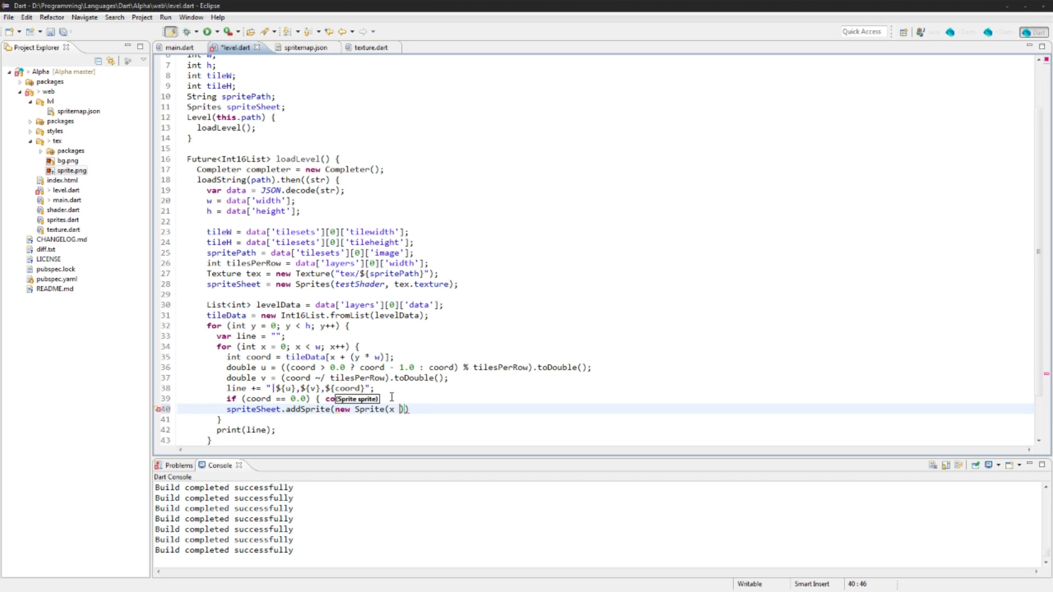
pyautogui.write('()')
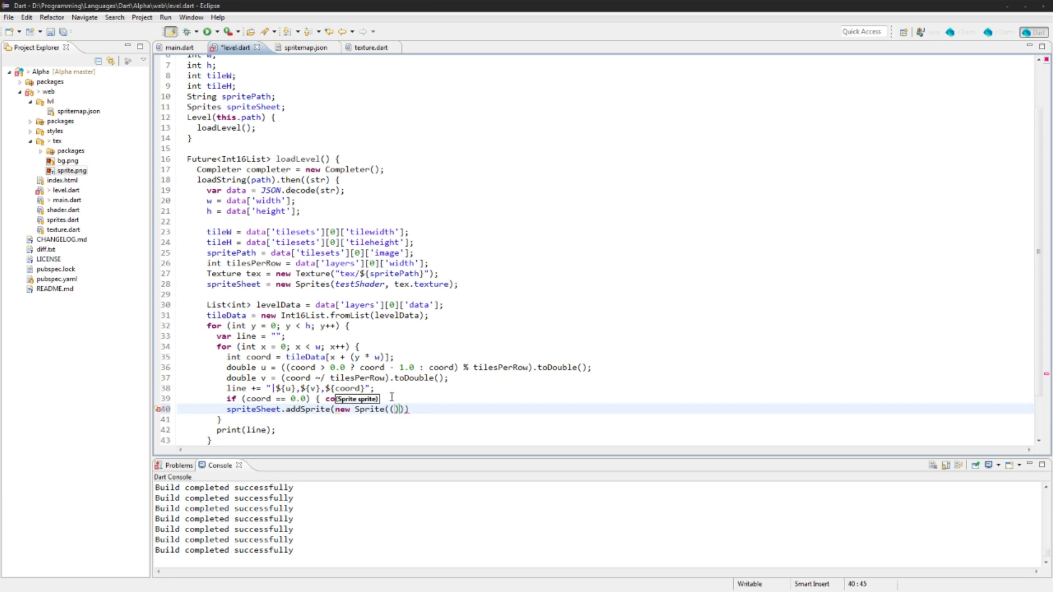
pyautogui.write('x * tileW')
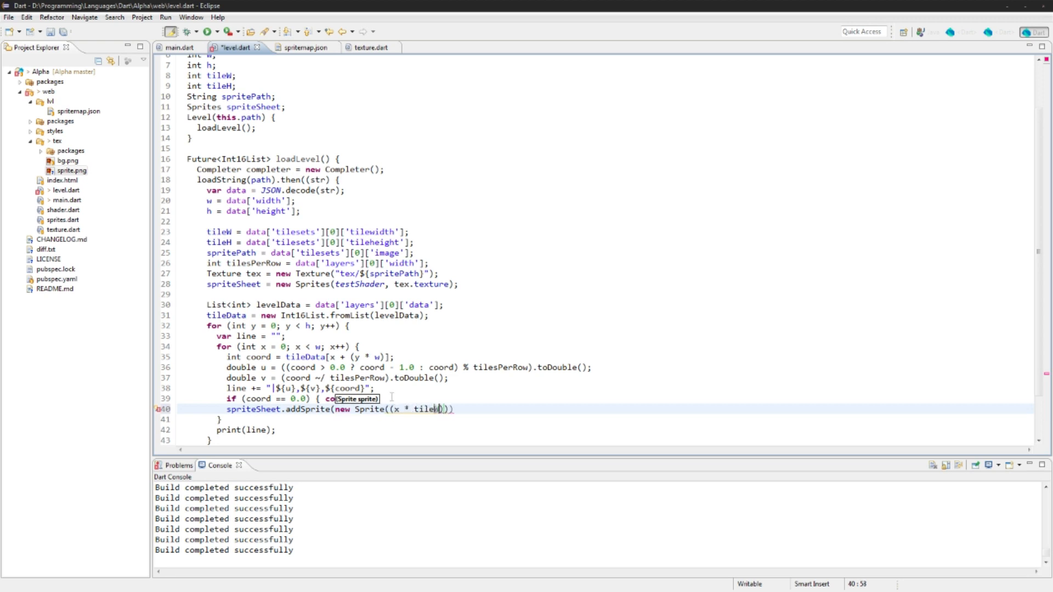
pyautogui.write('.toDouble(), y * tileH')
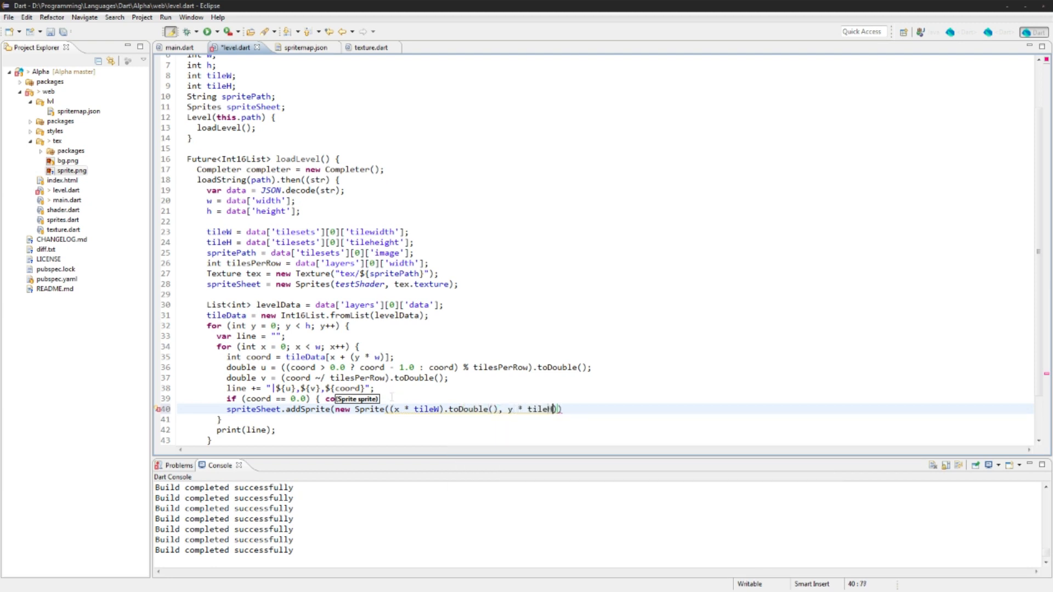
pyautogui.write('.toDouble')
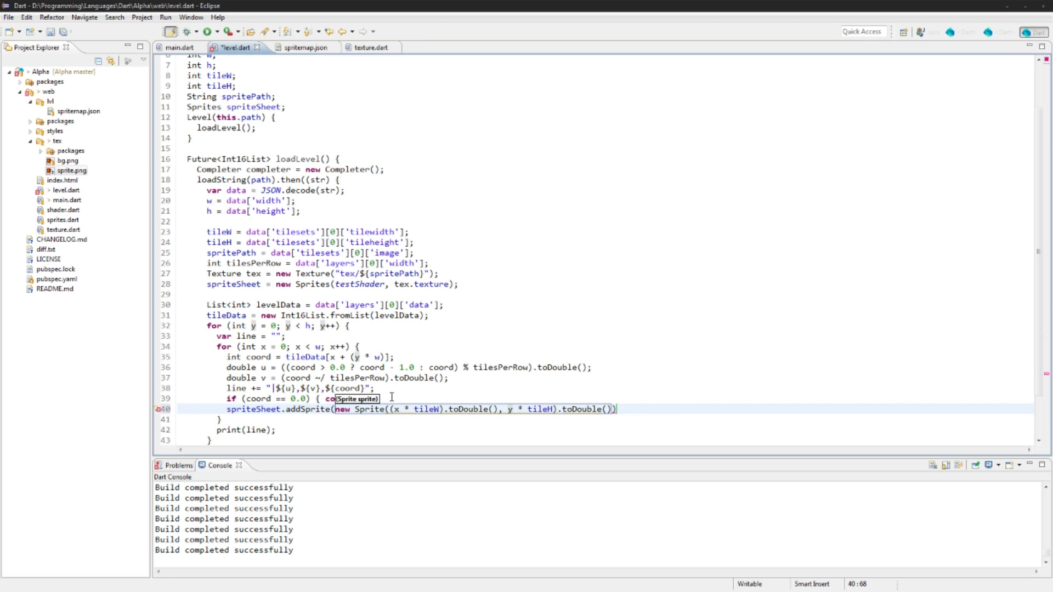
pyautogui.write('(y * tileH).toDouble()')
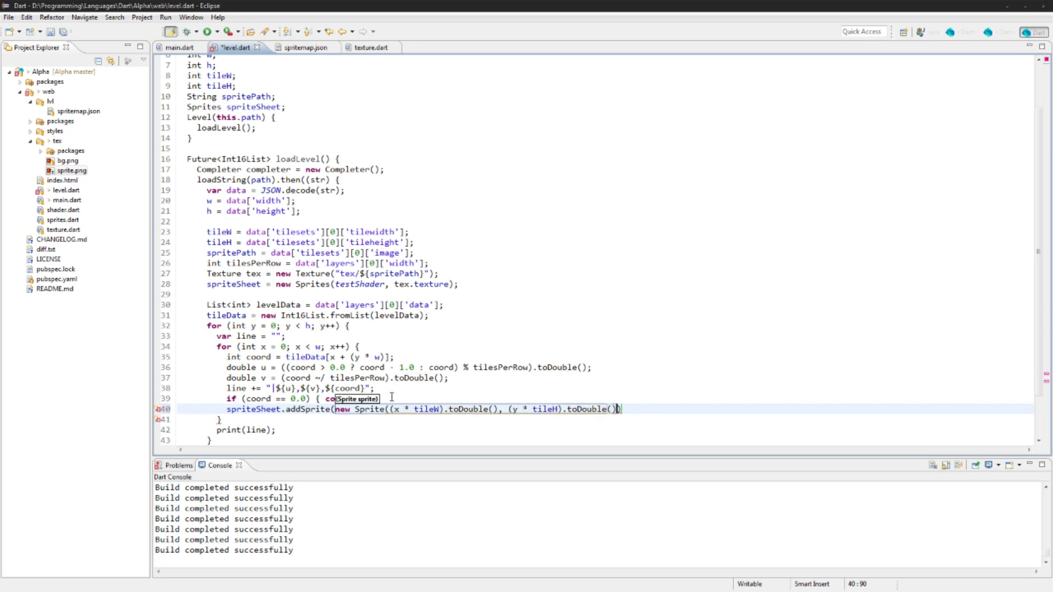
pyautogui.write(', tileW')
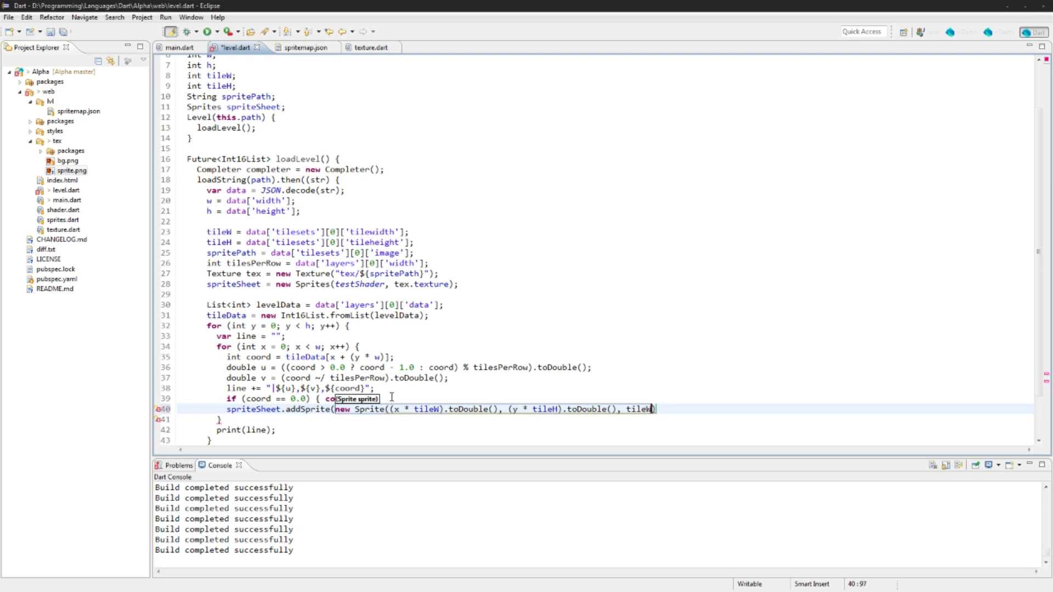
pyautogui.write('.toDouble(), tileH.toDouble(), u, v, 1.0,')
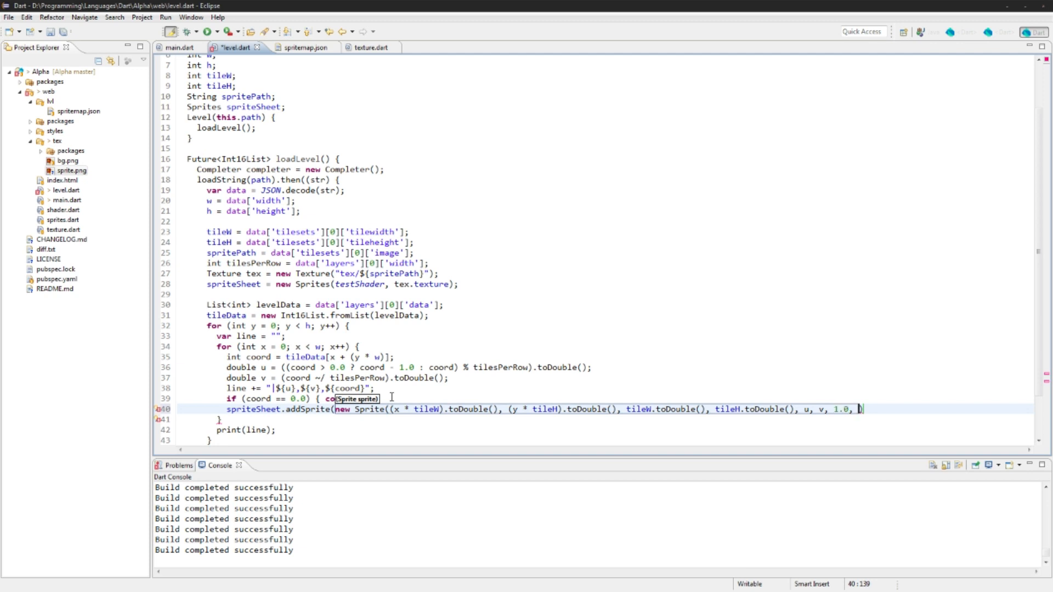
pyautogui.write('1.0, 1.0, 1.0, false')
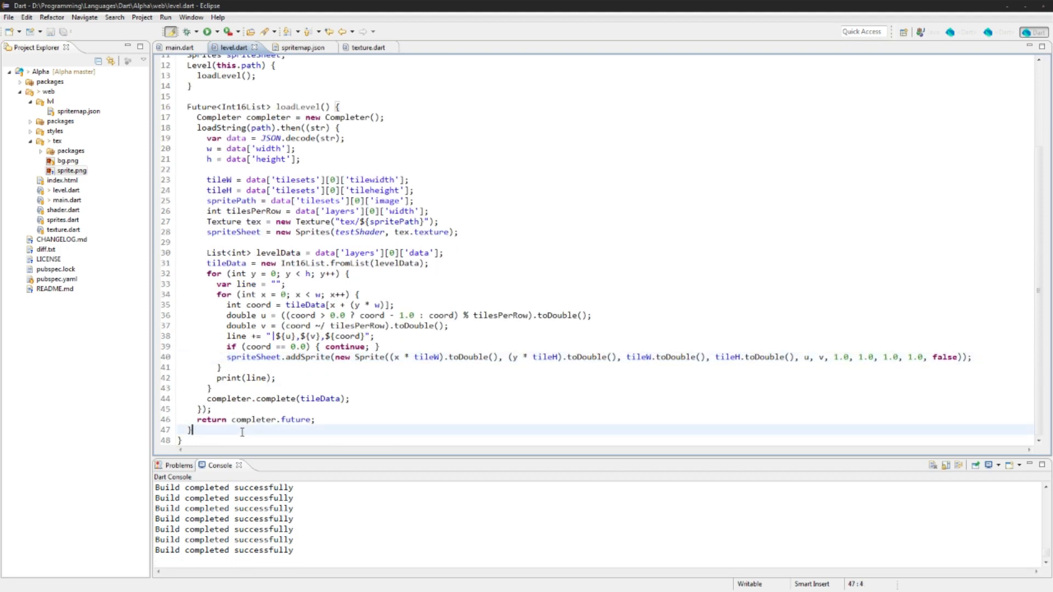
# Add void render(Matrix4 mvMatrix) { spriteSheet.render(mvMatrix); } to the Level class.
pyautogui.write('void')
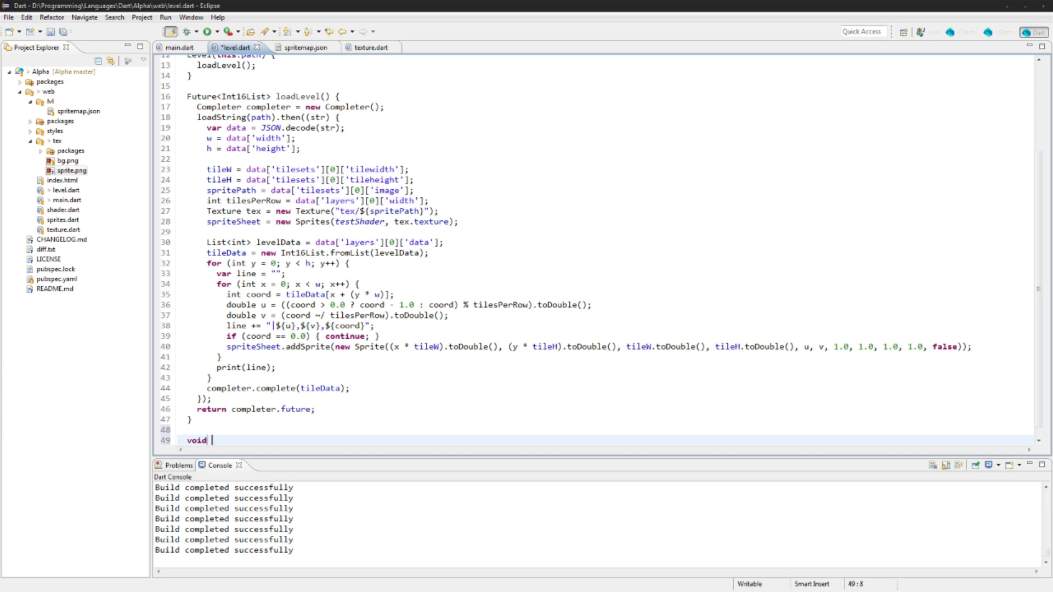
pyautogui.write('render(Matrix4 mv')
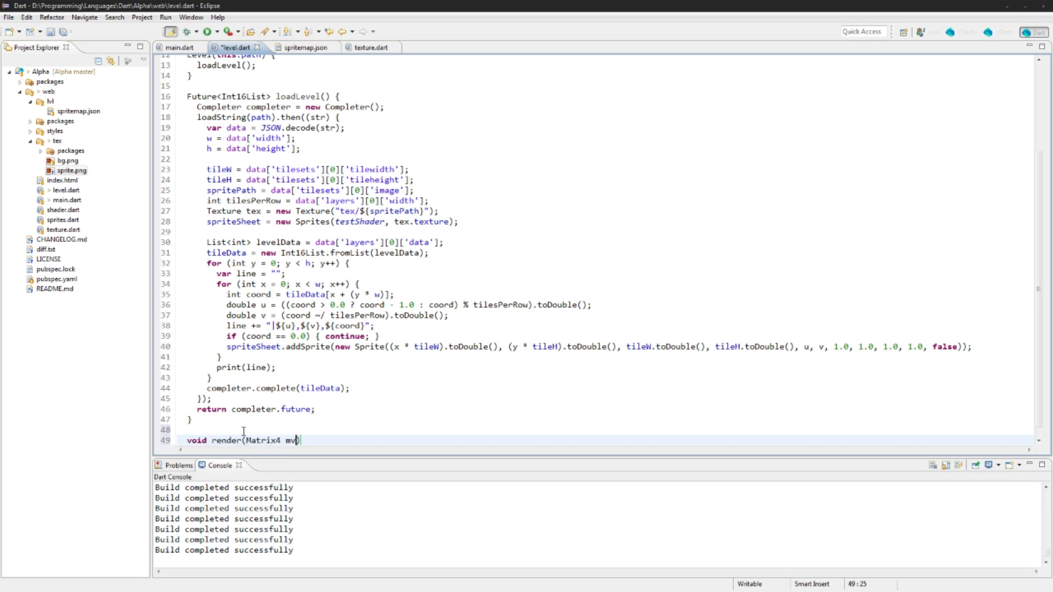
pyautogui.write('Matrix) {')
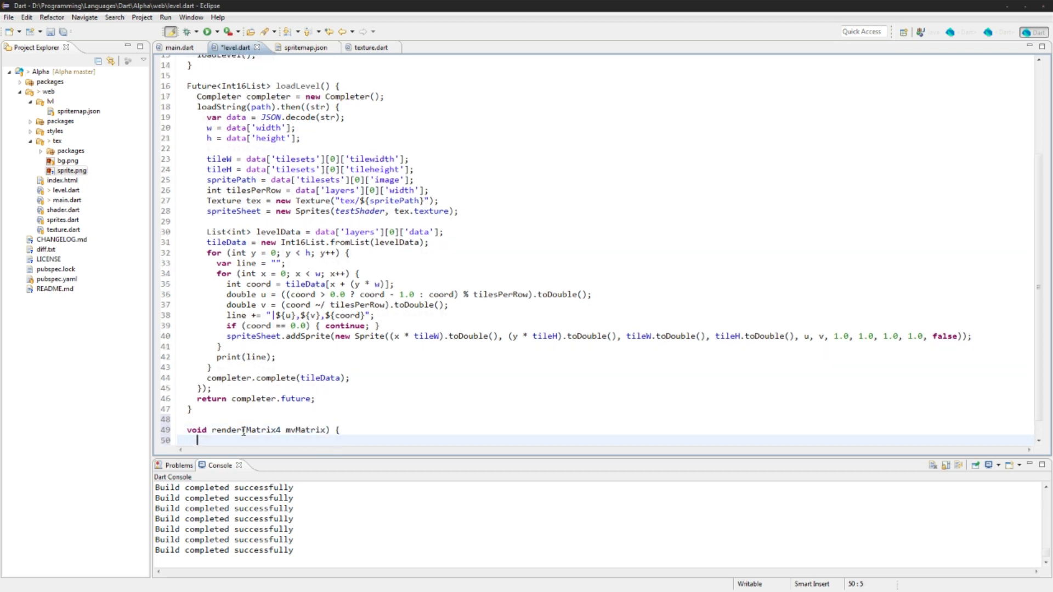
pyautogui.write('spri')
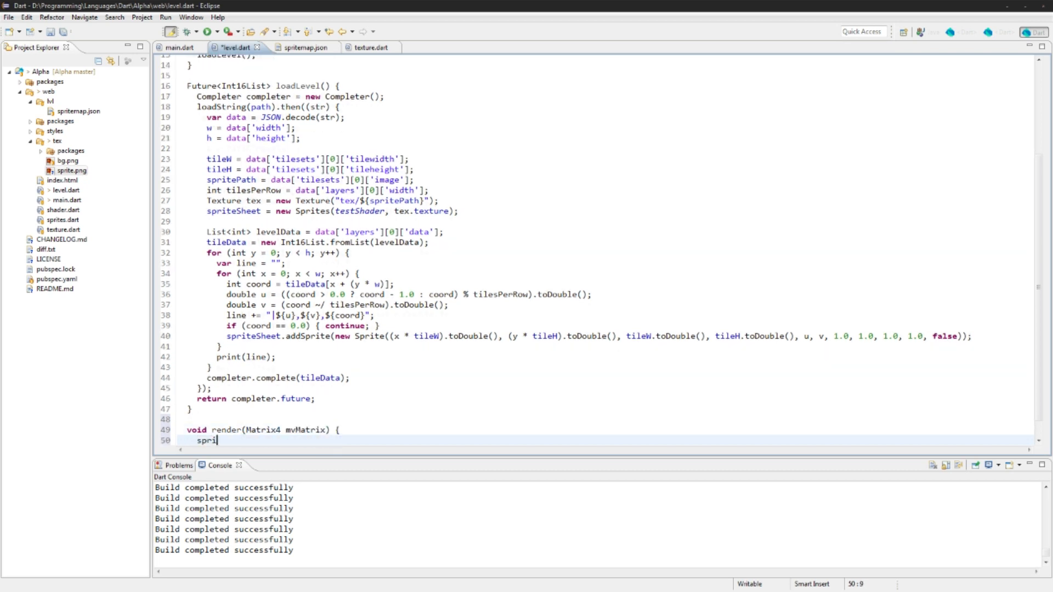
pyautogui.write('teSheet.render(mvMatrix);')
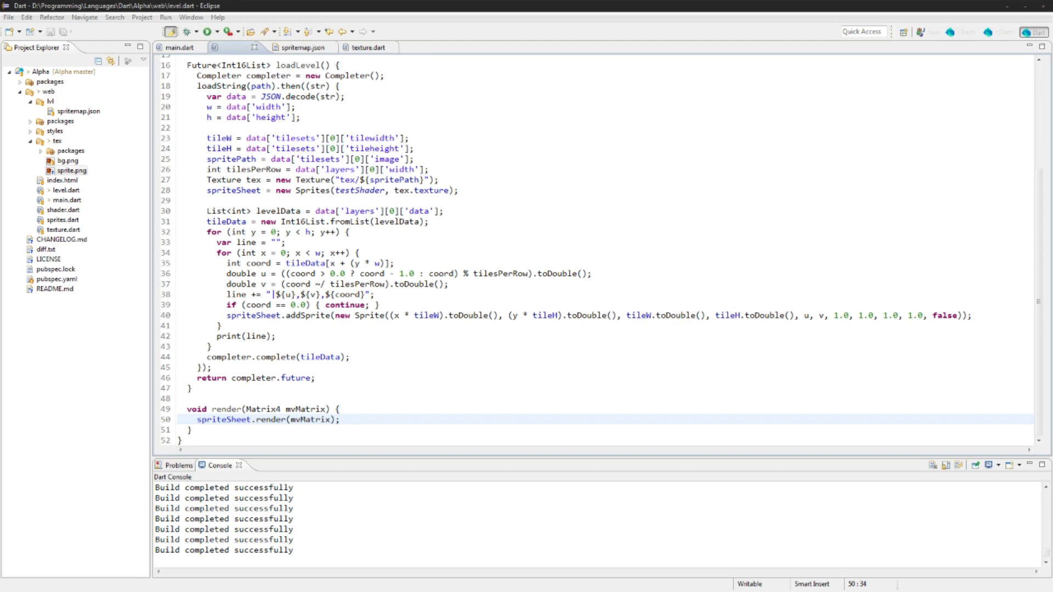
# Declare a Level level; field in main.dart.
pyautogui.click(177, 47)
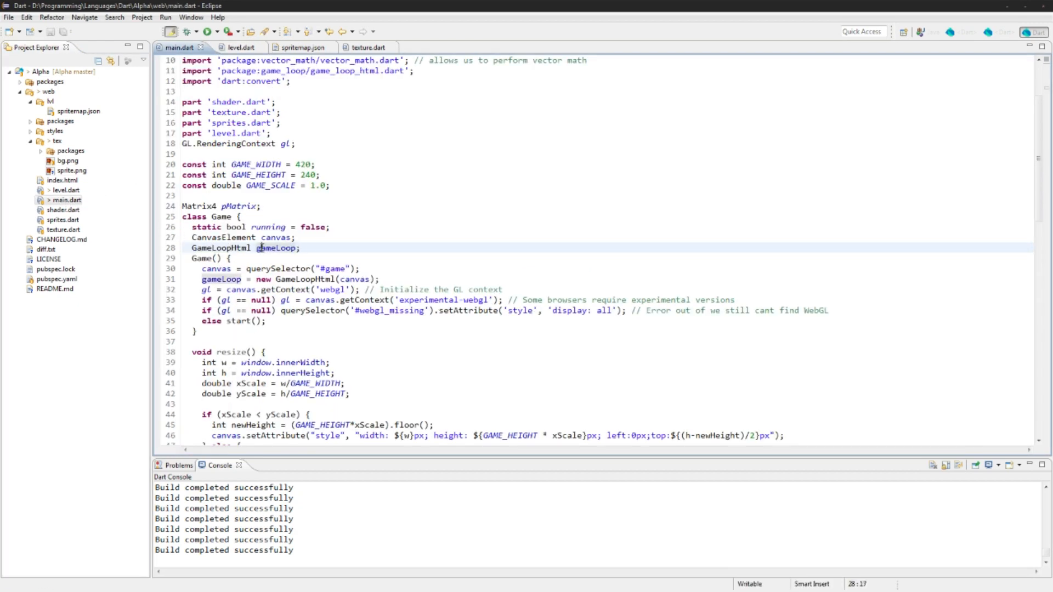
pyautogui.scroll(-3)
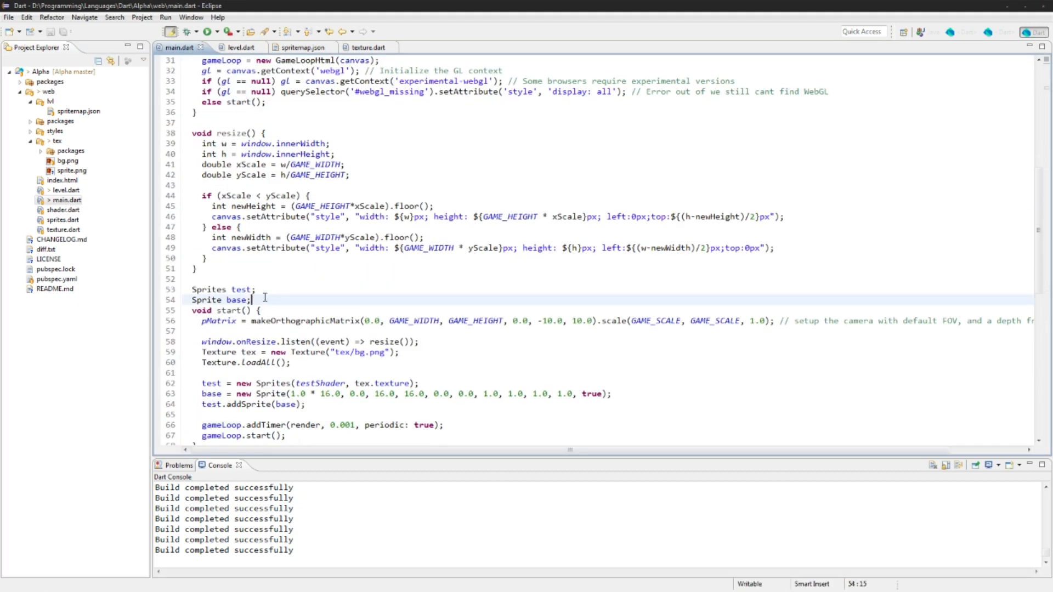
pyautogui.write('Level level')
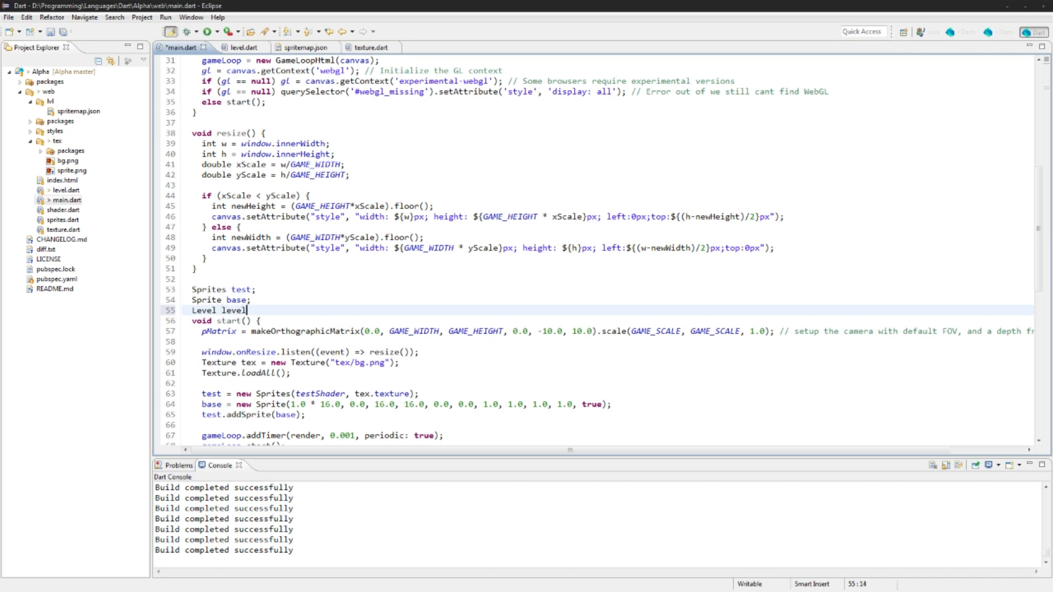
pyautogui.write(';')
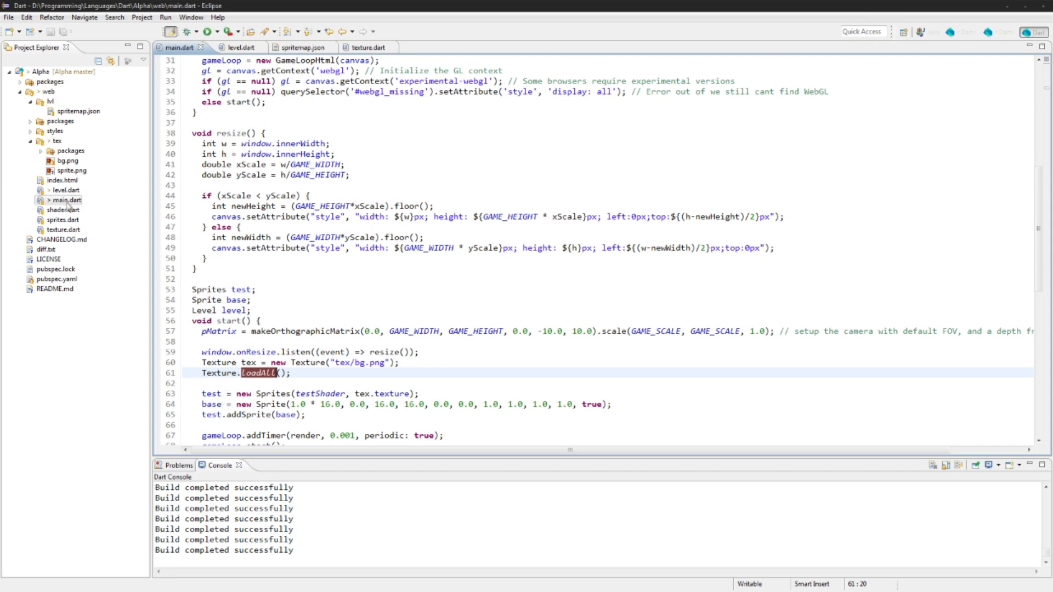
# Construct level = new Level("lvl/sprite...") in start() and render level instead of test.
pyautogui.click(235, 47)
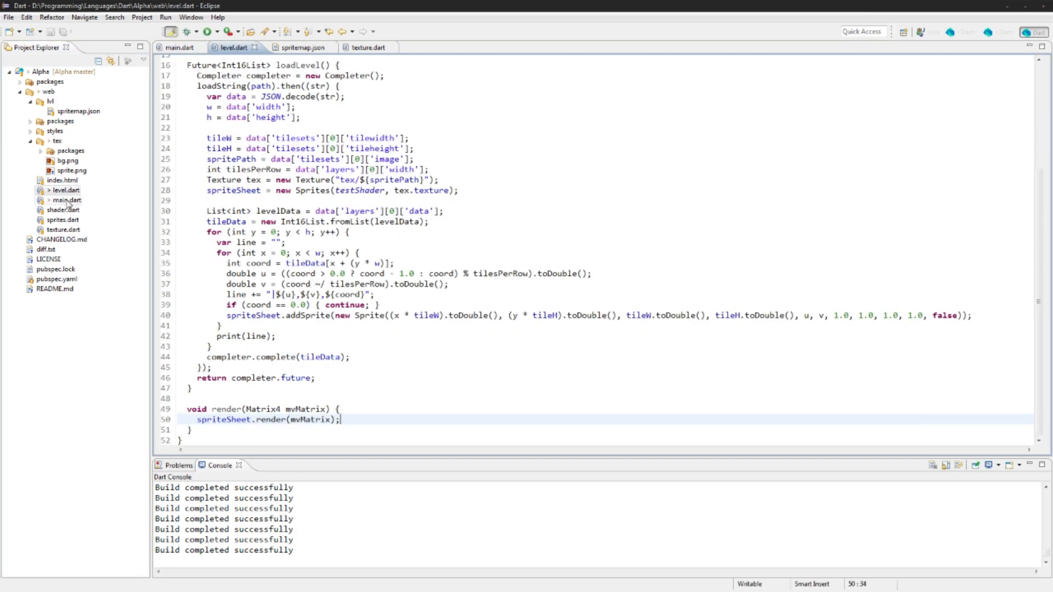
pyautogui.click(179, 47)
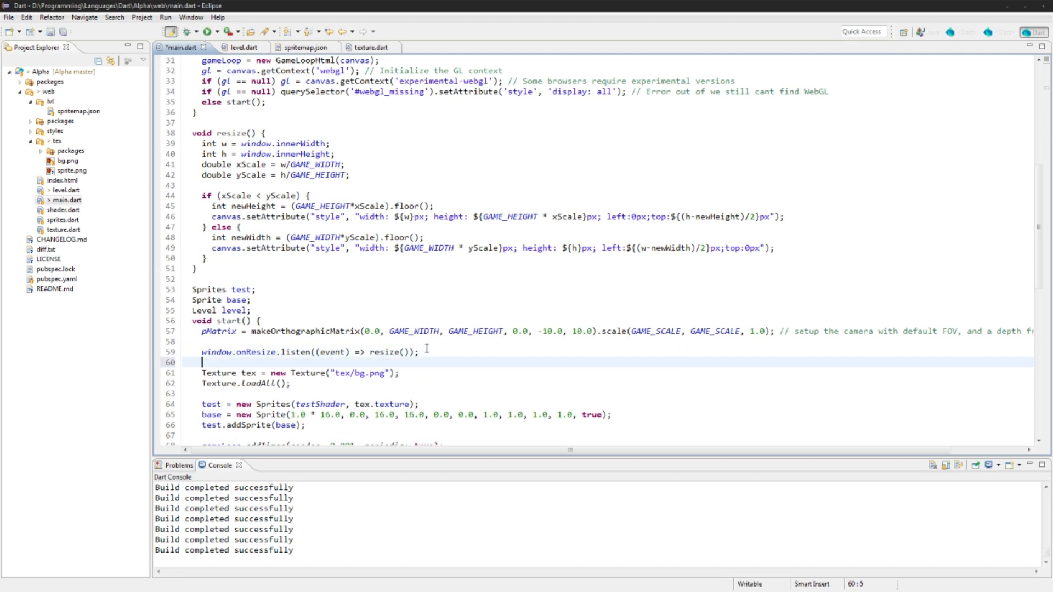
pyautogui.write('level = new')
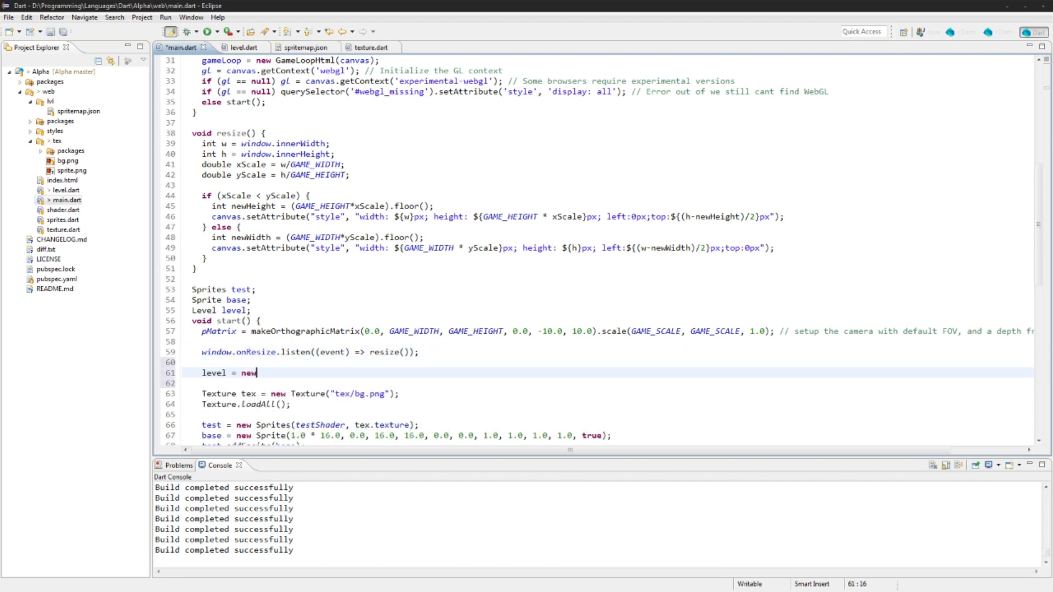
pyautogui.write('Level("")')
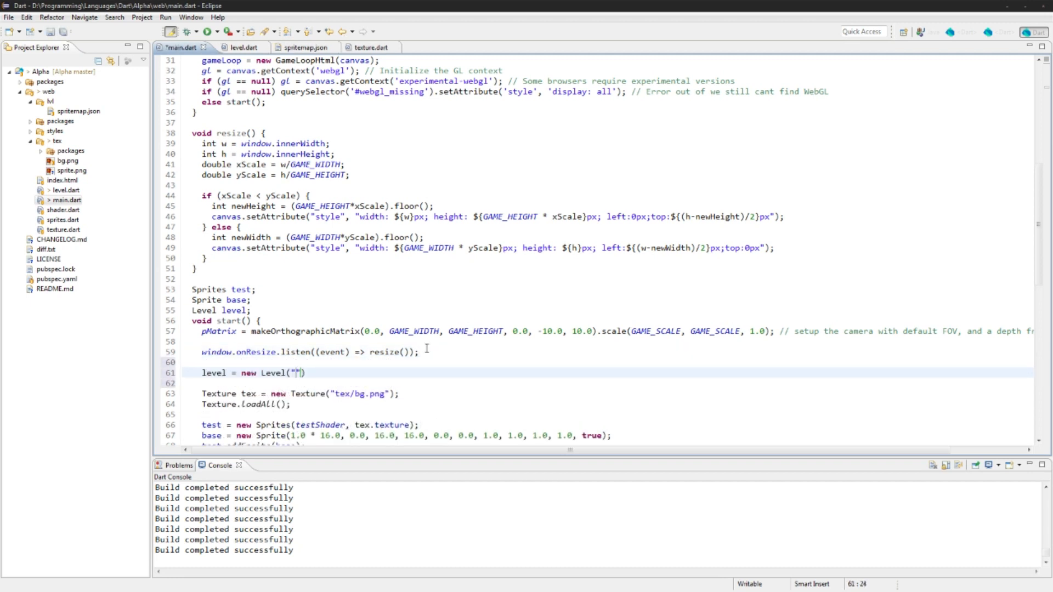
pyautogui.write('lvl/sprite')
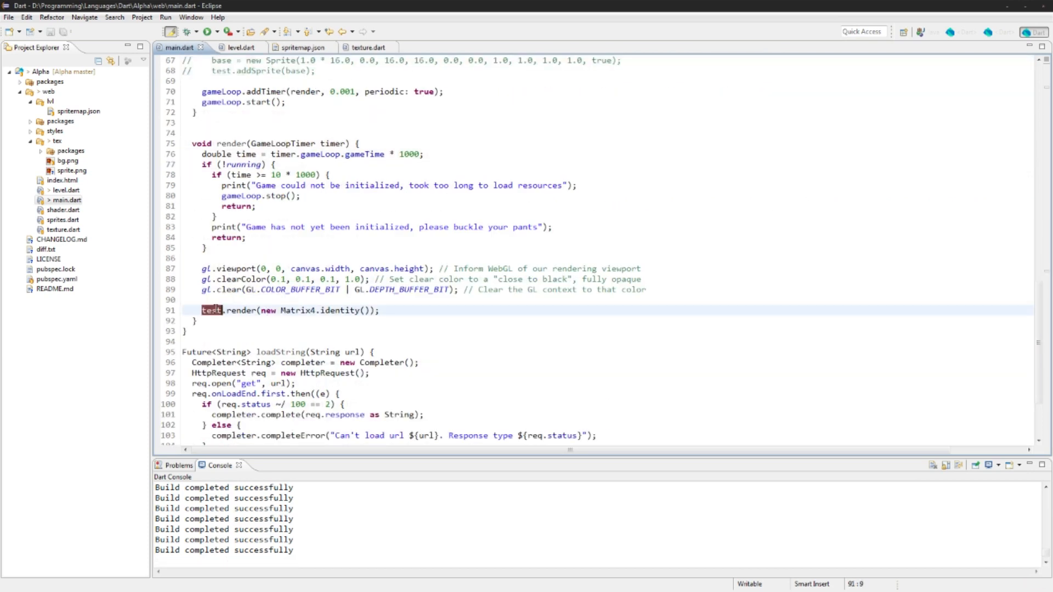
pyautogui.write('level')
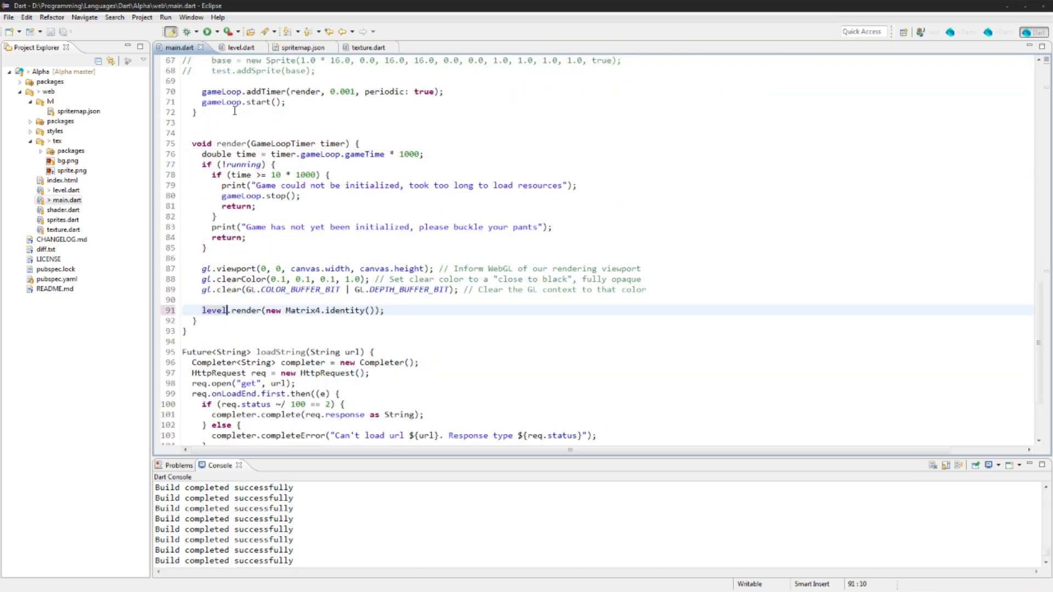
# Run the app to open index.html in Chrome and view the tile platforms.
pyautogui.click(207, 32)
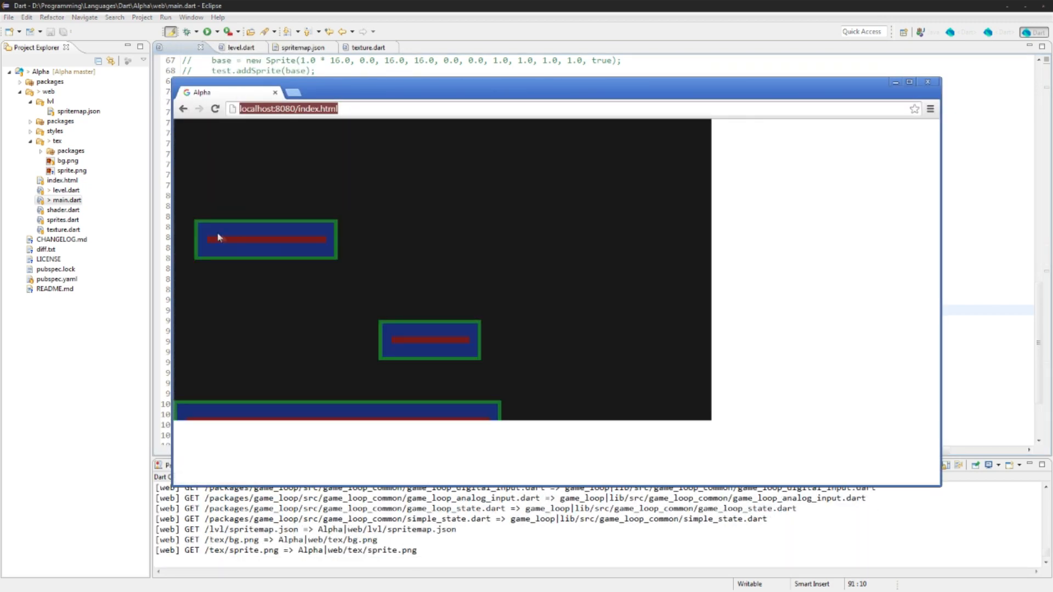
pyautogui.moveTo(310, 250)
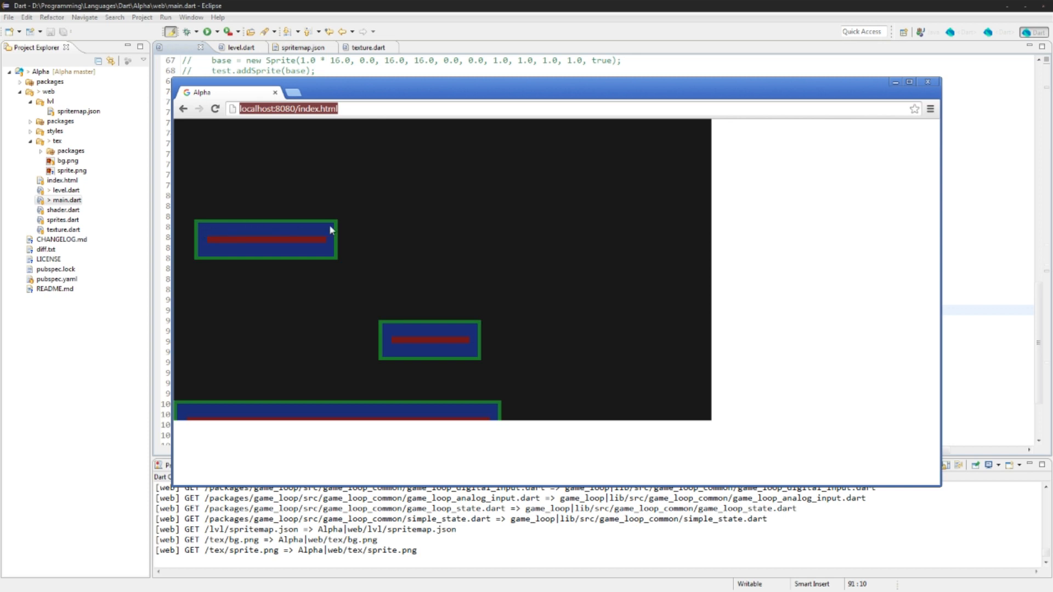
pyautogui.moveTo(292, 265)
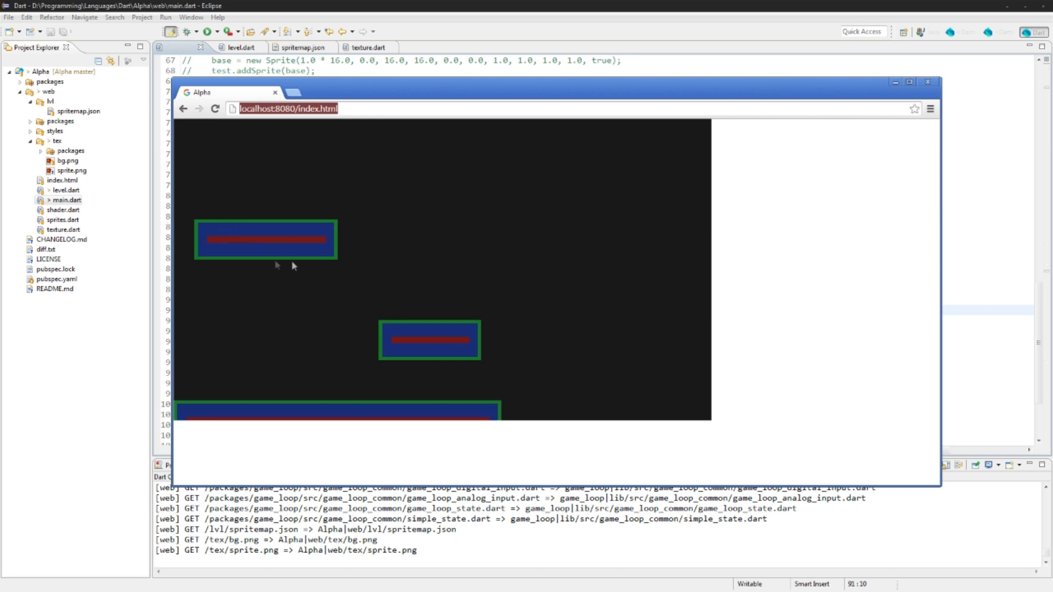
pyautogui.moveTo(301, 425)
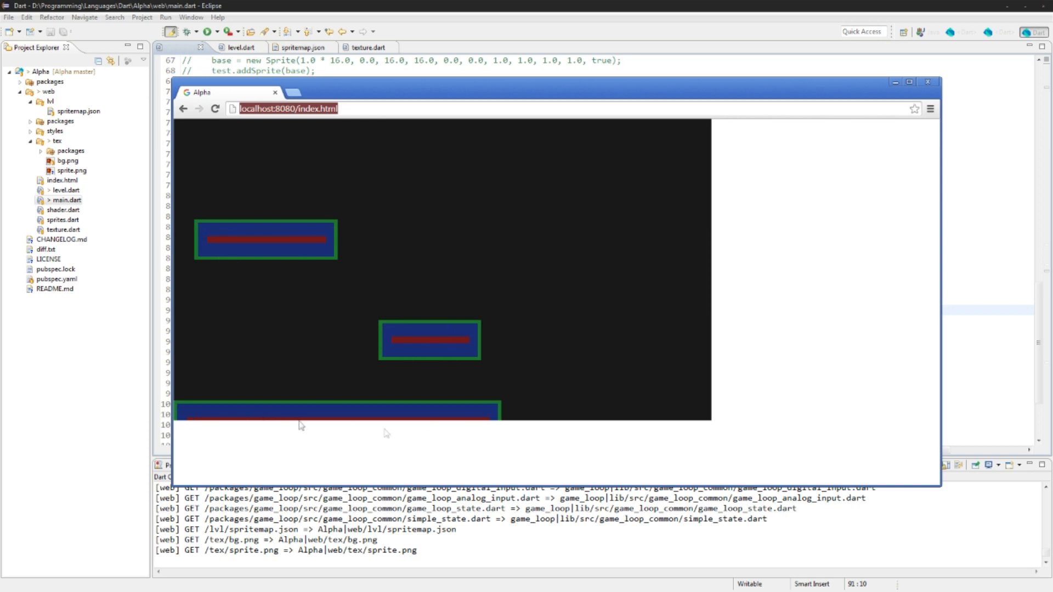
pyautogui.moveTo(226, 325)
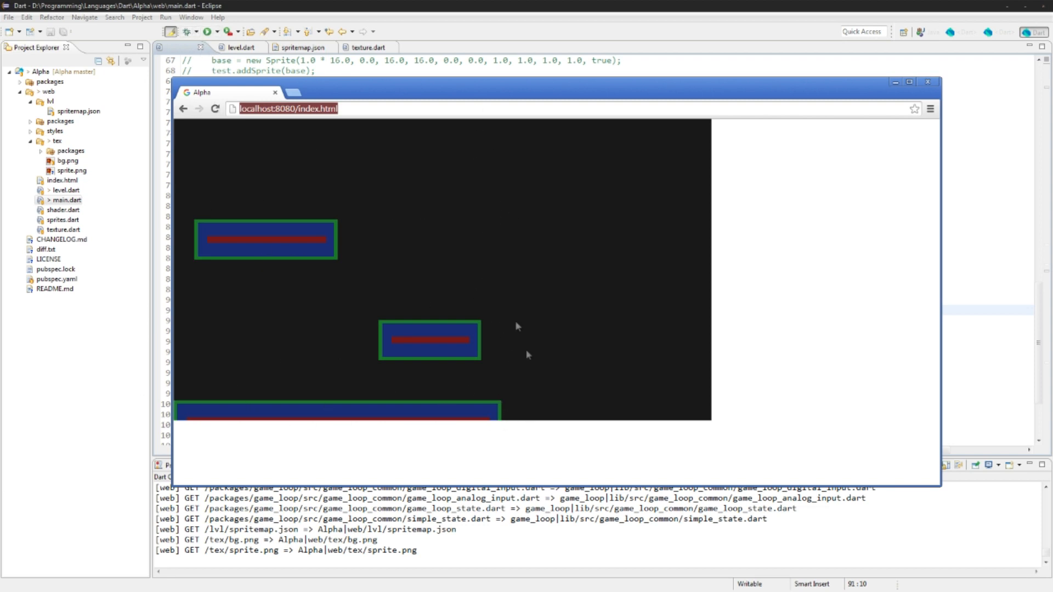
pyautogui.moveTo(466, 355)
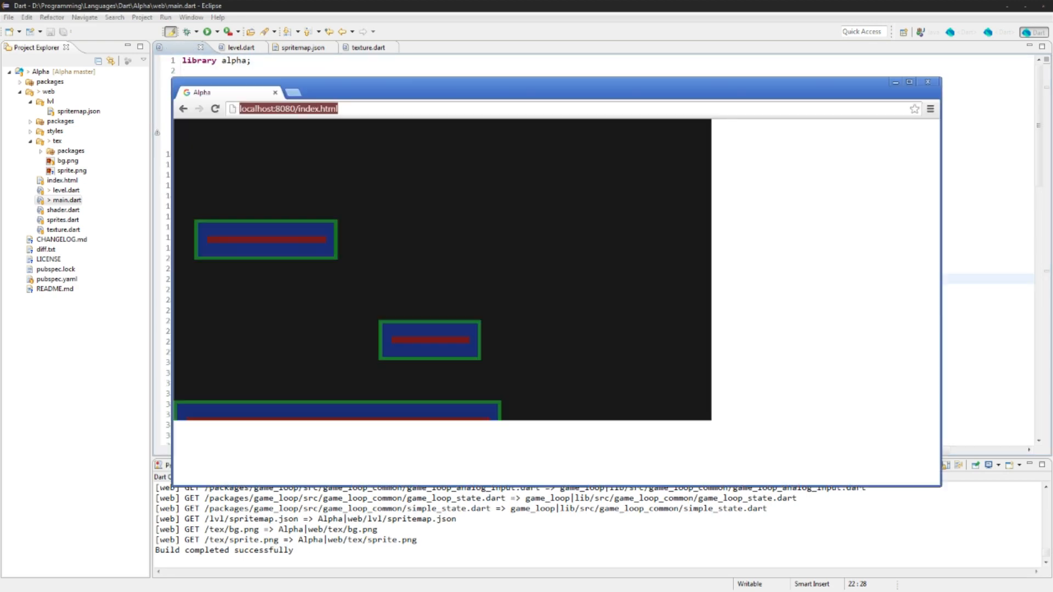
# Reload the game in Chrome, then return to Dart Editor and open spritemap.json.
pyautogui.click(214, 108)
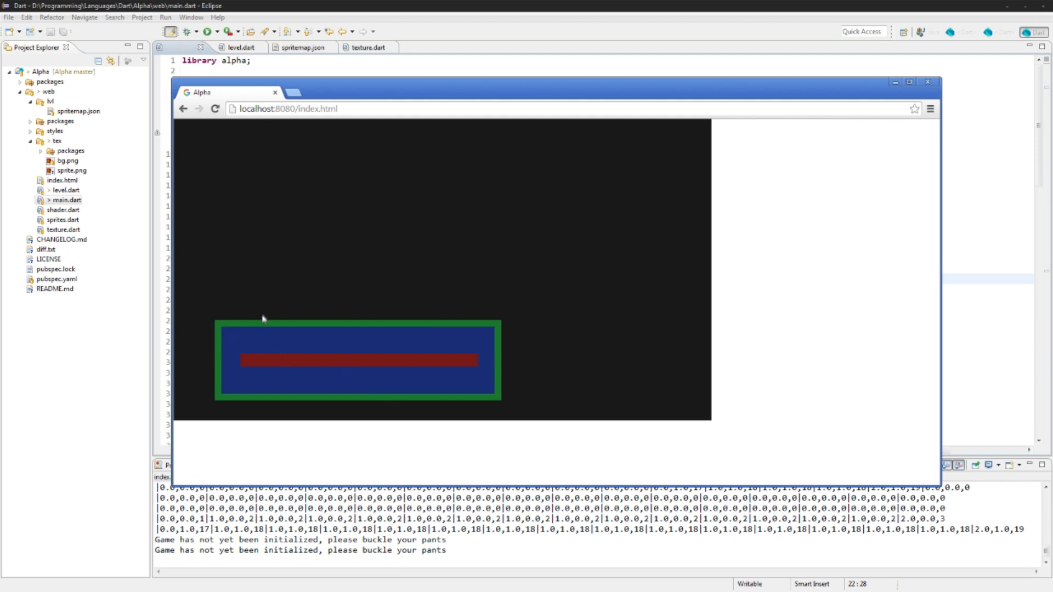
pyautogui.moveTo(374, 399)
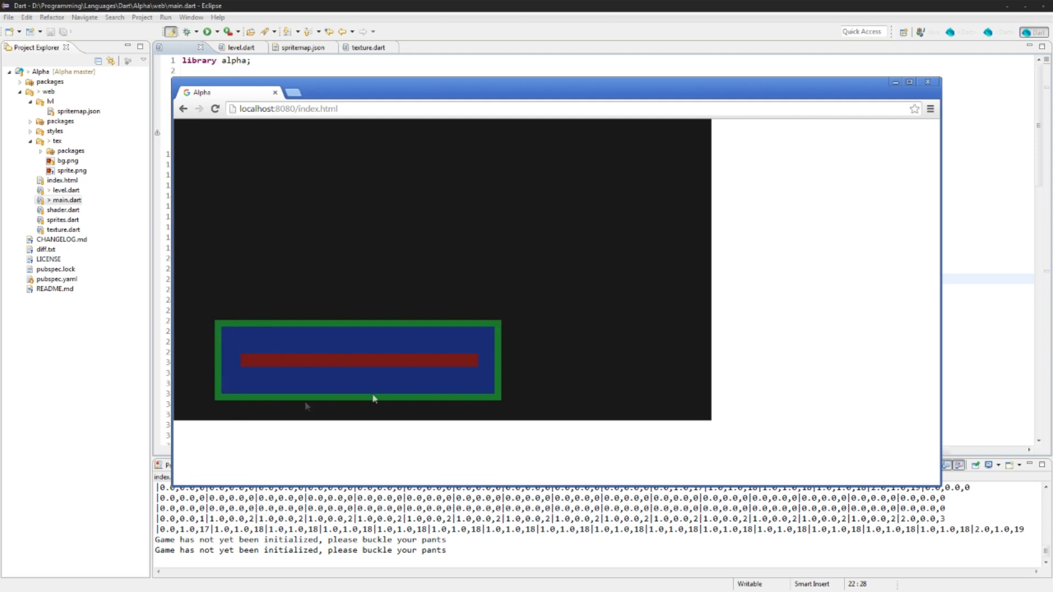
pyautogui.moveTo(479, 381)
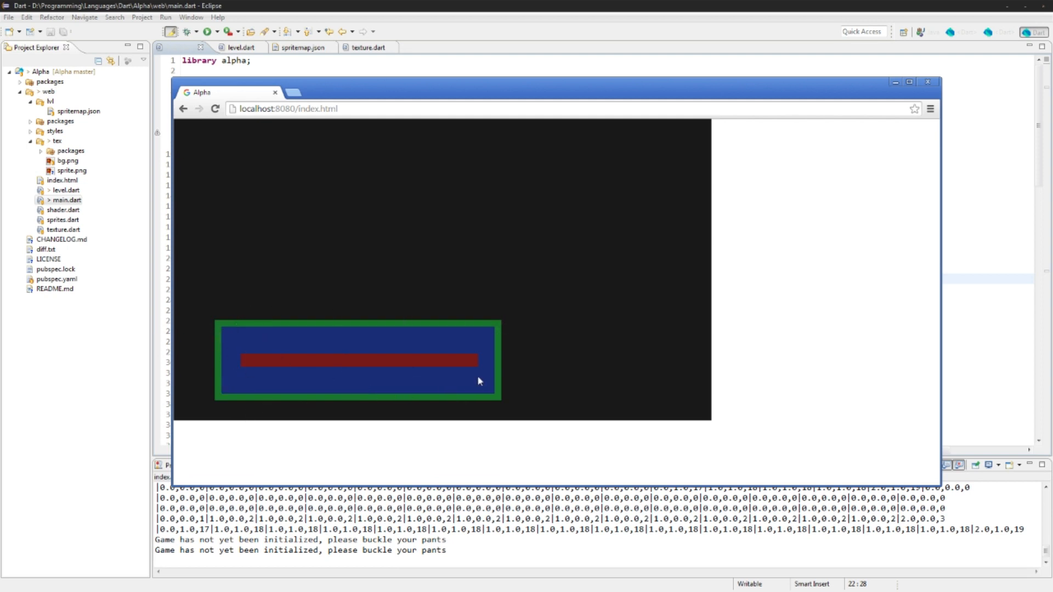
pyautogui.click(932, 81)
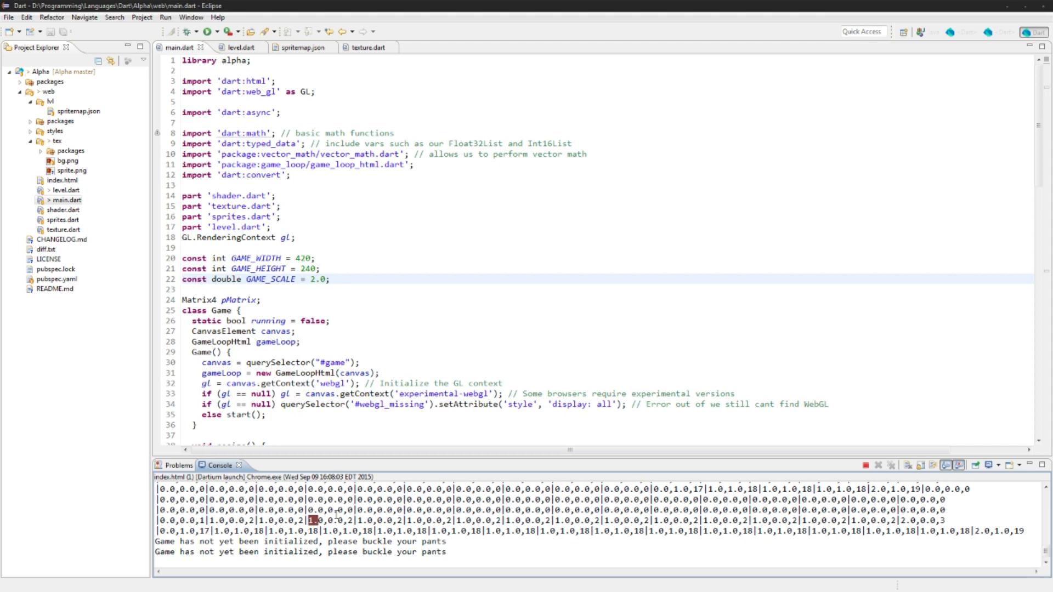
pyautogui.click(215, 143)
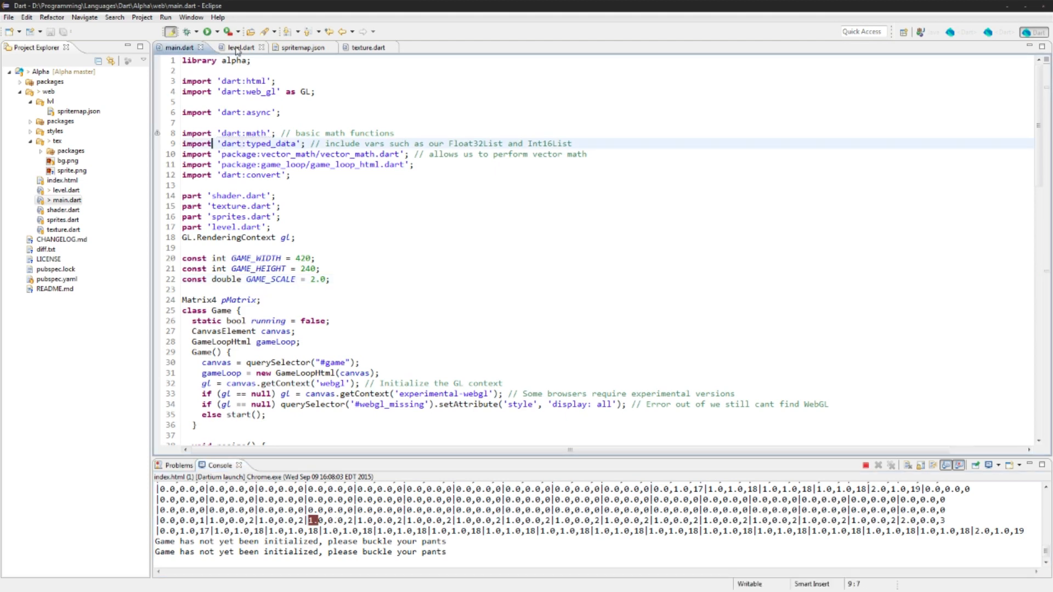
pyautogui.click(296, 47)
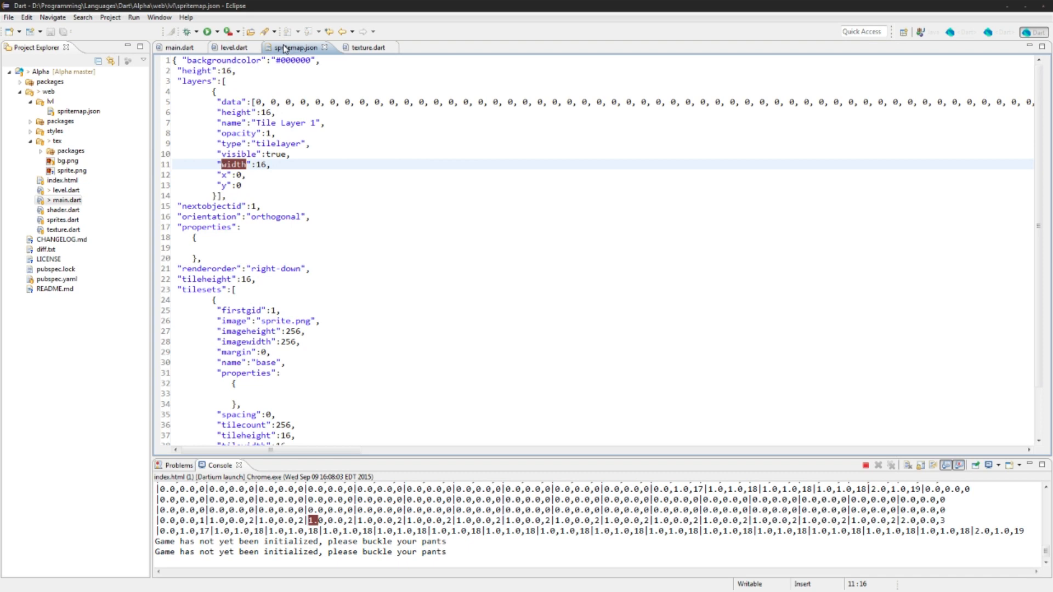